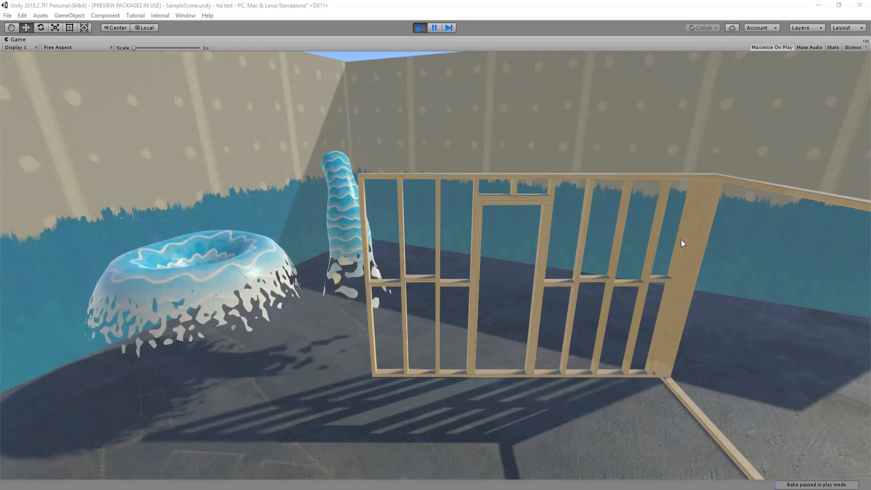
mouse_move(607, 229)
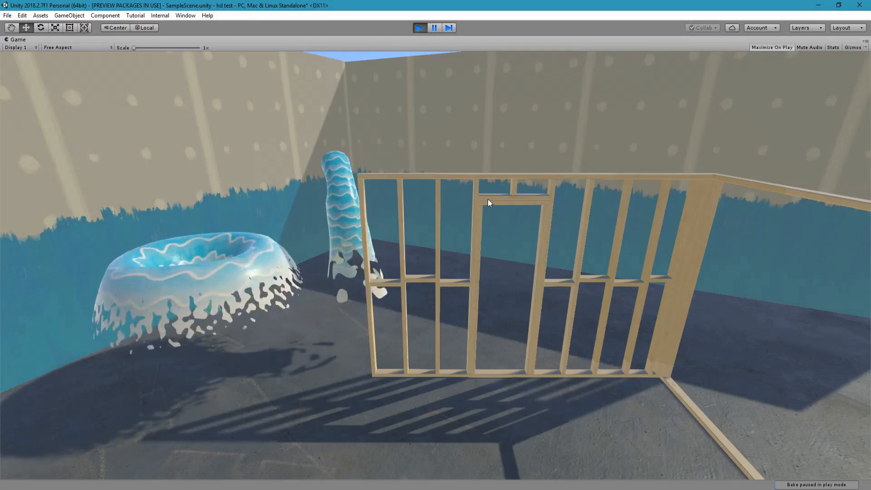
- Exit Play mode to return to the editor with the wall frame scene
click(419, 29)
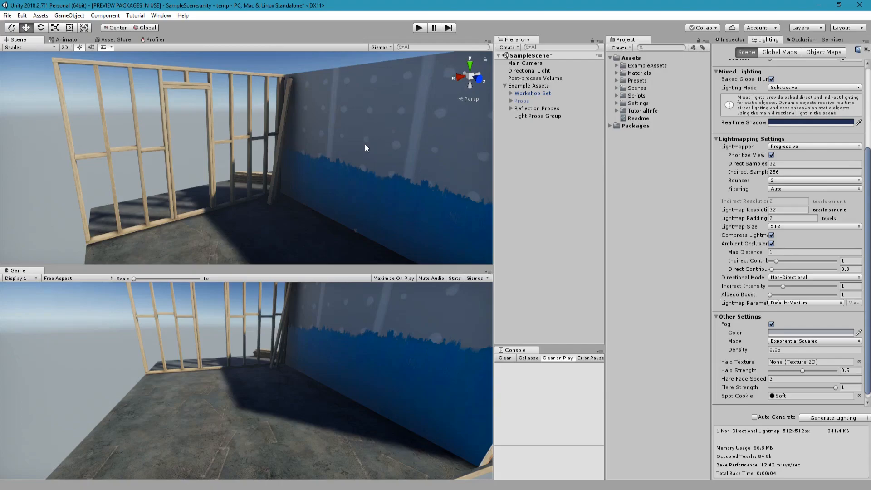
mouse_move(378, 148)
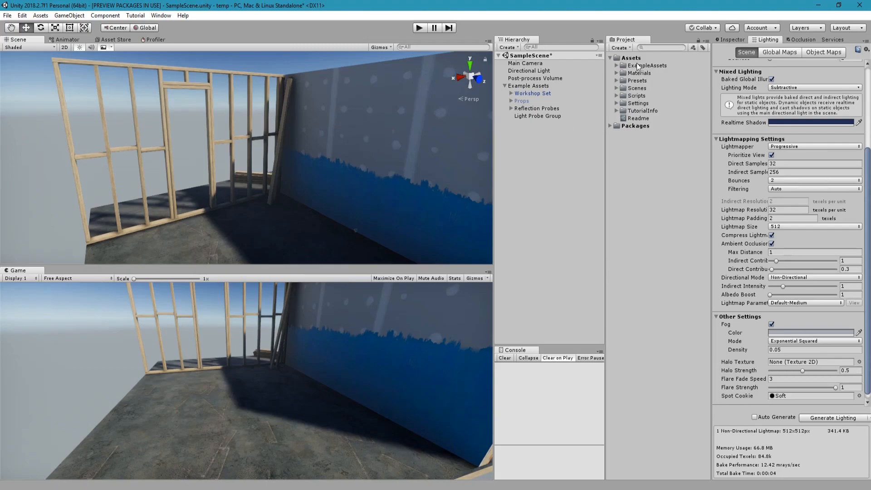
- Create a new PBR Graph shader asset named fortnite in the Assets folder
right_click(631, 58)
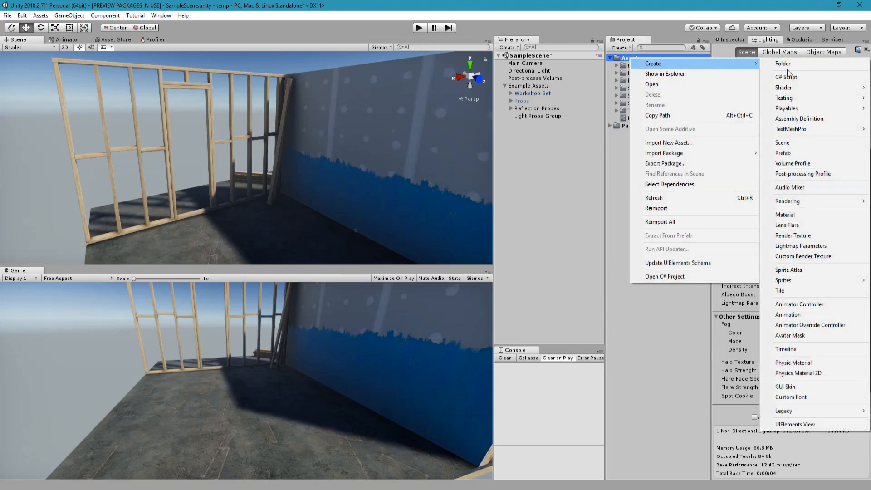
mouse_move(783, 87)
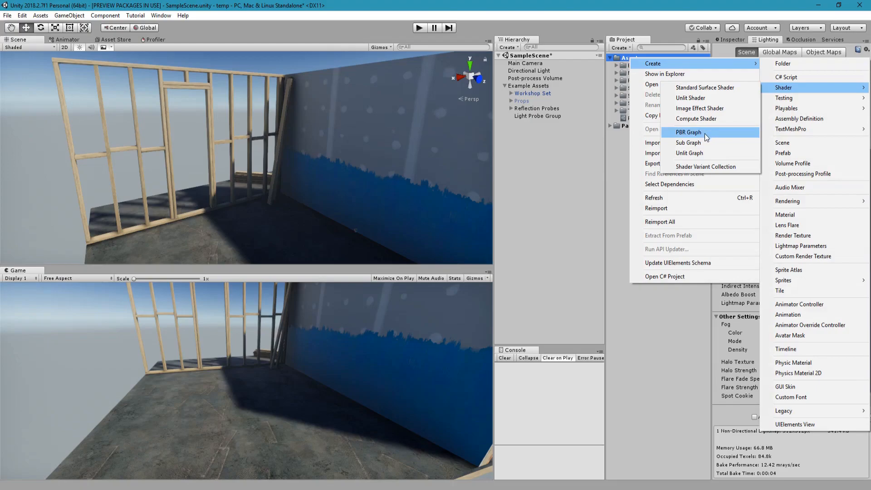
click(688, 133)
text(fortnite)
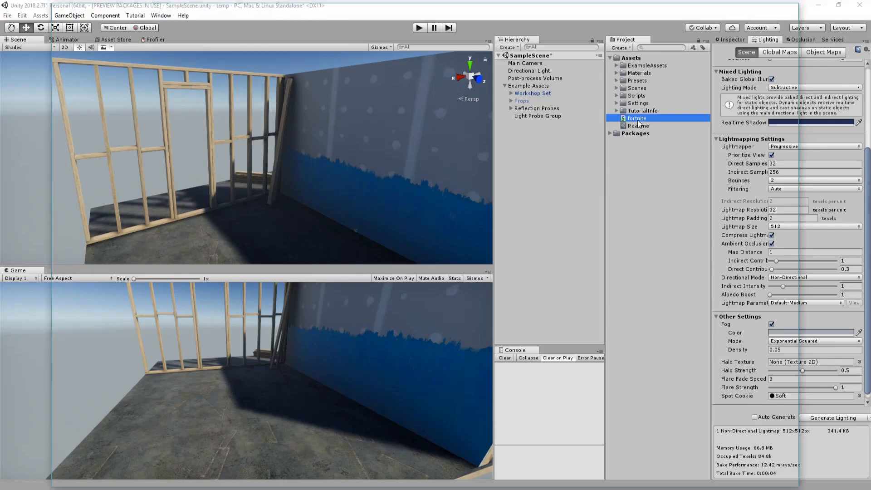
- Open the fortnite shader graph and select its PBR Master node
double_click(636, 118)
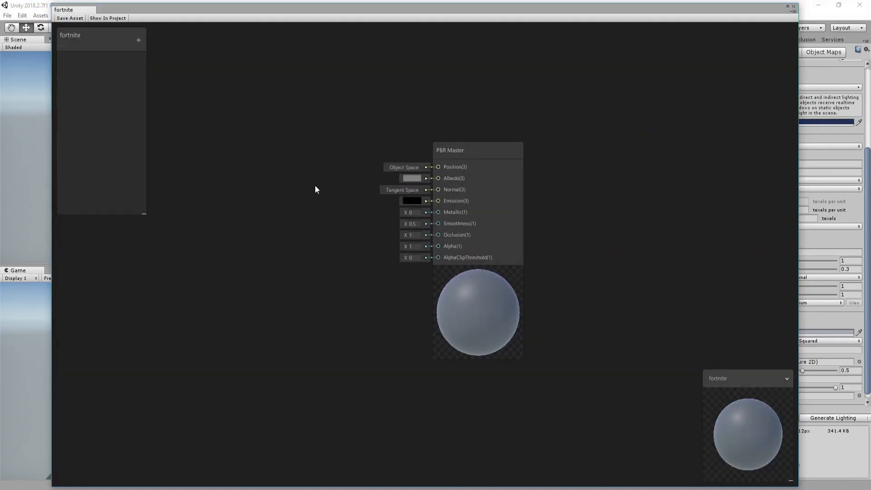
click(450, 150)
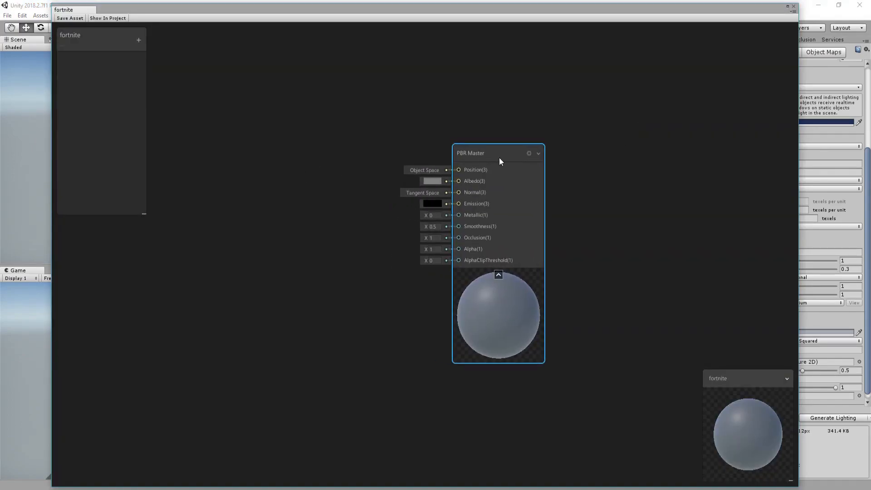
mouse_move(461, 171)
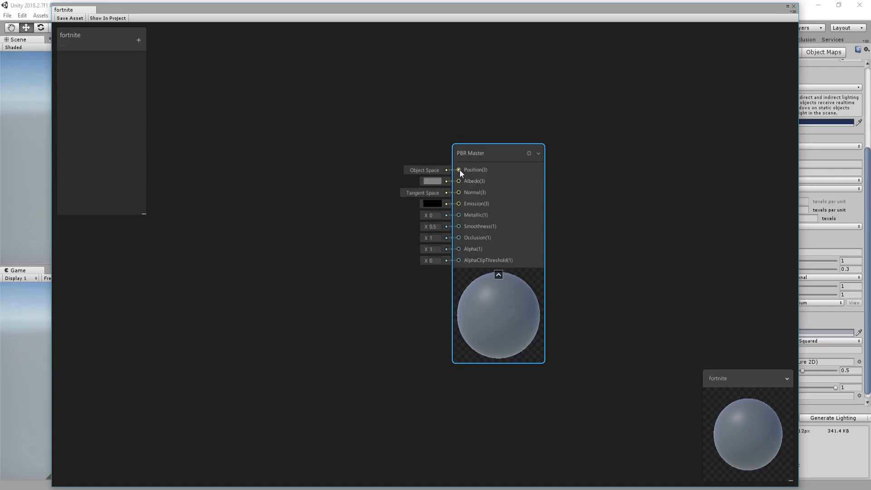
drag(471, 152, 484, 161)
text(tim)
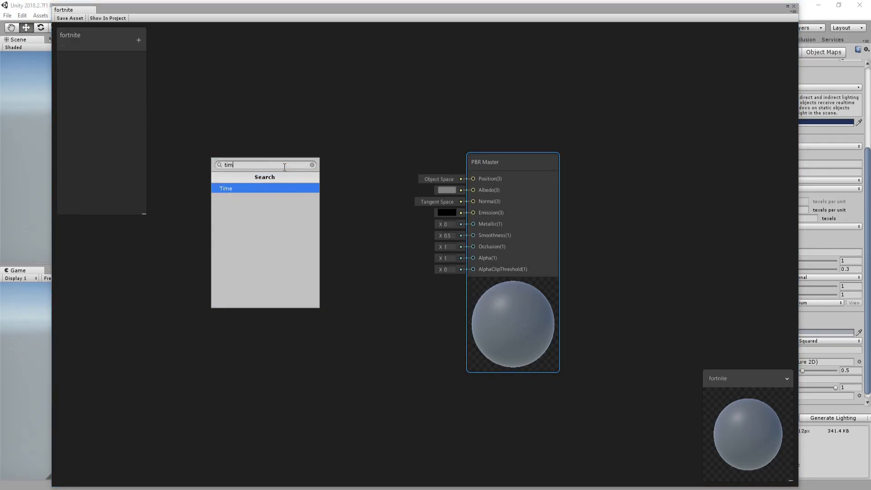
- Add a Time node into a Multiply with a new exposed Vector1 property 'speed'
click(226, 187)
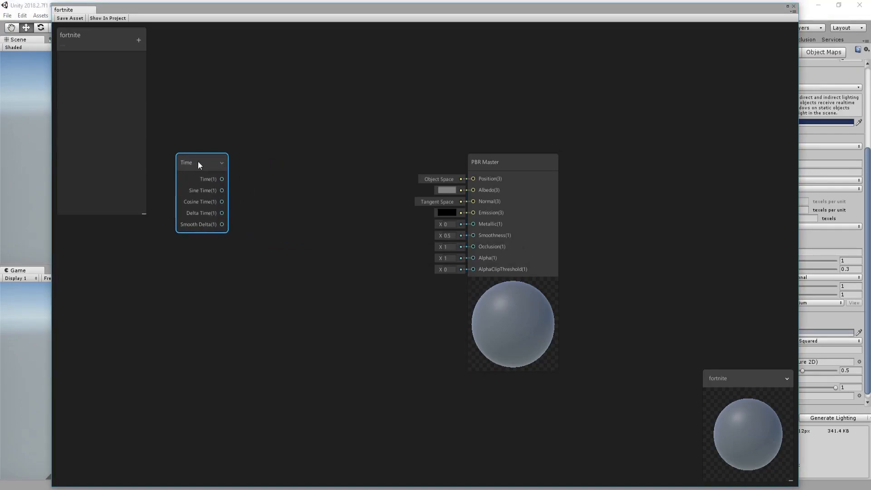
drag(197, 163, 178, 162)
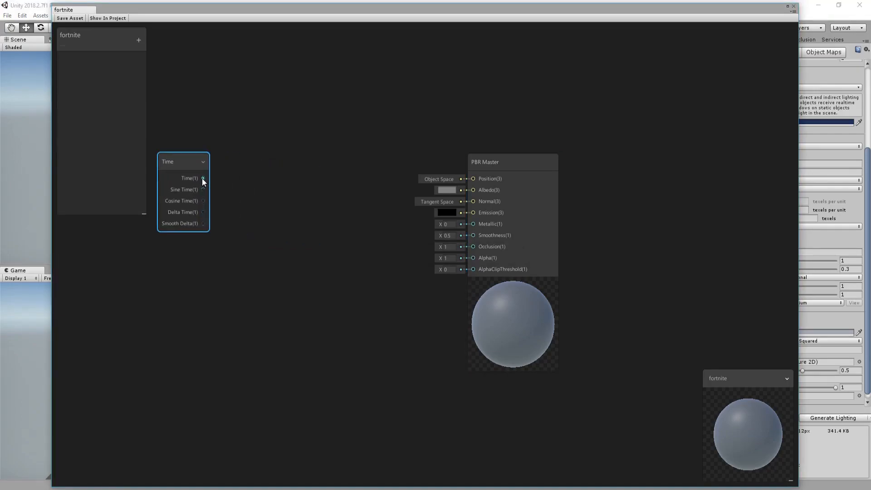
text(m)
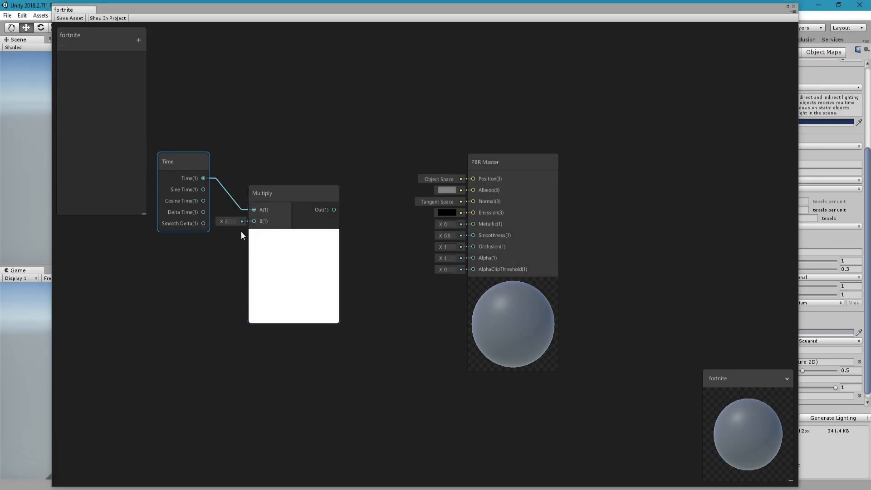
click(227, 222)
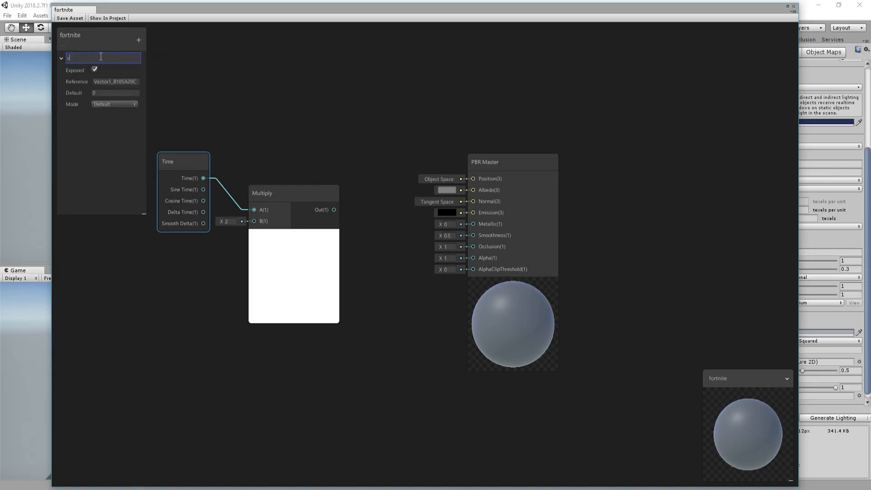
text(speed)
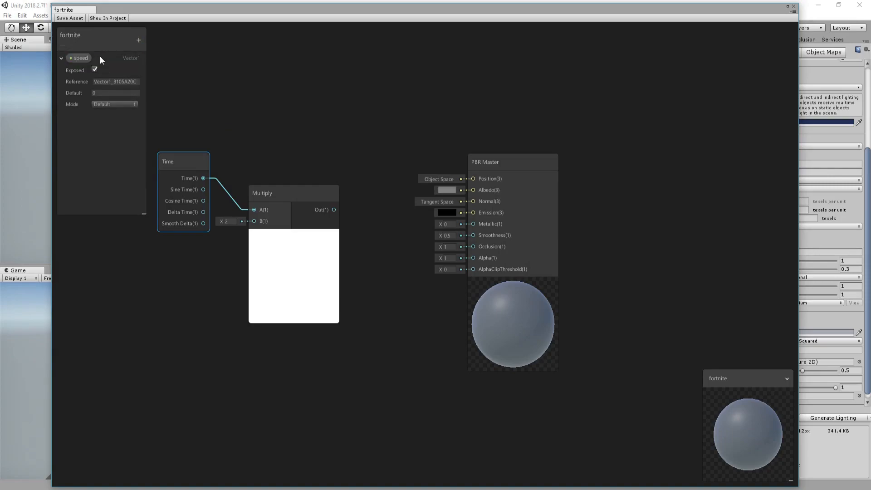
click(79, 58)
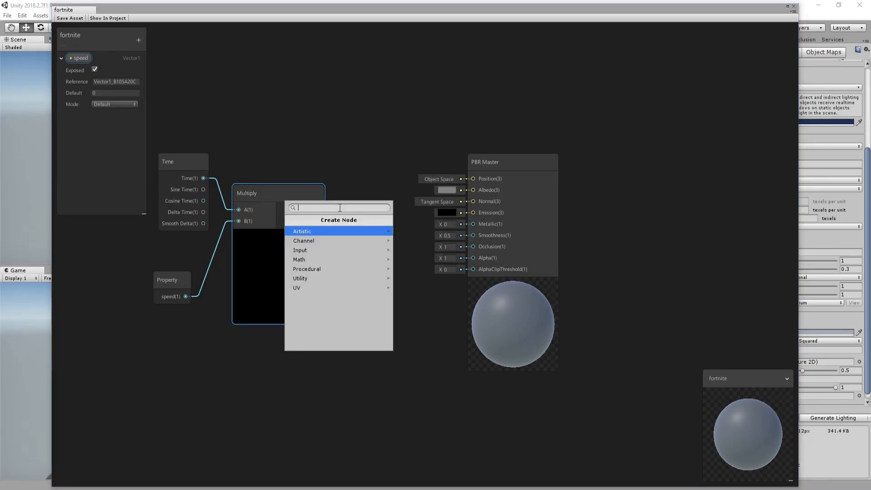
- Feed the Multiply result into a Sine node and set speed's default to 1
text(si)
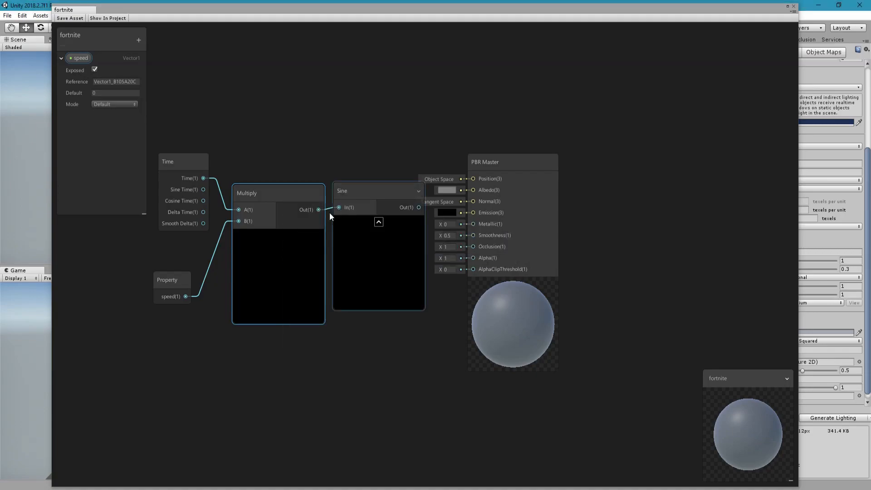
click(278, 236)
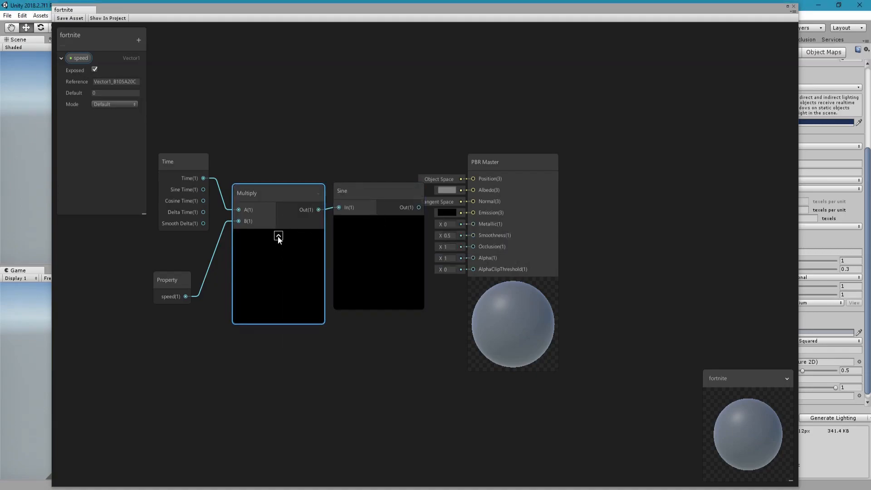
click(115, 92)
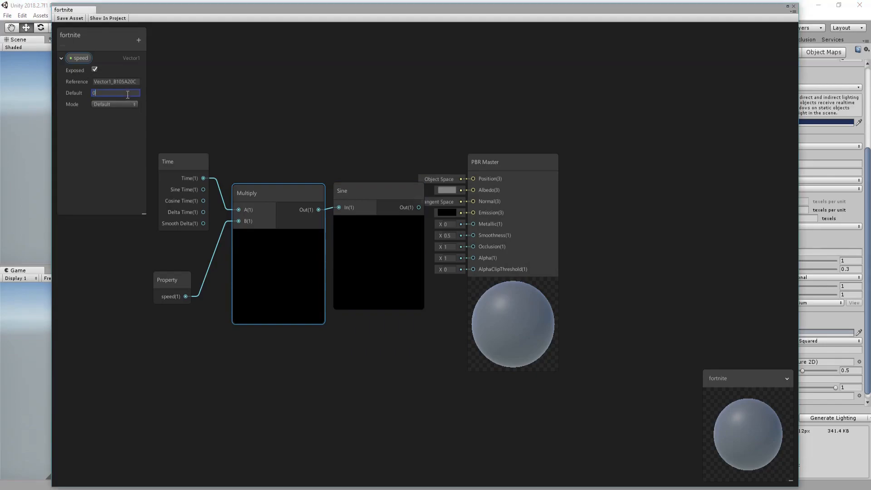
text(1)
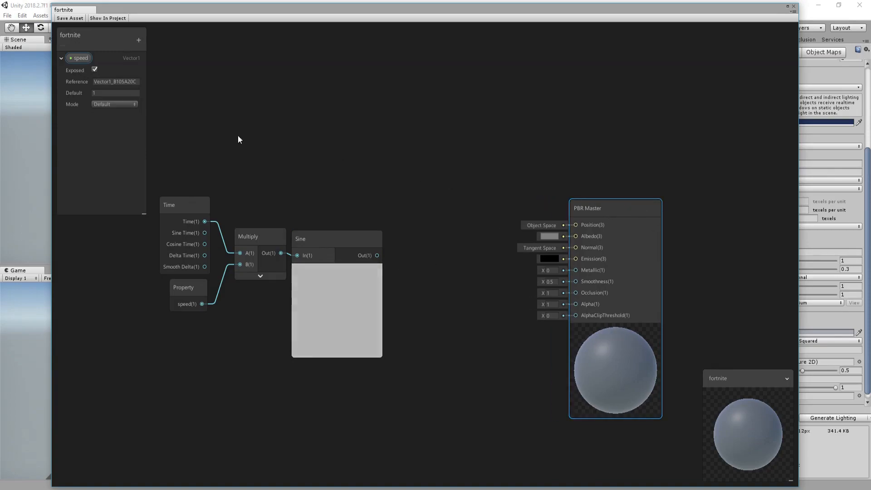
- Add an exposed Vector3 property 'direction' and feed it into a Normalize node
click(138, 40)
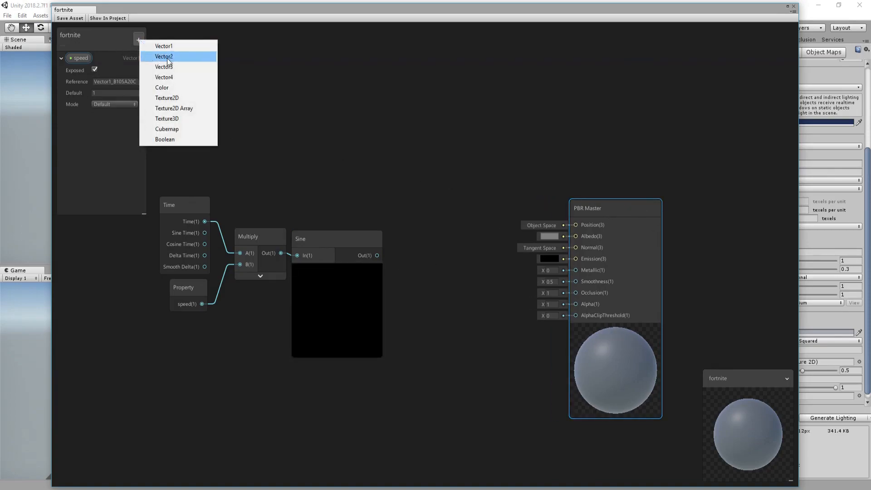
click(163, 66)
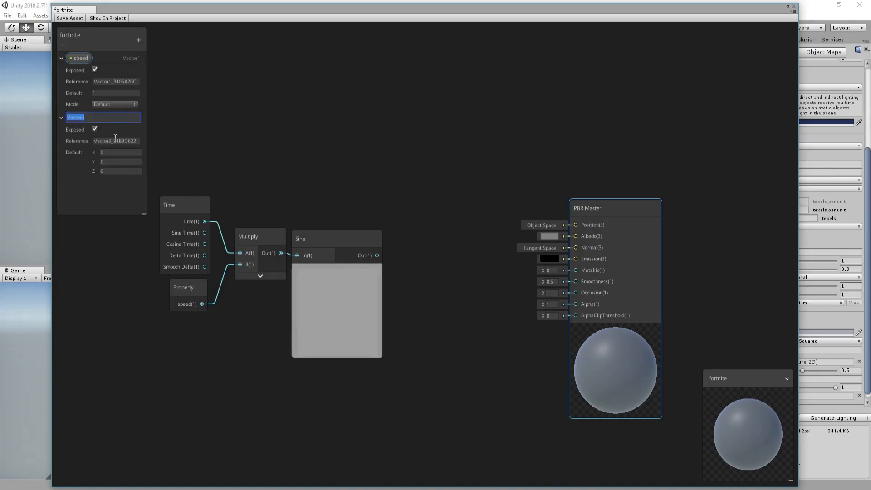
text(direction)
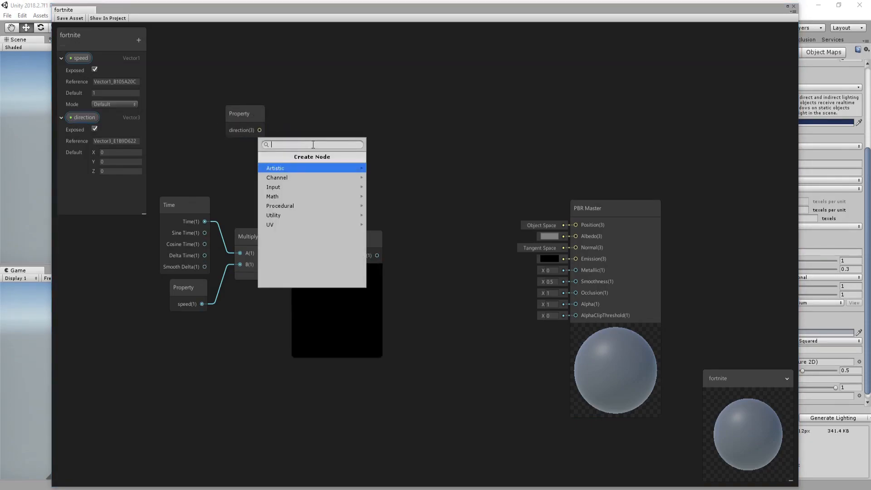
text(normal)
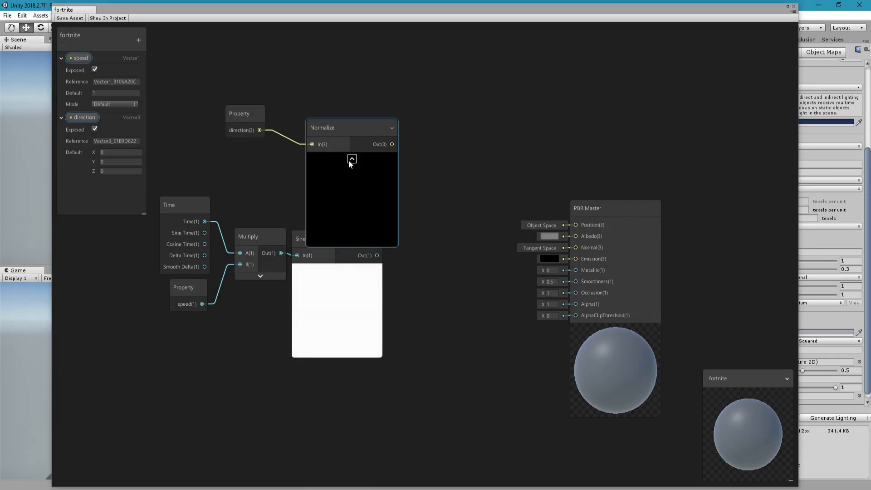
click(351, 159)
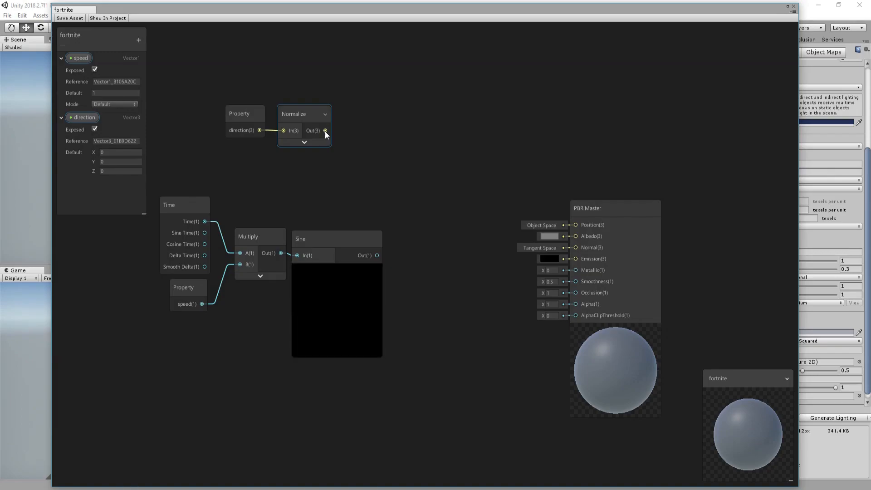
- Multiply the normalized direction by 0.1 per axis and branch its output onward
drag(326, 131, 354, 140)
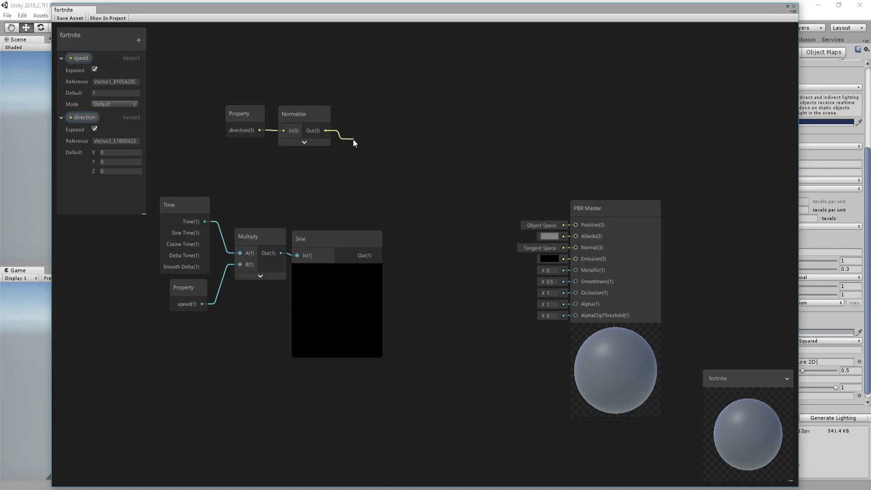
click(353, 144)
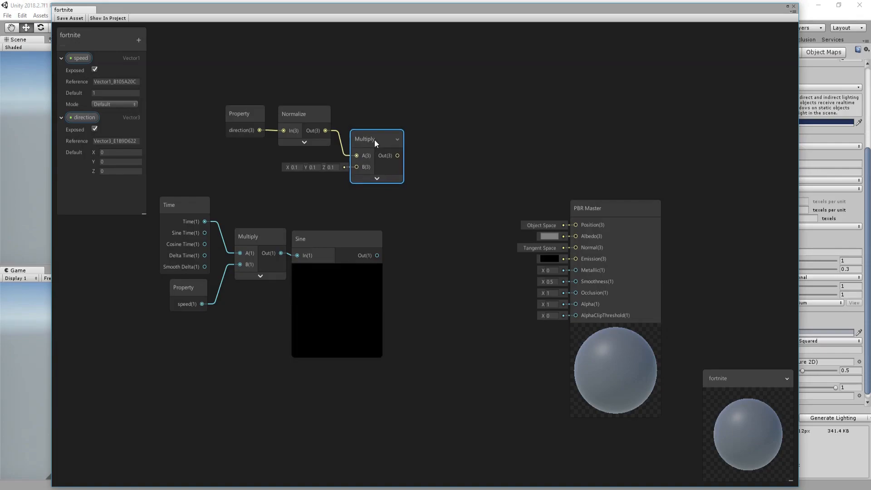
drag(396, 155, 422, 229)
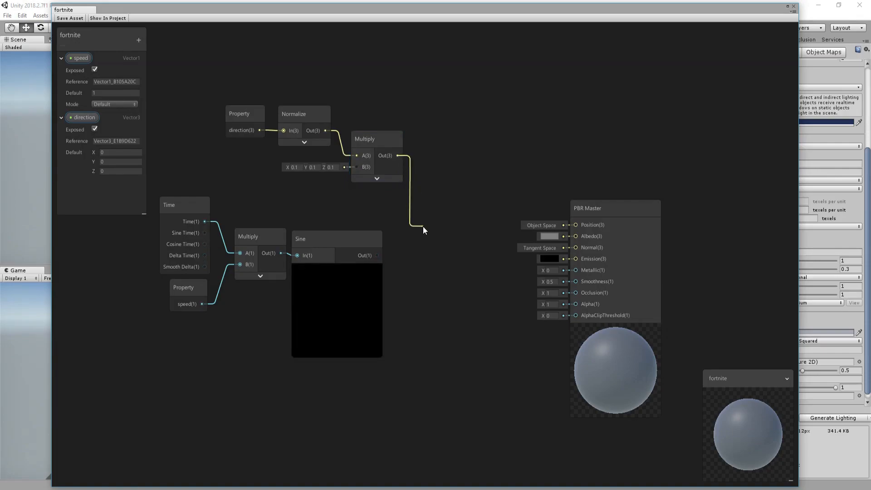
- Multiply the scaled direction by the sine wave and add an object-space Position node
text(mul)
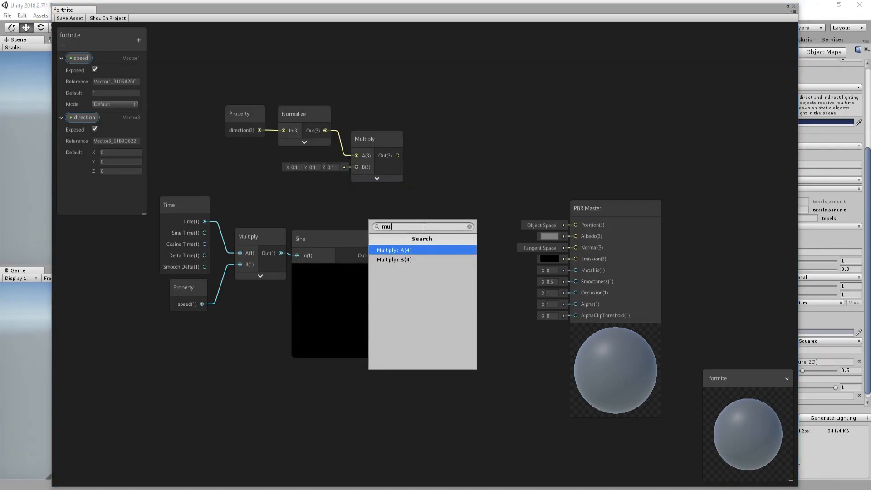
click(395, 249)
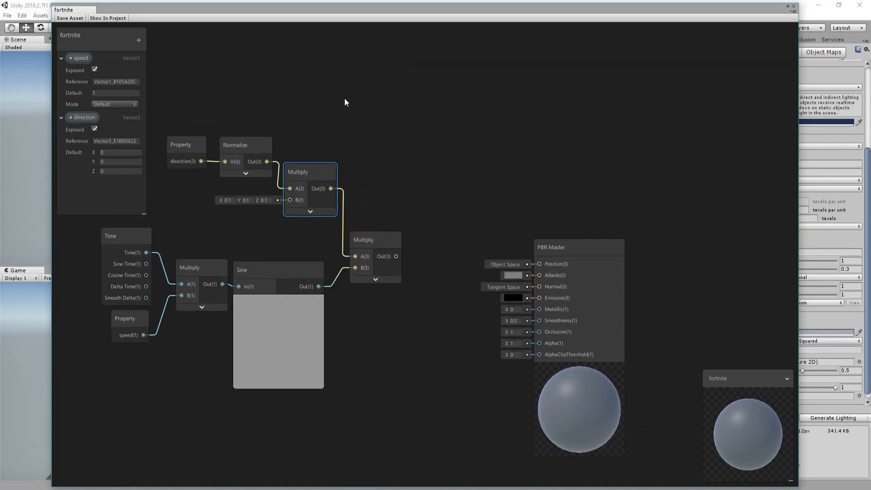
text(p)
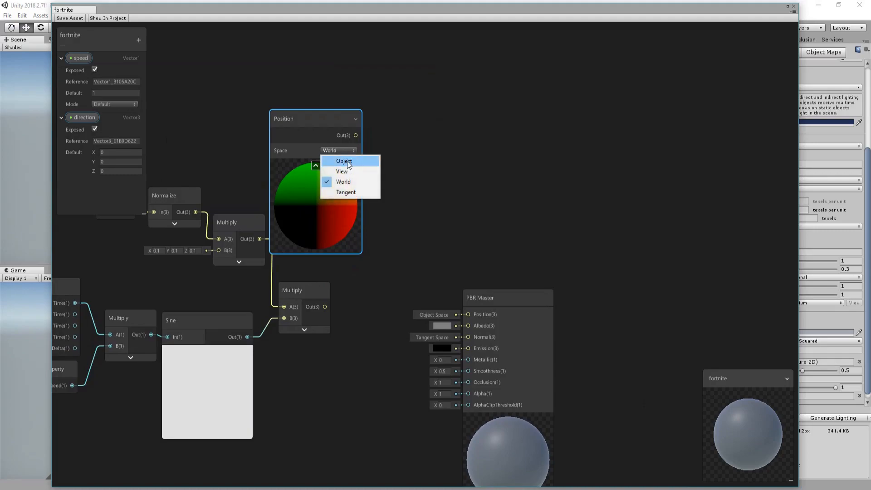
click(343, 162)
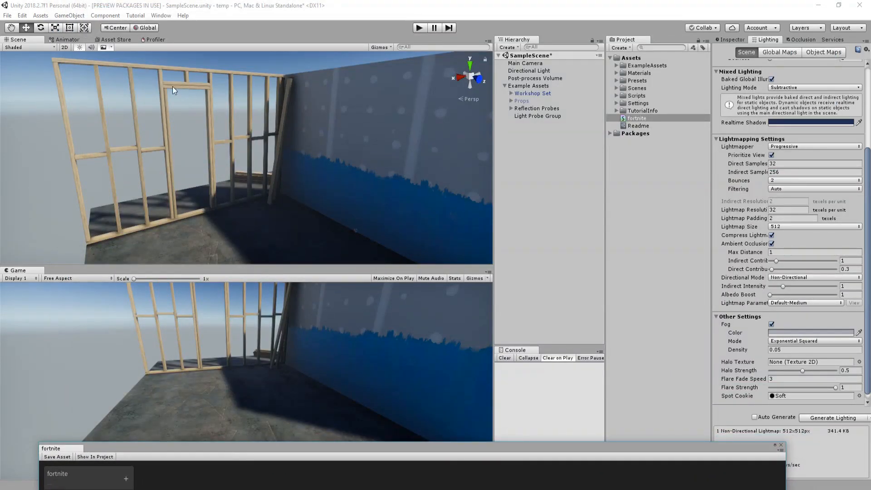
- Create a fortnite material from the shader and set its direction X to 1
click(637, 118)
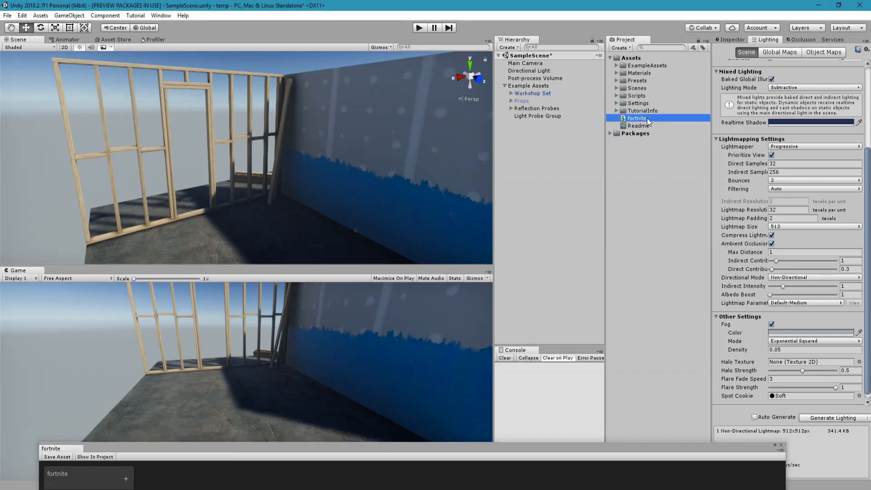
right_click(639, 118)
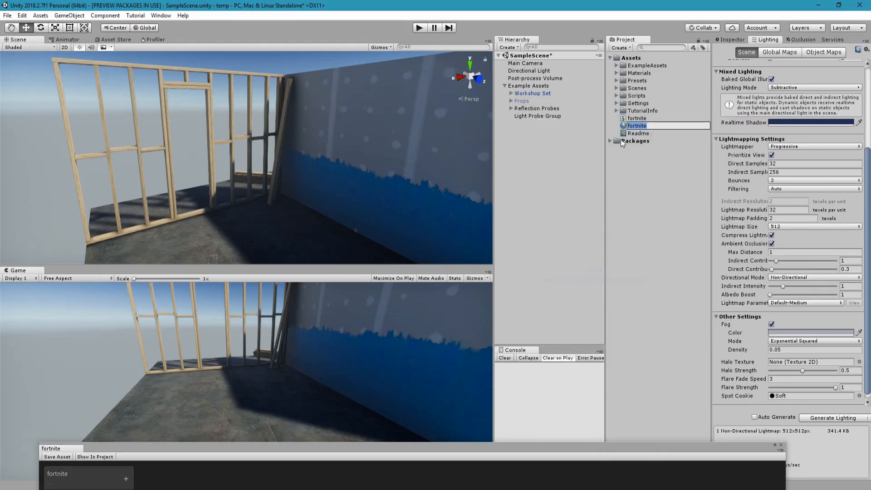
click(636, 125)
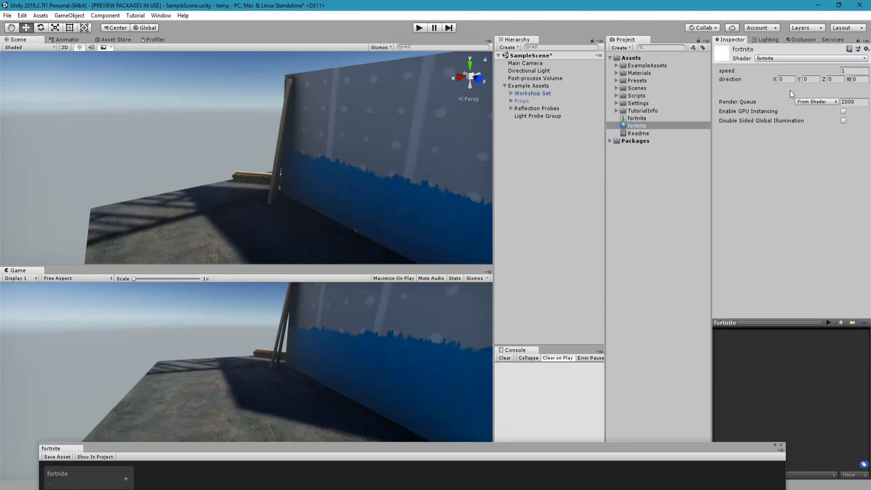
text(1)
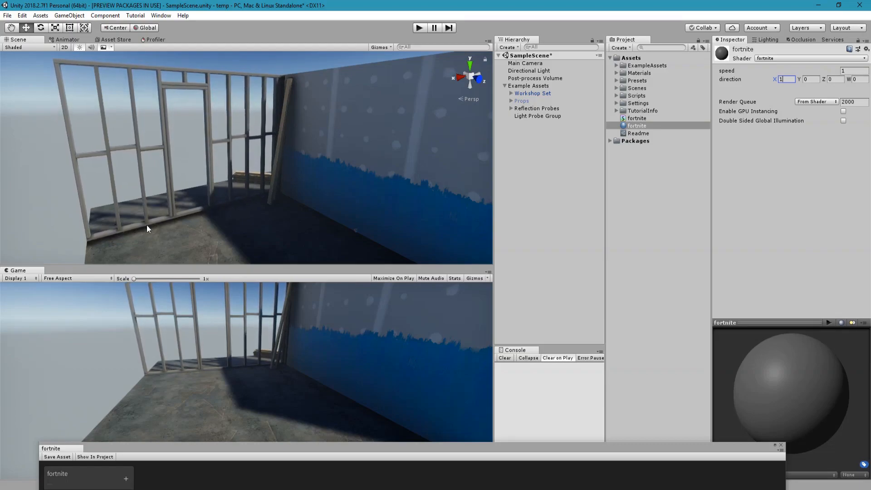
- Switch the Directional Light's mode from Baked to a non-baked mode
click(528, 71)
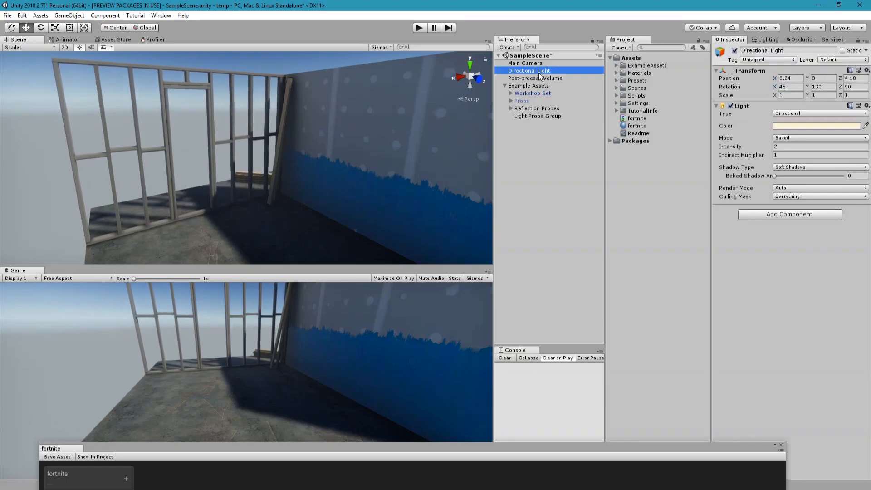
click(817, 138)
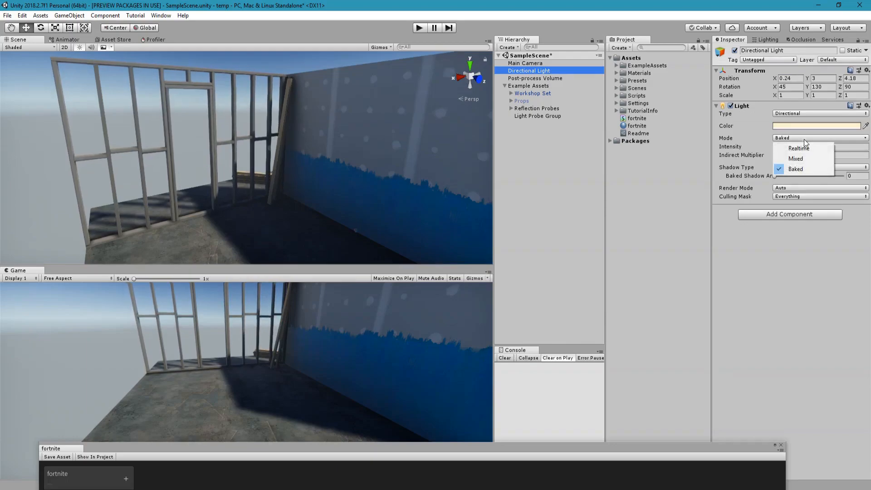
click(799, 148)
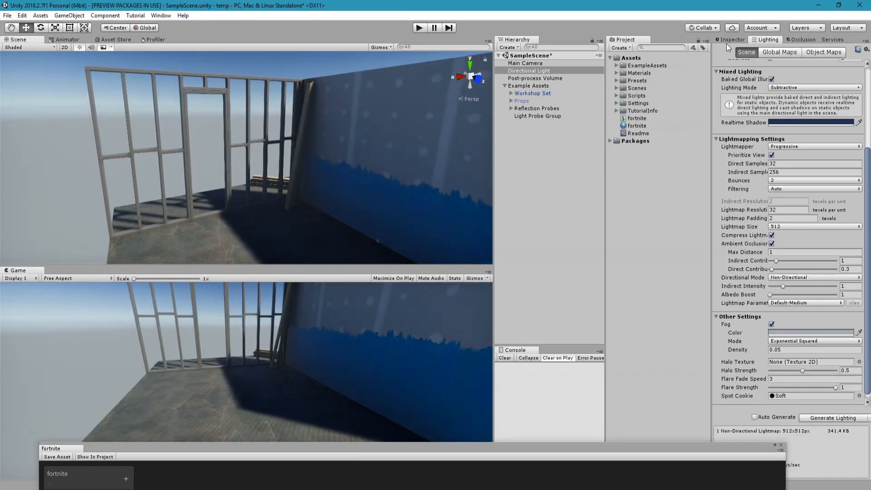
click(528, 71)
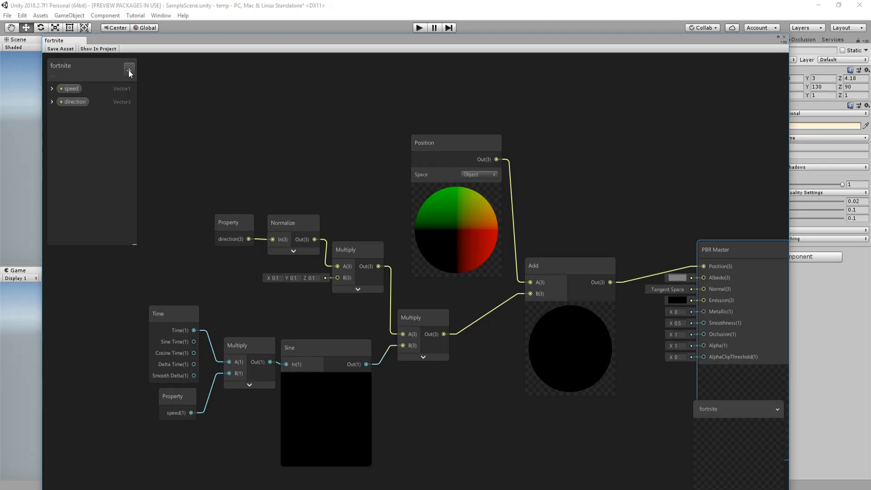
- Add a Vector3 'point of bend' property and compute its Distance from a world-space Position node
click(128, 73)
text(point of)
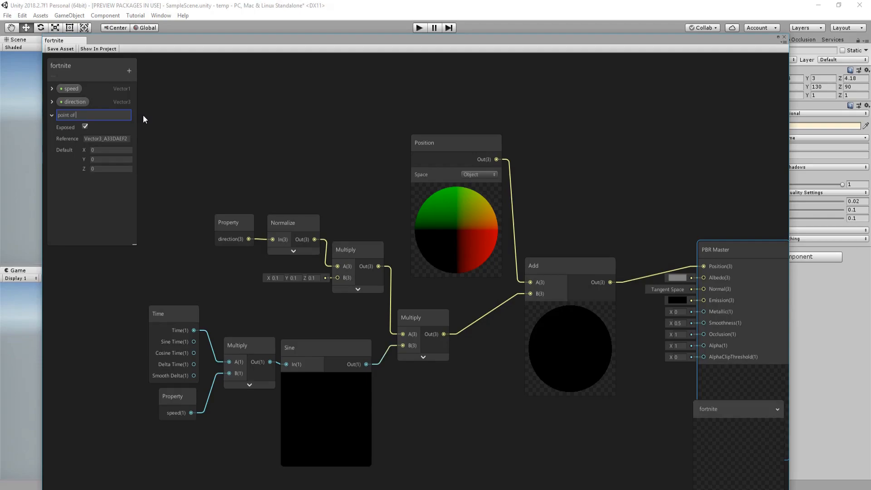
text(bend)
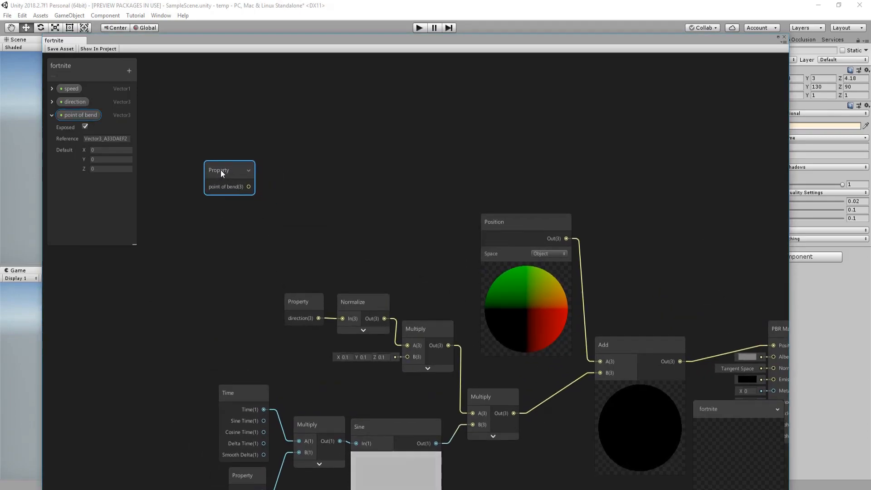
drag(225, 170, 212, 146)
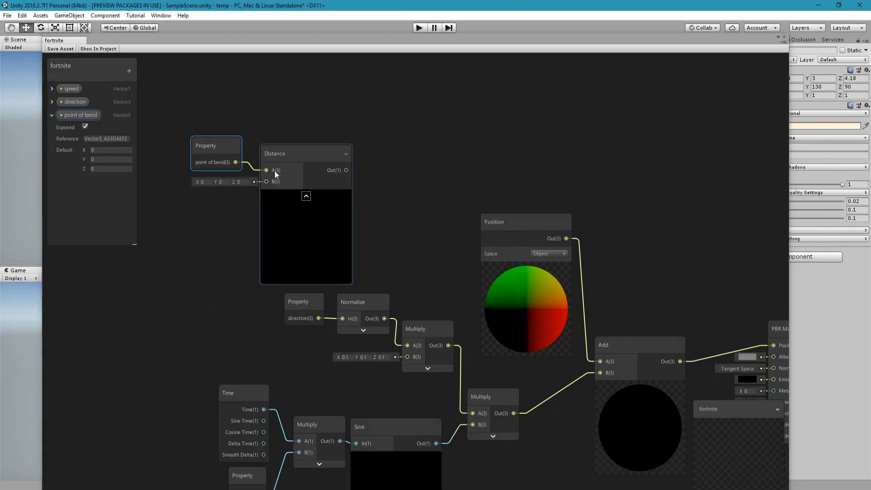
click(526, 221)
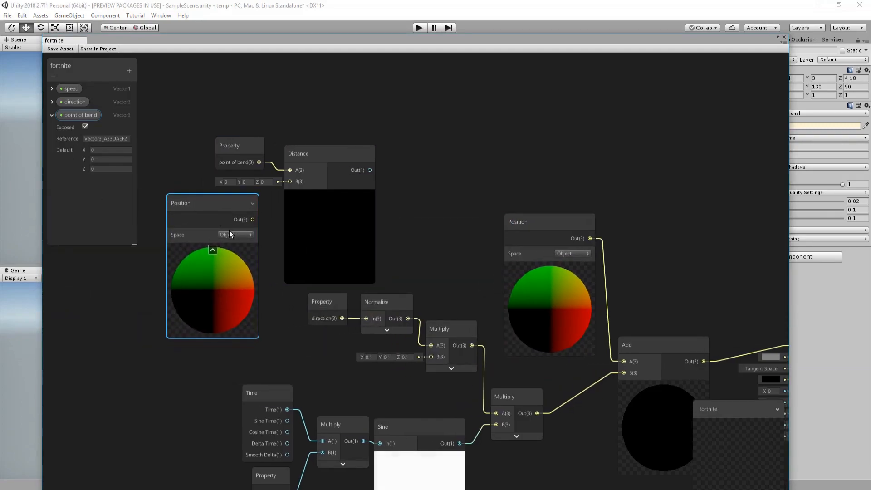
click(235, 235)
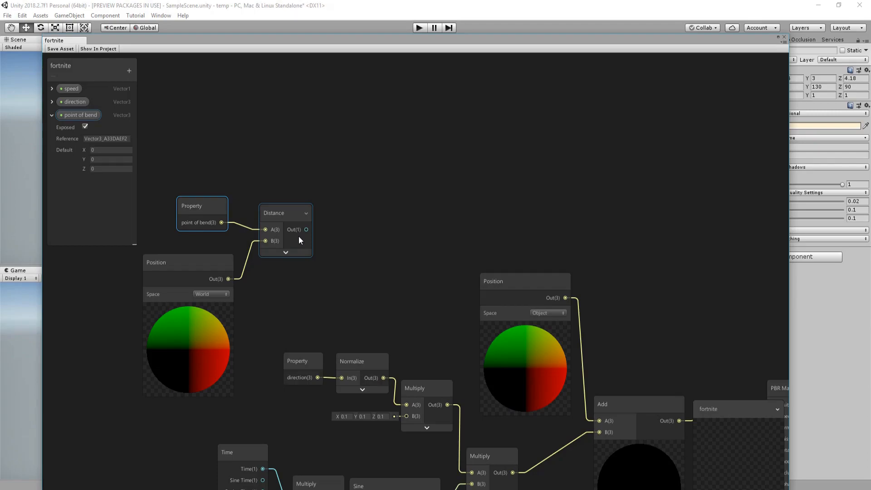
mouse_move(301, 233)
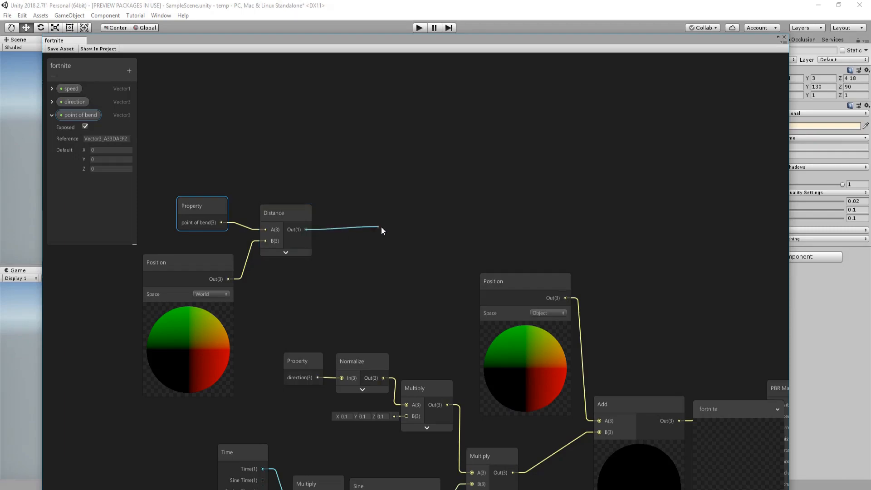
- Subtract the distance from a new exposed Vector1 property 'area bend'
text(sub)
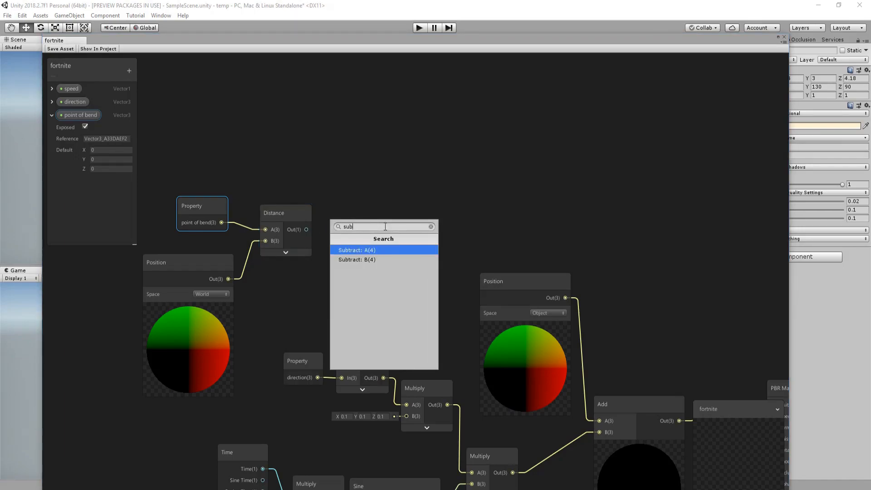
click(356, 249)
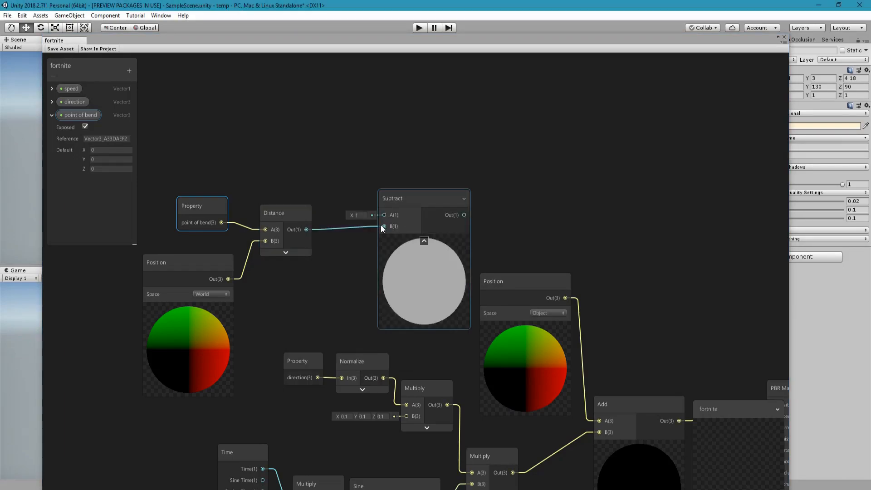
drag(424, 199, 389, 169)
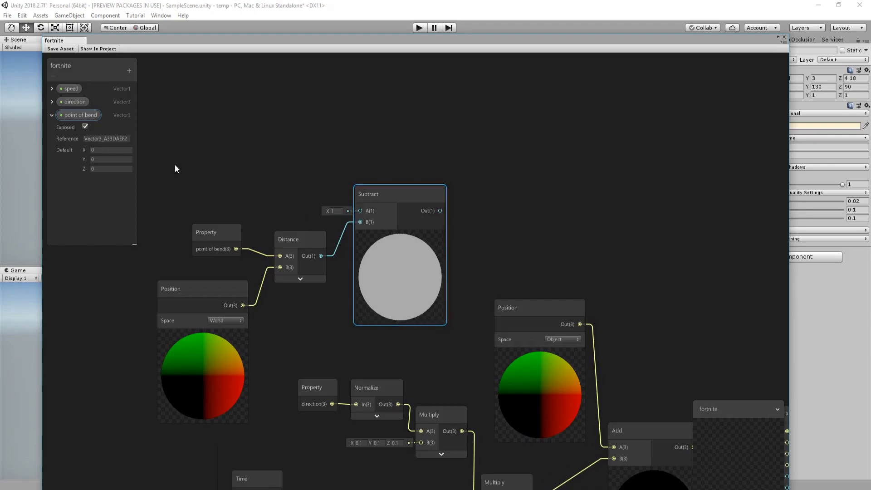
click(128, 71)
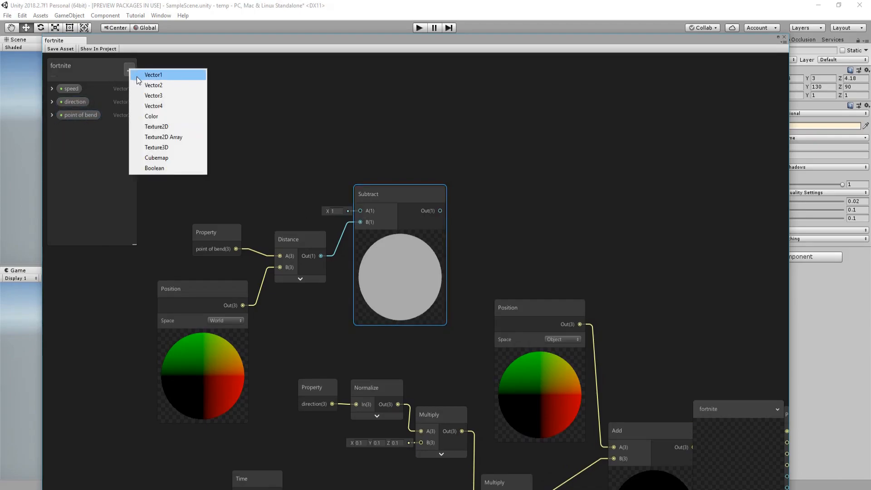
click(154, 74)
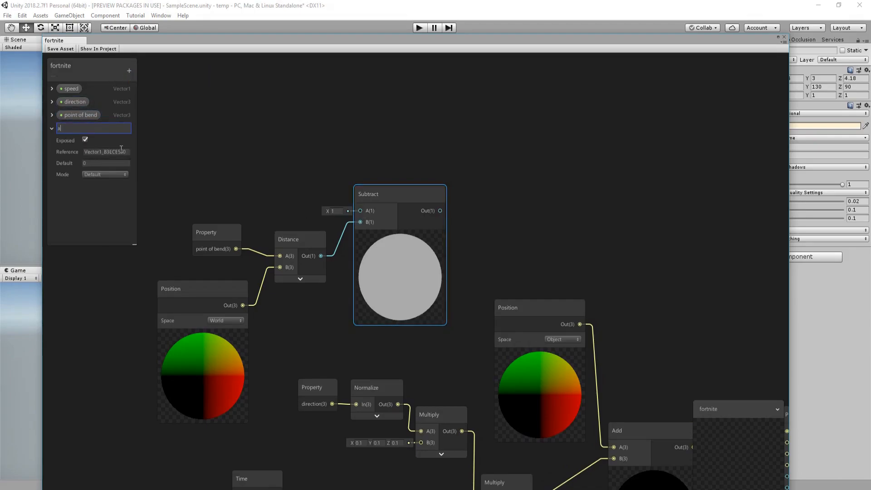
text(area bend)
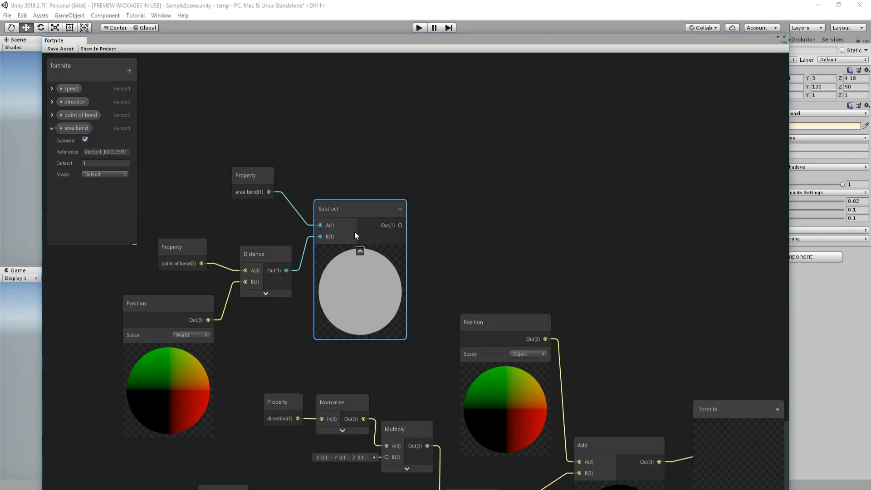
mouse_move(390, 236)
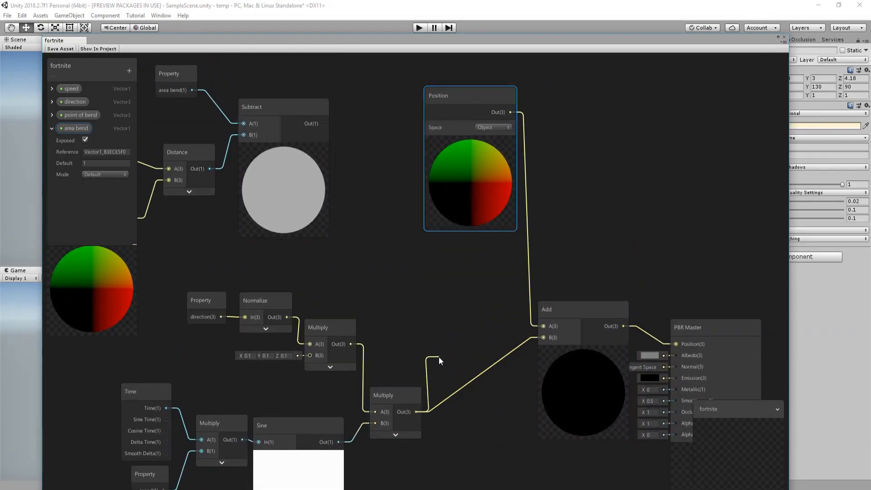
- Add another Multiply after the sine offset and wire the subtract result into it
text(mul)
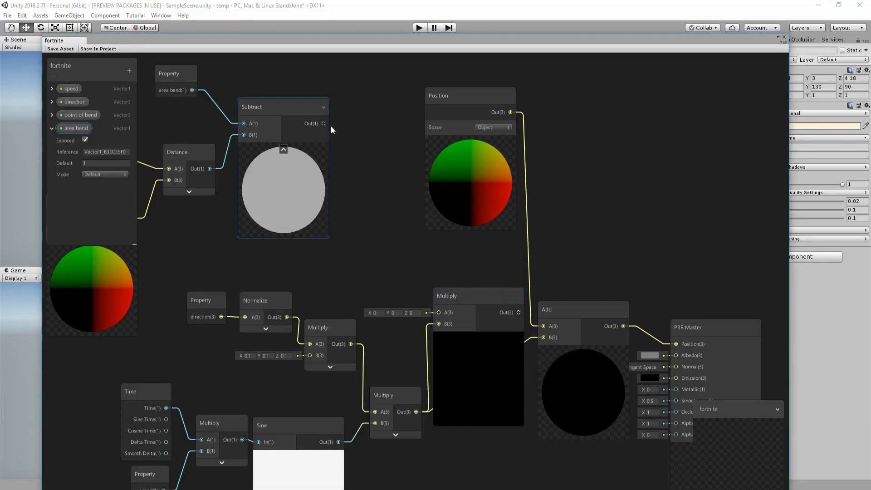
drag(323, 124, 439, 312)
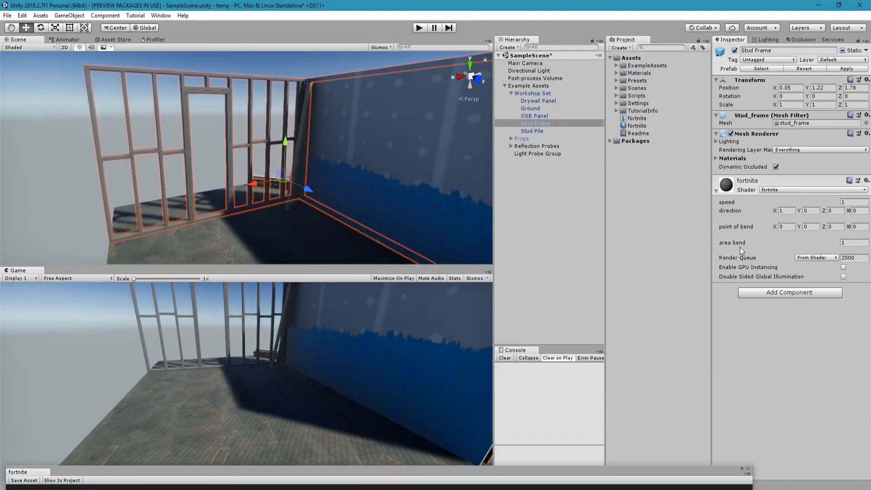
- Scrub the fortnite material's area bend field and enter 0.6 for the Stud Frame
drag(732, 243, 728, 242)
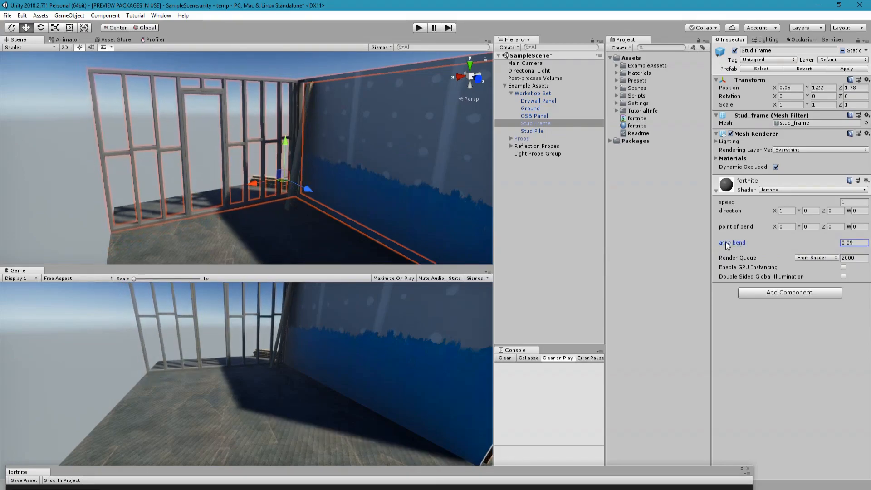
text(0.6)
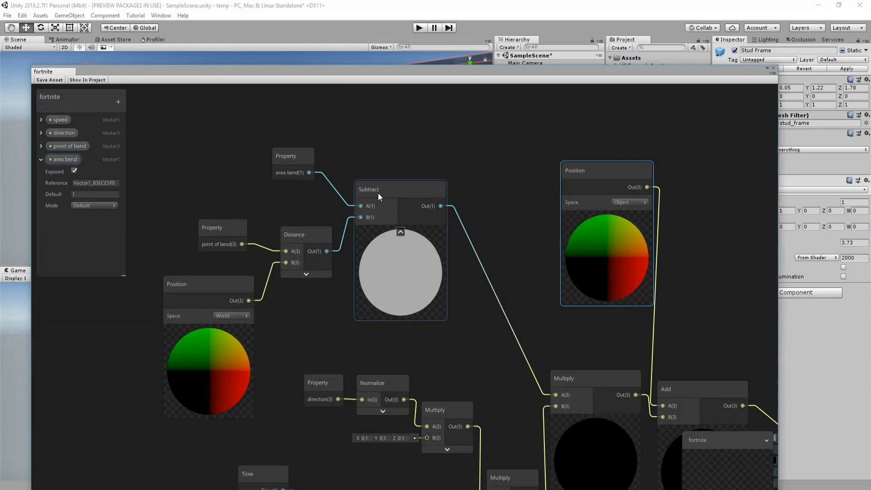
- Nudge the Subtract node aside and add a Clamp node beside it via a 'cla' search
drag(401, 189, 386, 191)
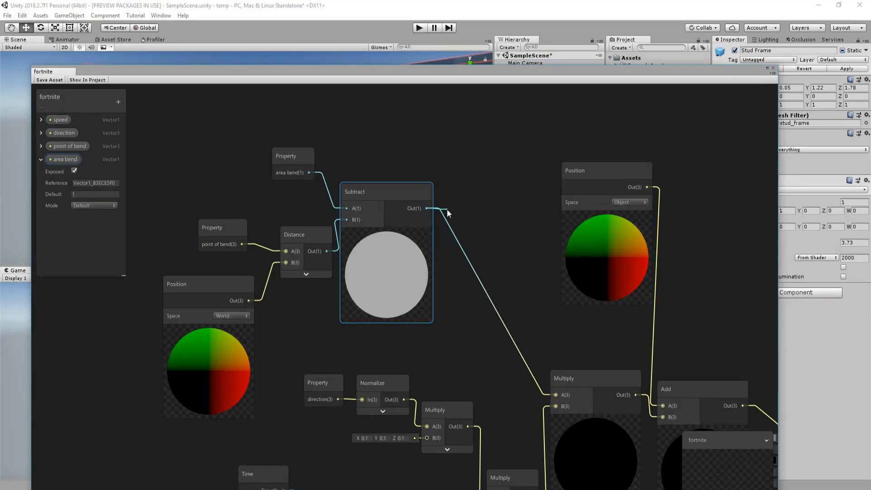
text(cla)
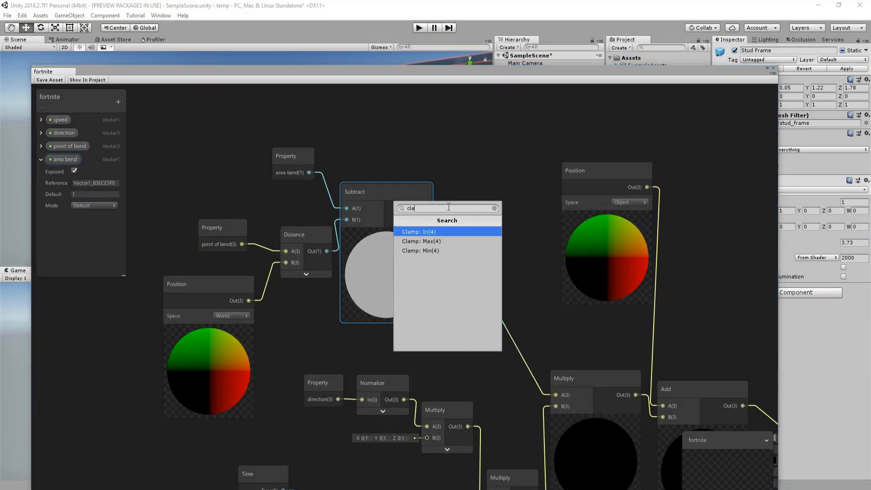
click(419, 231)
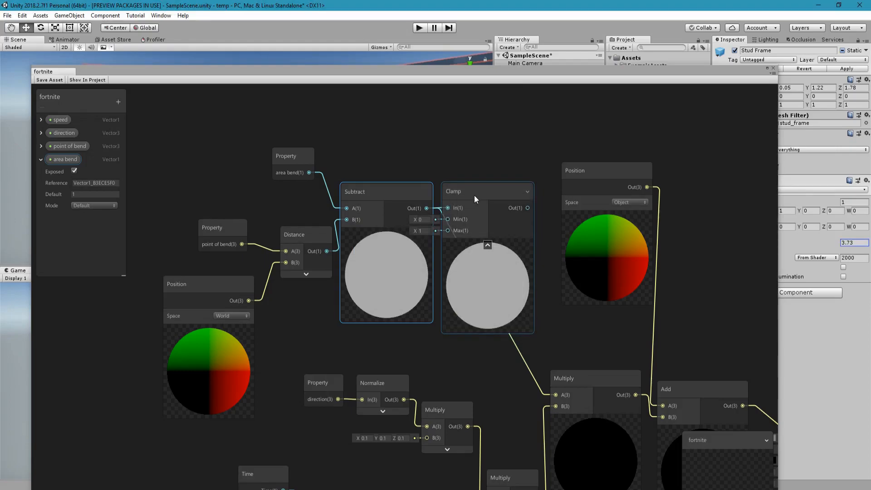
click(484, 192)
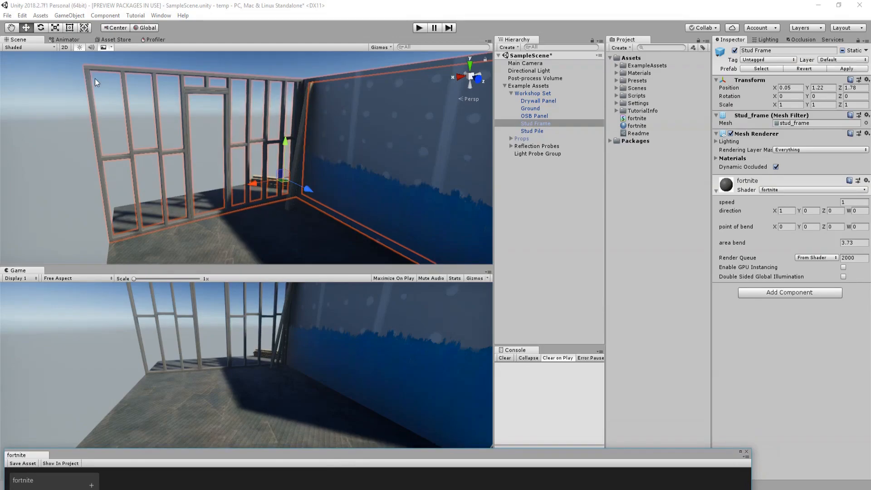
- Create an empty GameObject at the door area and reset its Transform
click(832, 226)
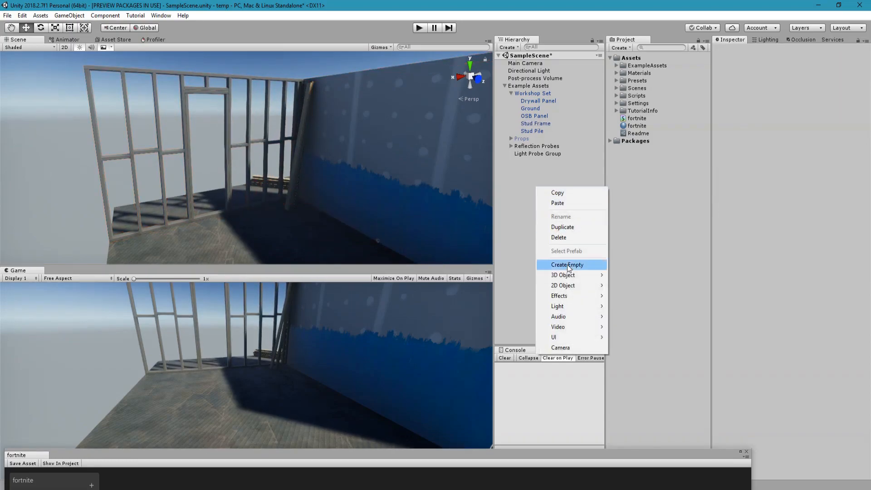
click(566, 264)
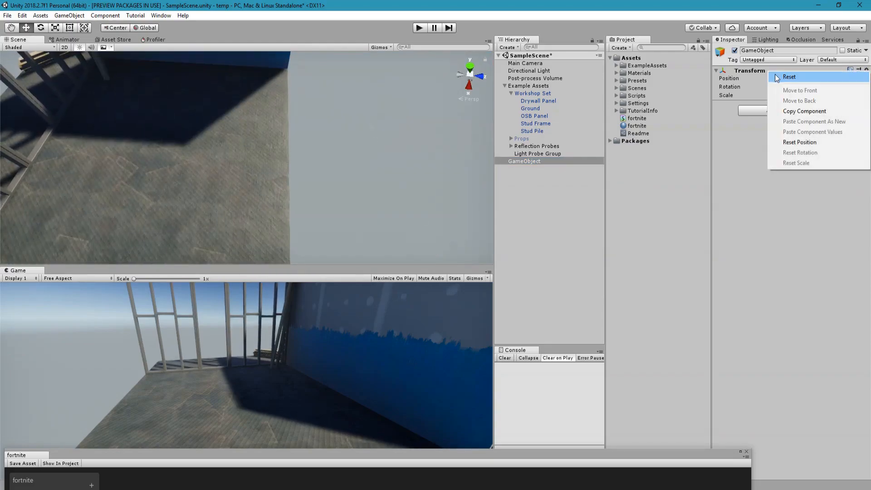
click(790, 76)
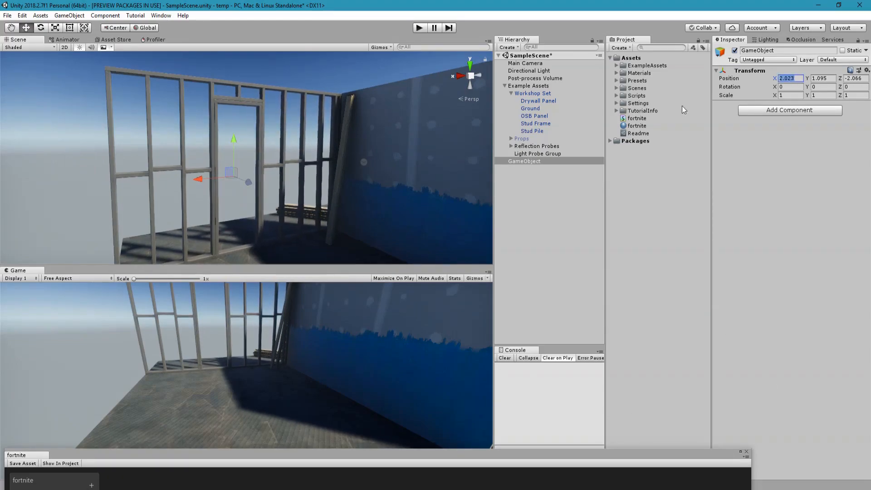
- Copy the empty object's X, Y and Z (about 2.02, 1.10, -2.07) into the material's point of bend
click(637, 125)
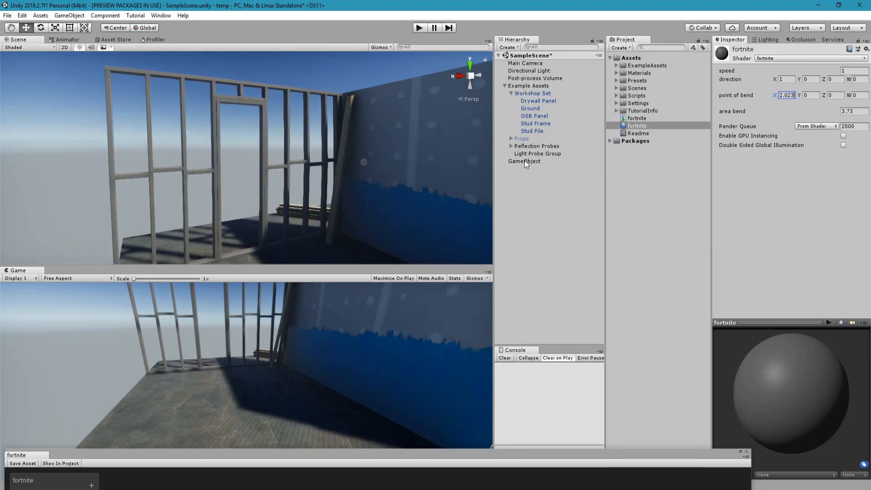
click(524, 161)
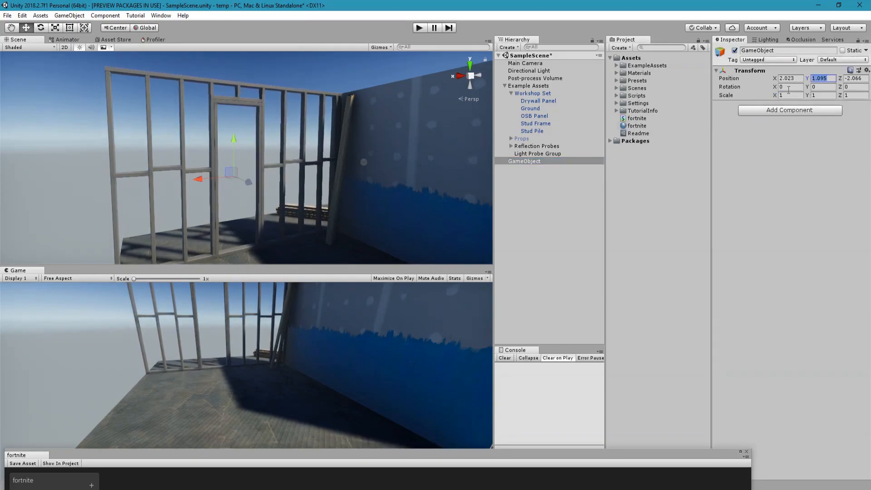
click(637, 125)
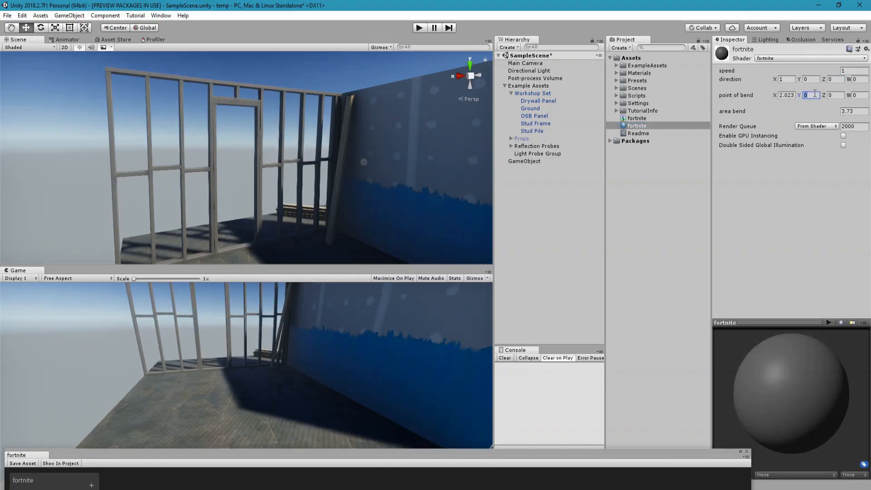
click(523, 162)
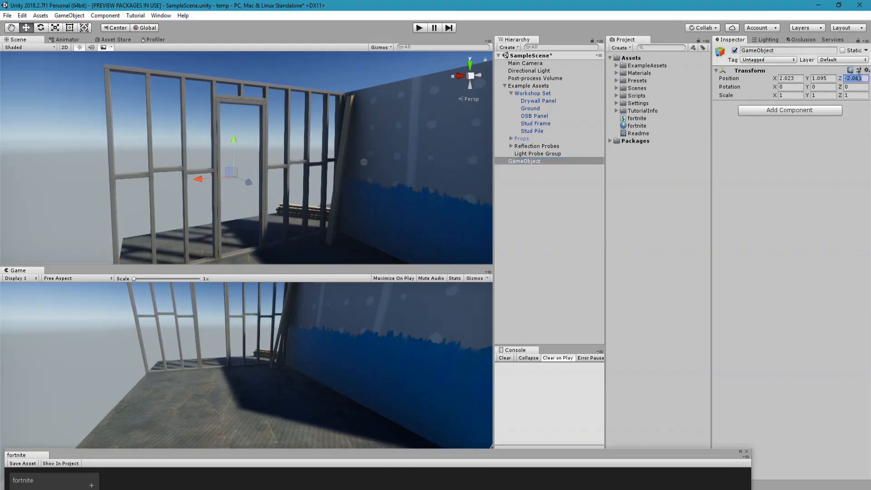
click(637, 126)
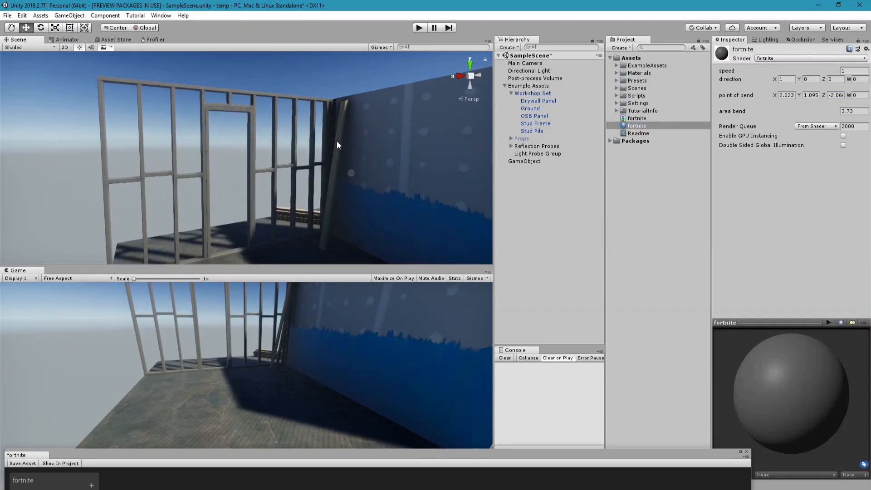
click(524, 162)
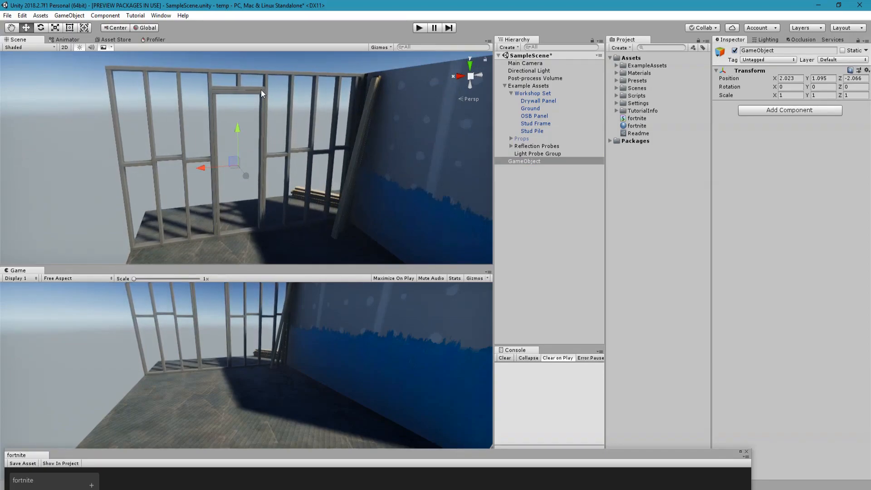
- Select the Stud Frame and scrub its material speed up to about 3.86
click(533, 93)
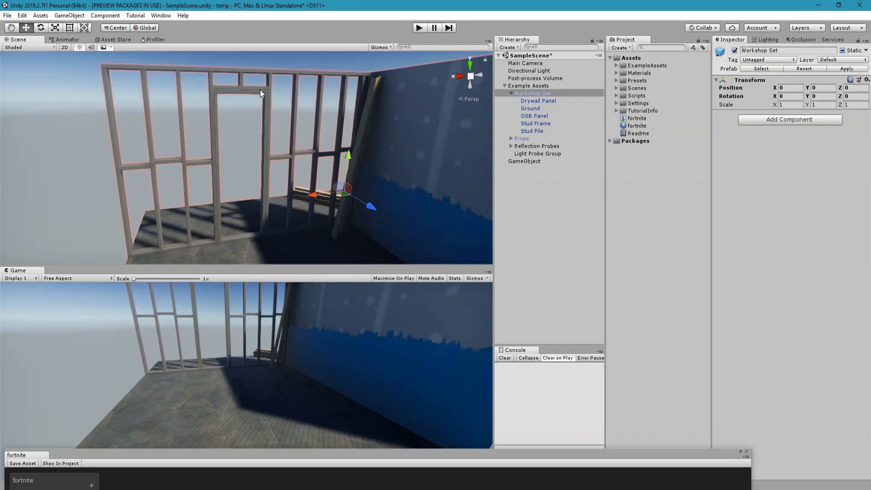
click(533, 123)
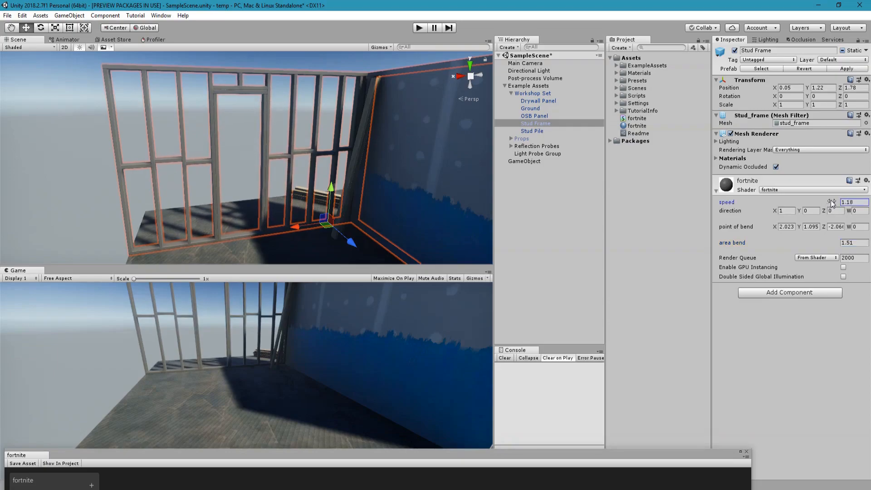
drag(828, 201, 832, 202)
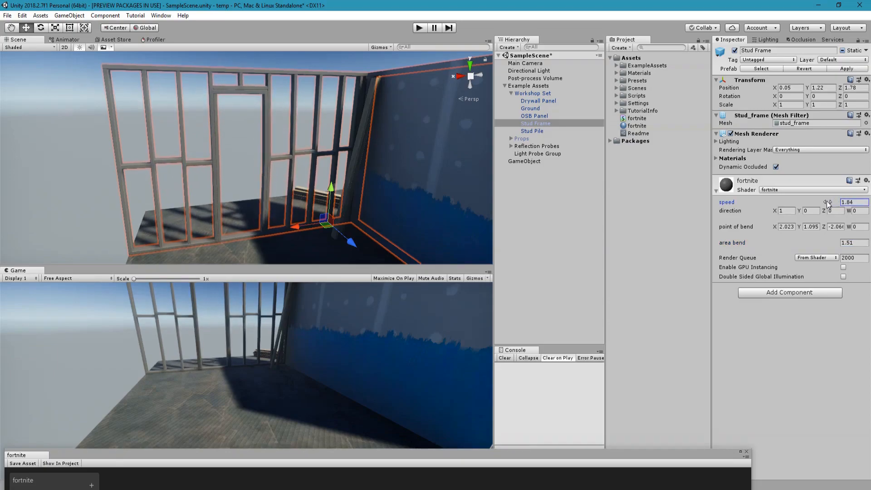
drag(828, 201, 856, 201)
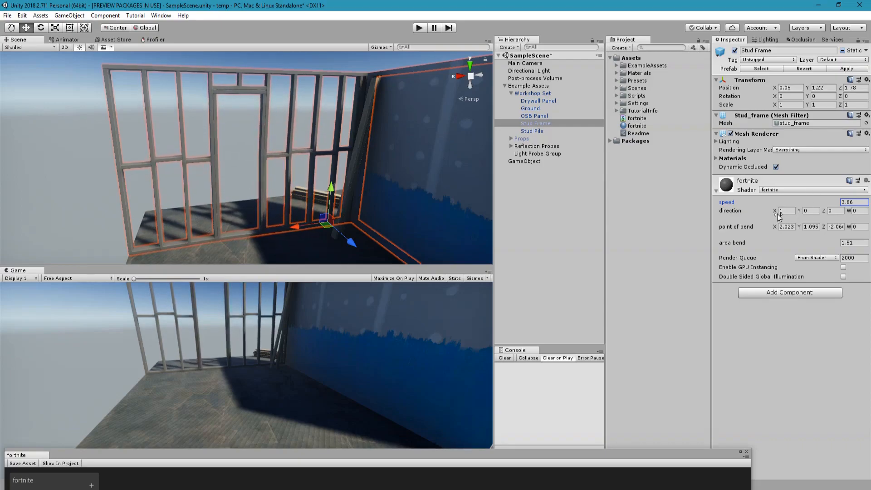
- Enter new bend direction values of 0, 0.2 and 1 for a Y/Z-leaning direction
click(786, 210)
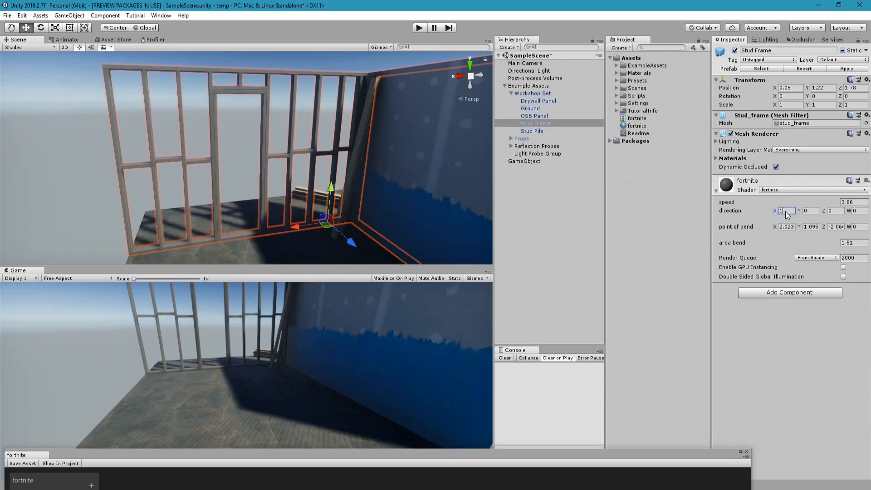
text(0)
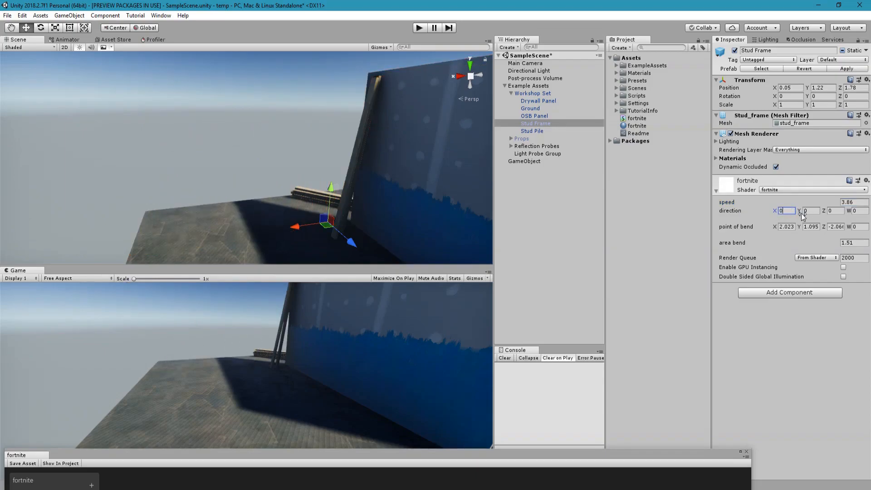
text(0.28)
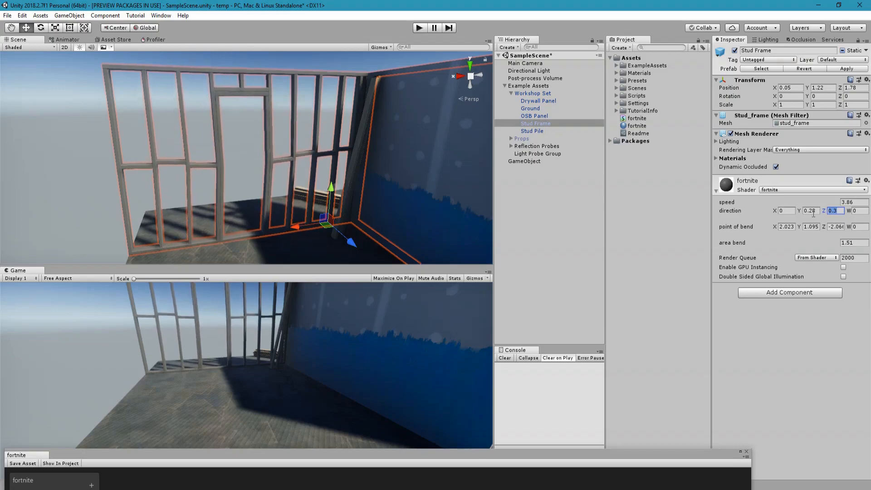
text(1)
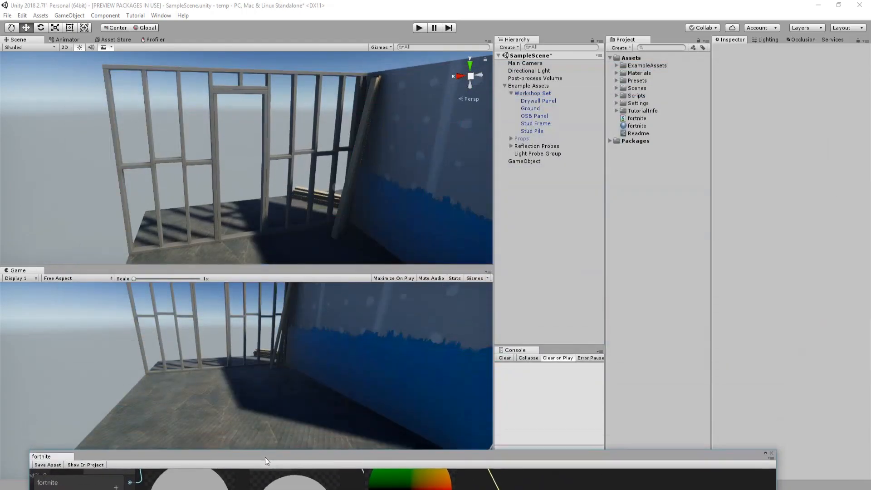
- Select the Stud Frame and set the new streach property to 6.51
click(535, 123)
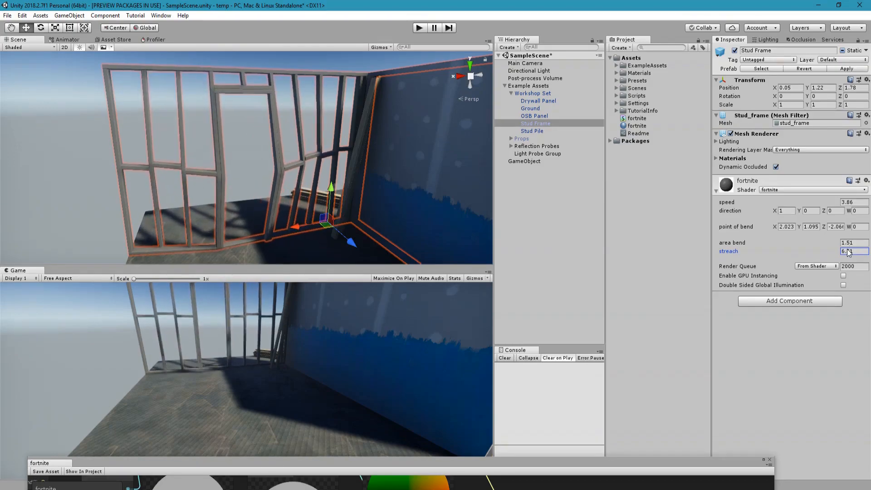
text(6.51)
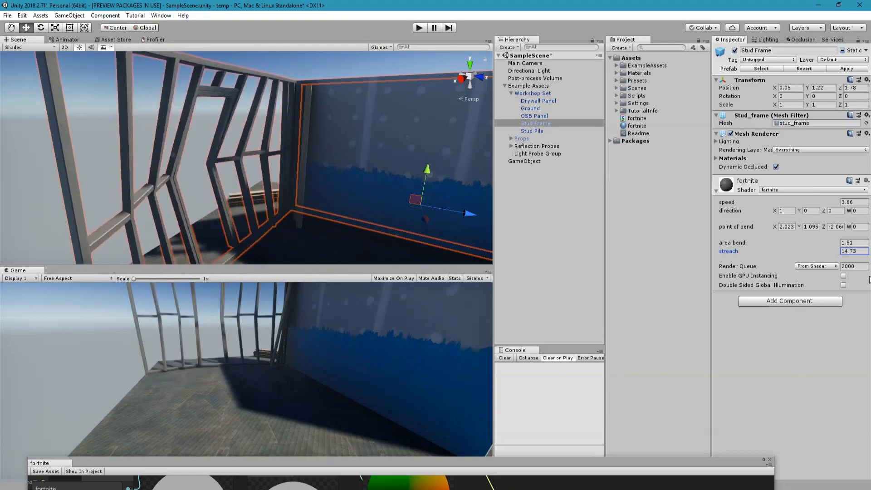
- Set the Stud Frame material's streach back to 2
text(2)
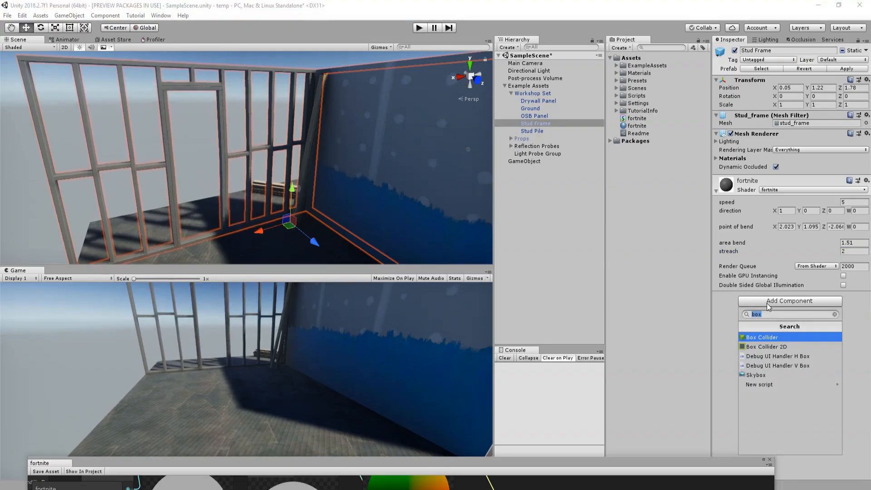
- Add the BendOnclick component via a 'Be' search and open its script in Visual Studio Code
text(Be)
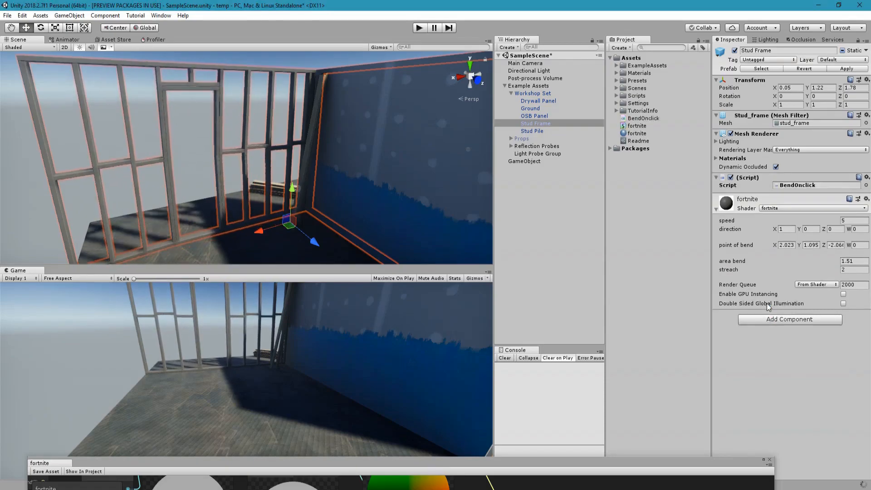
click(814, 186)
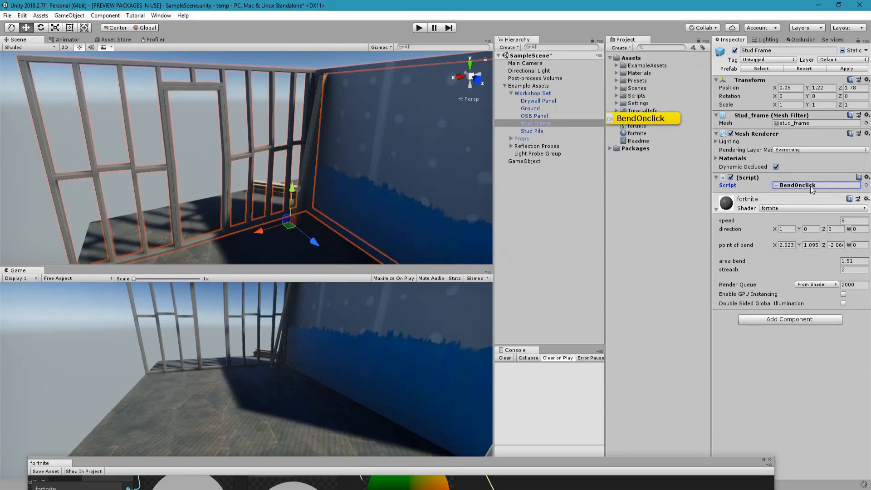
double_click(797, 185)
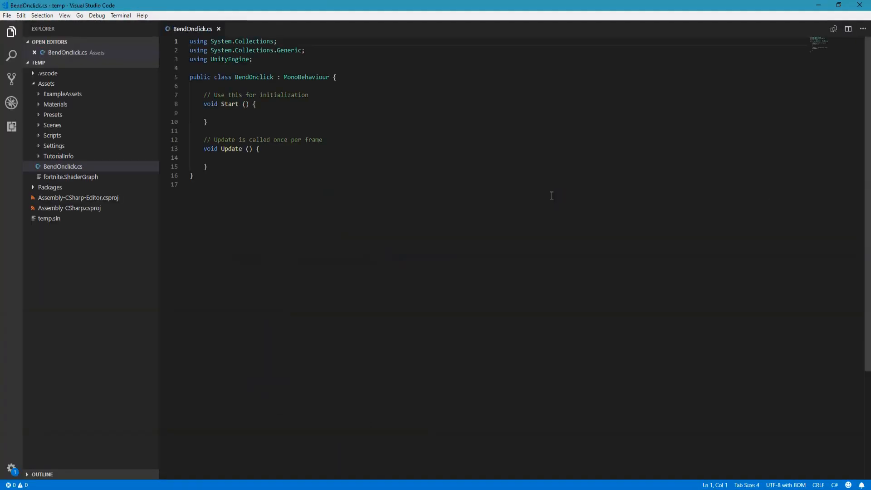
- Declare a public Material material and public float dampingSpeed = 0.02f
text(public Material material;)
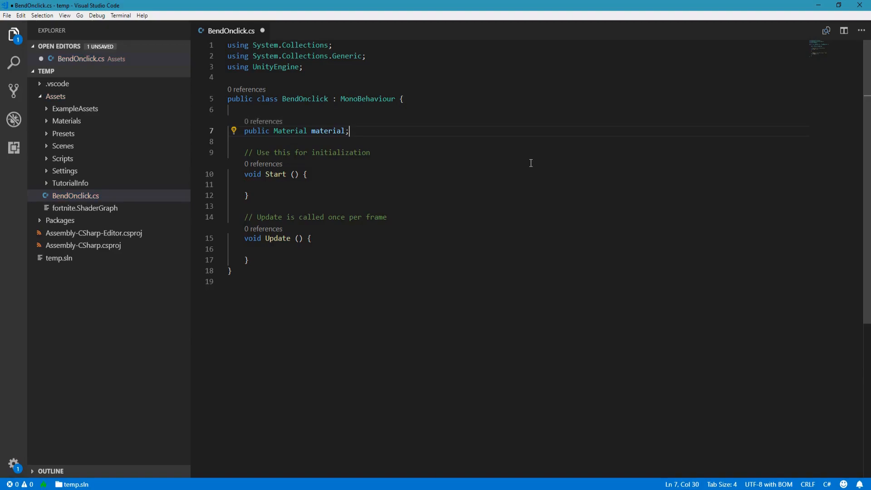
text(public f)
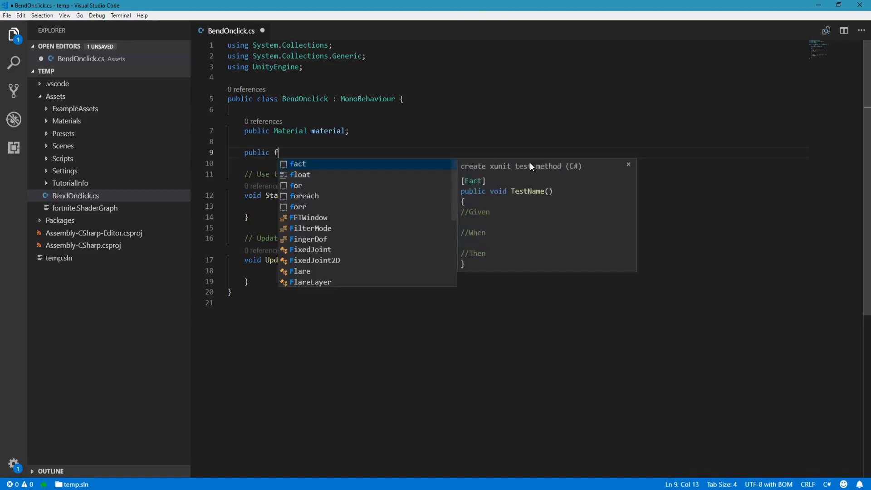
text(loat)
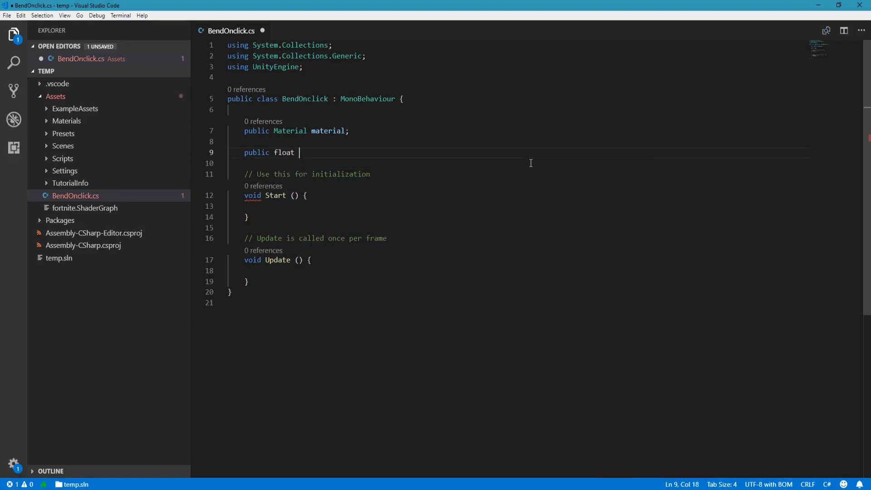
text(dampin)
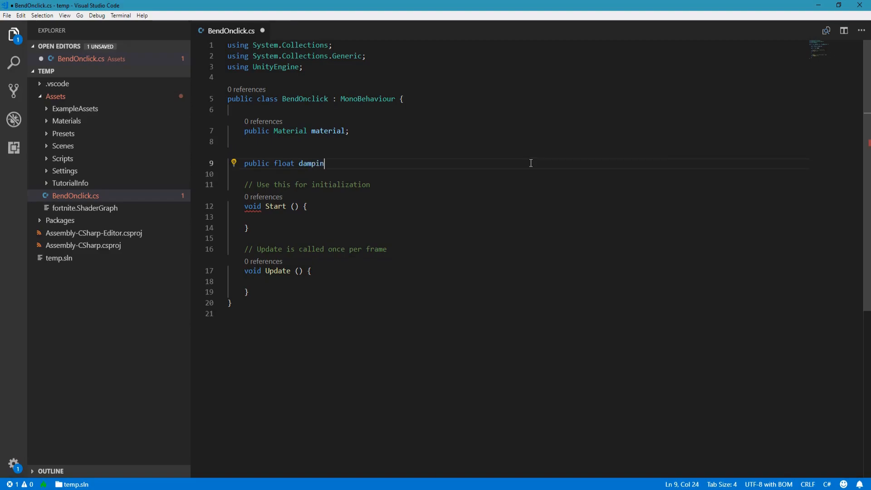
text(gSpeed)
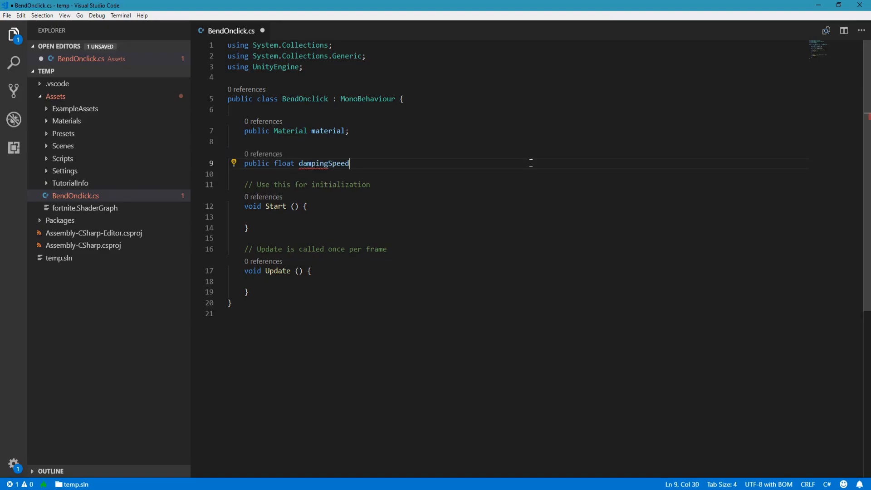
text(= 0.)
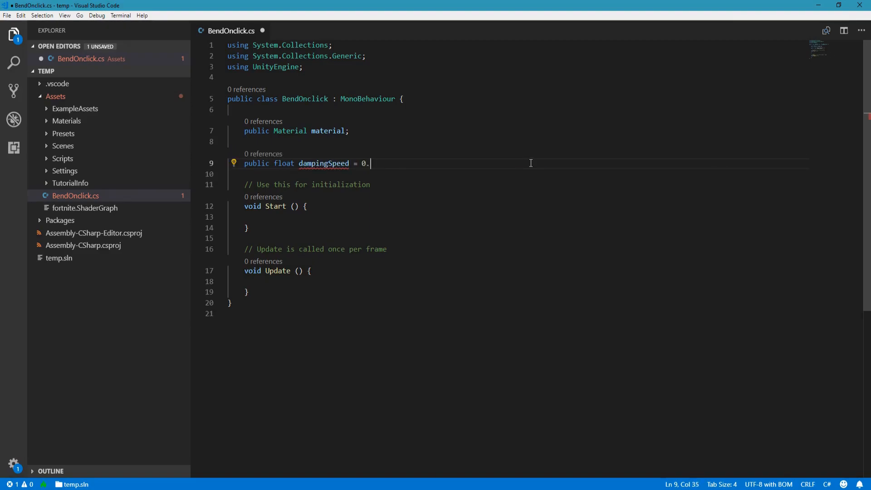
text(02f)
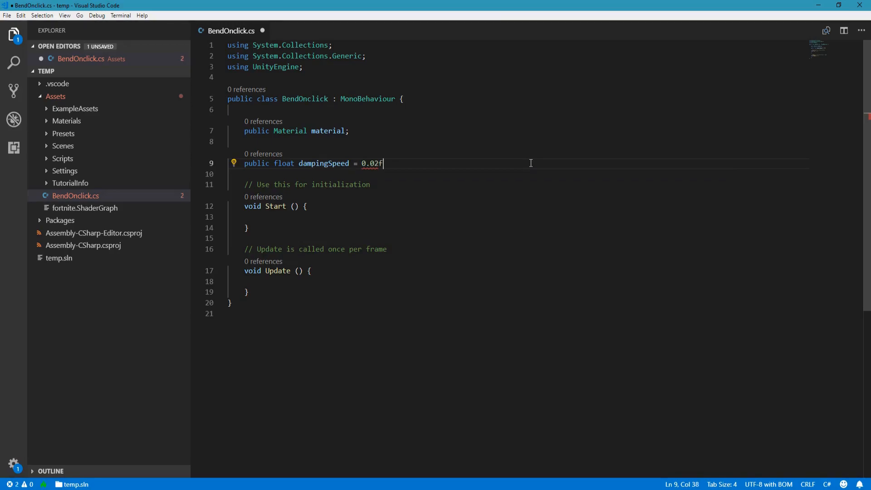
text(,)
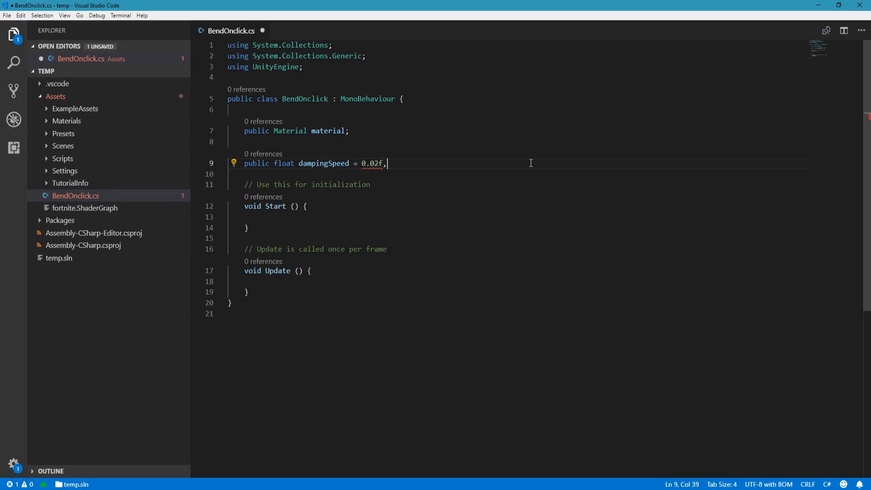
- Add streachDistance = 2 to the public floats and a private float streach below
text(stre)
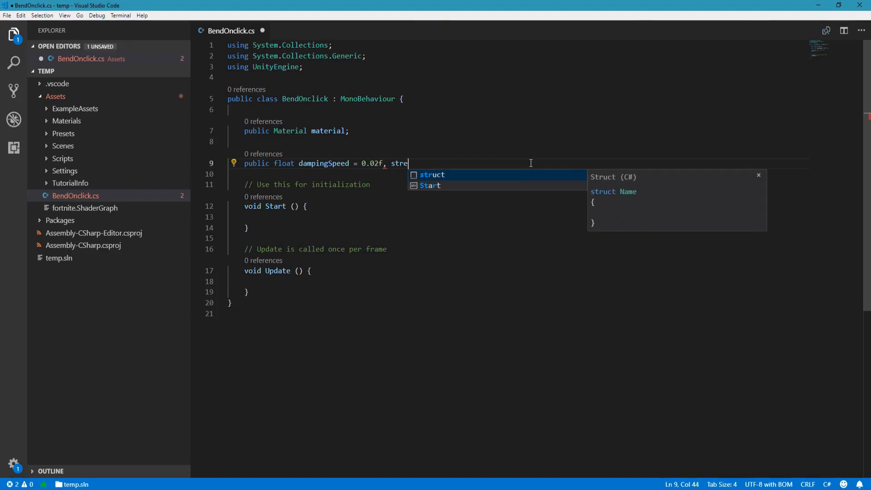
text(achDistance)
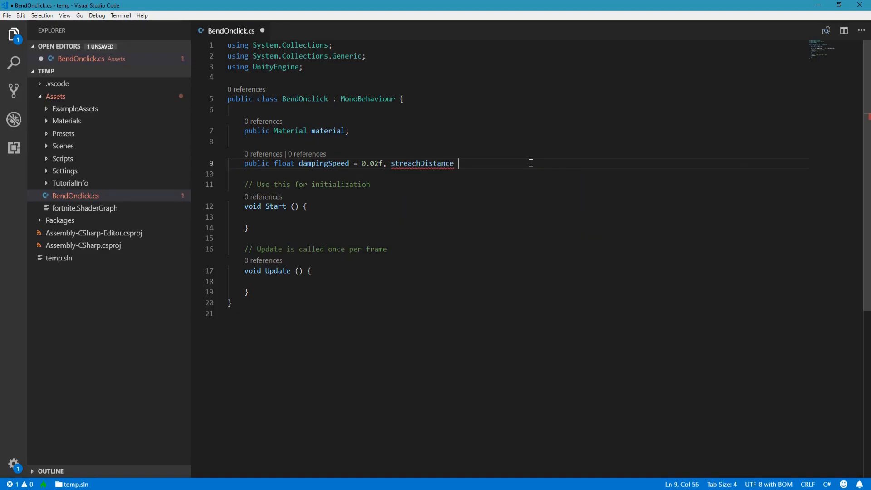
text(= 2;)
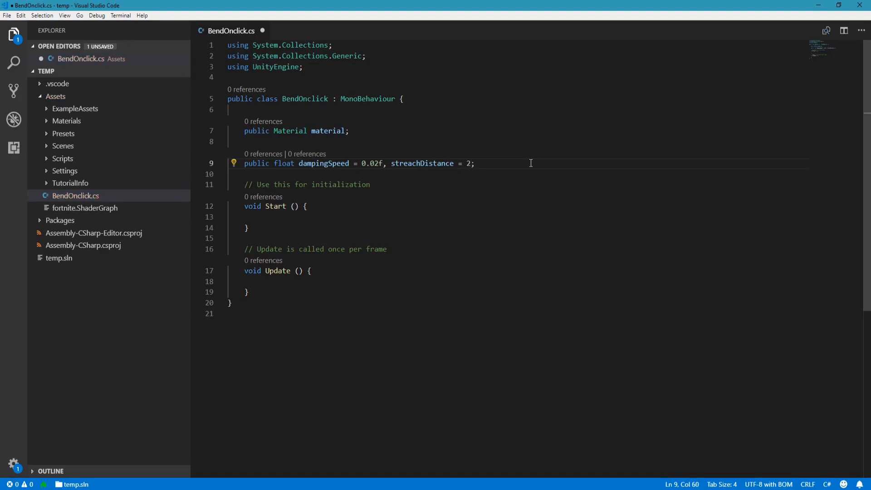
key(Enter)
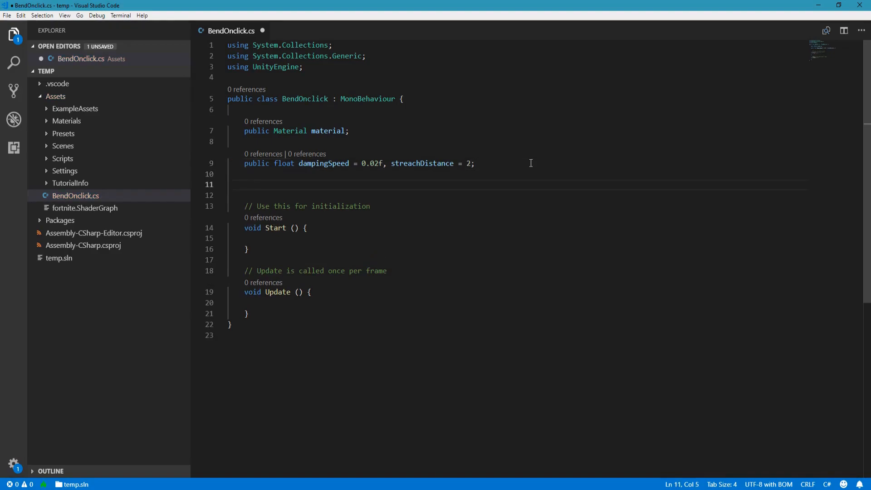
text(float s)
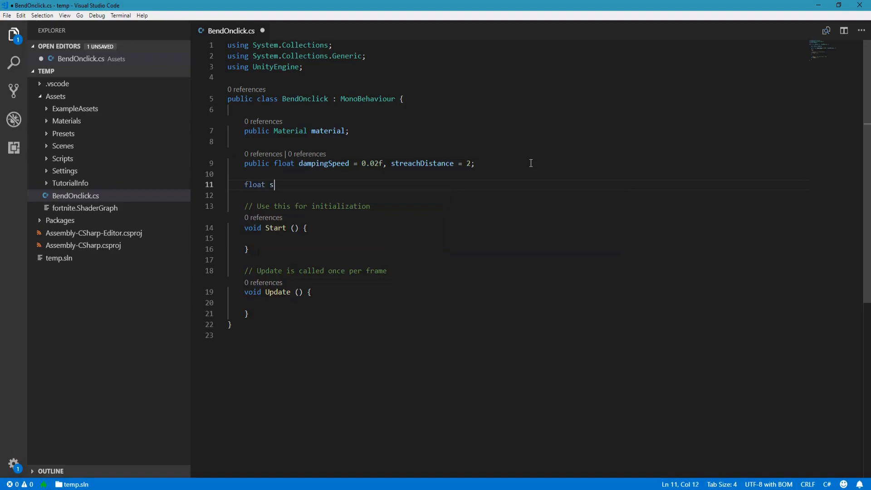
text(treach;)
click(518, 302)
text(if)
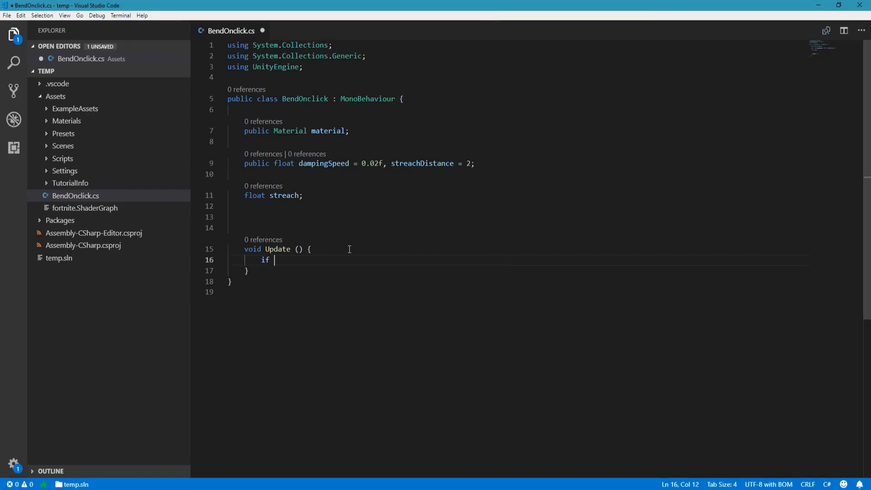
- Wrap Update's body in an if (Input.GetMouseButton(0)) block
text((Inp)
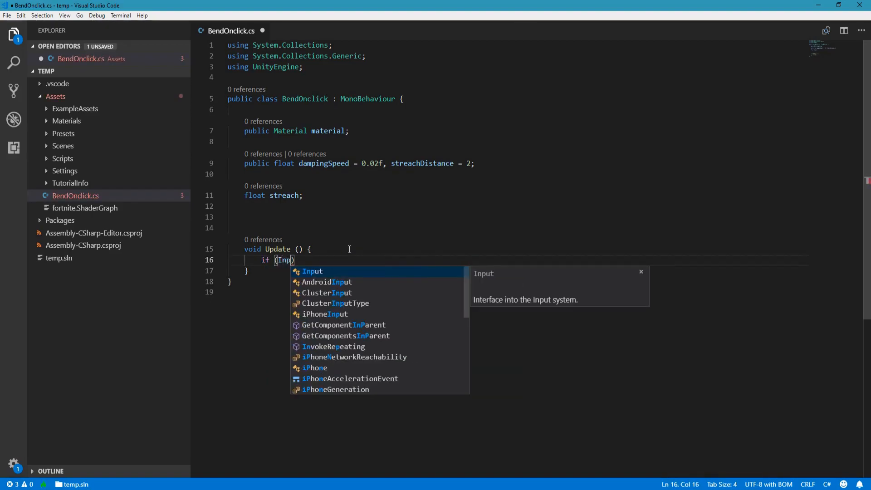
text(.Mou)
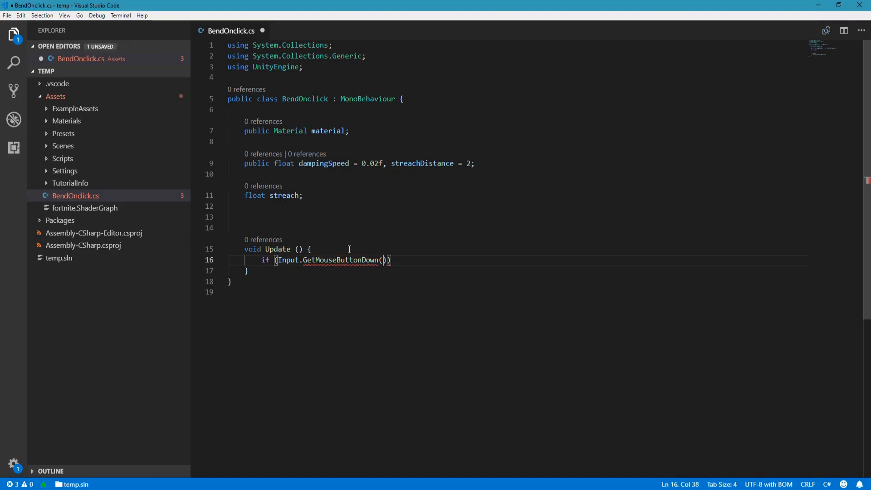
text(0)
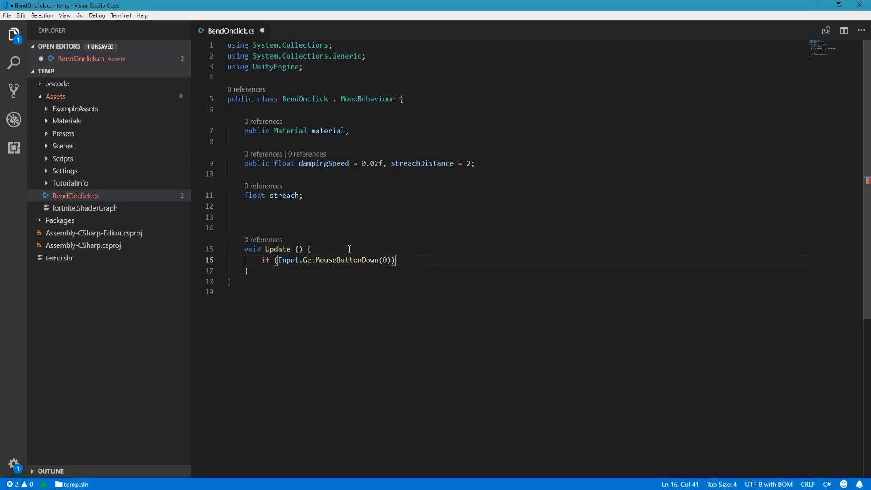
text({)
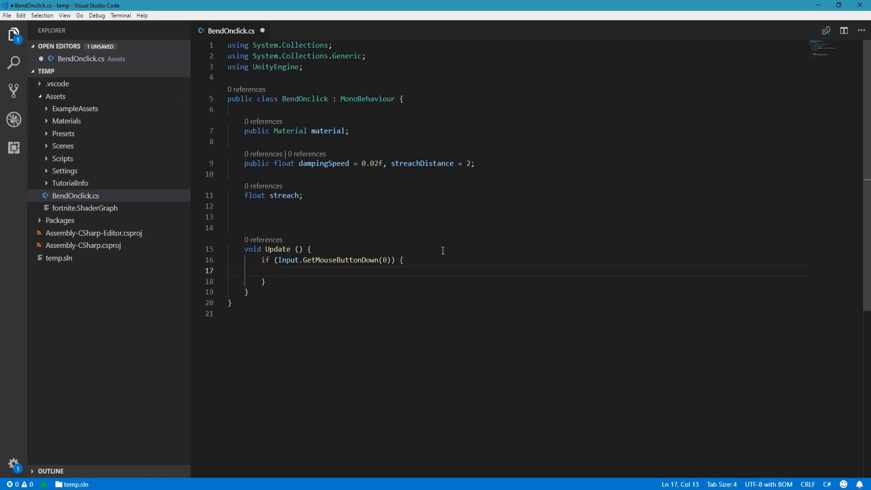
mouse_move(443, 251)
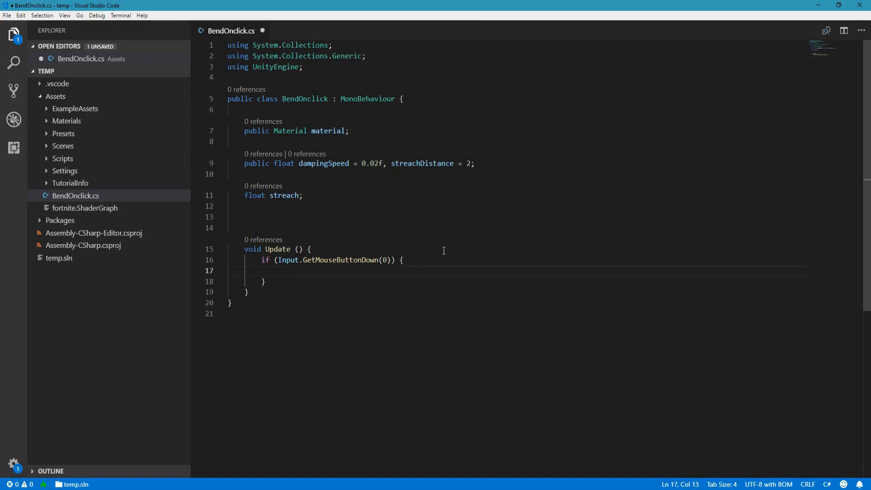
- Declare RaycastHit hit and Ray ray = Camera.main.ScreenPointToRay(Input.mousePosition), then begin a nested if
text(RaycastHit)
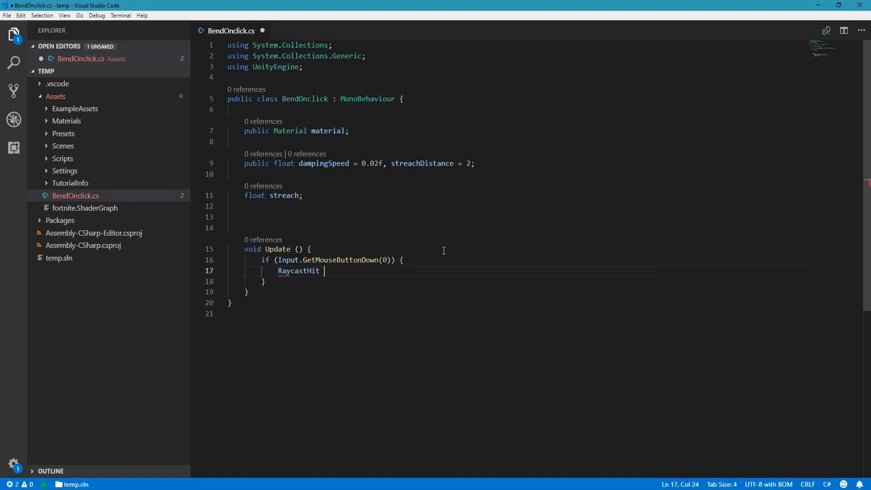
text(hit;)
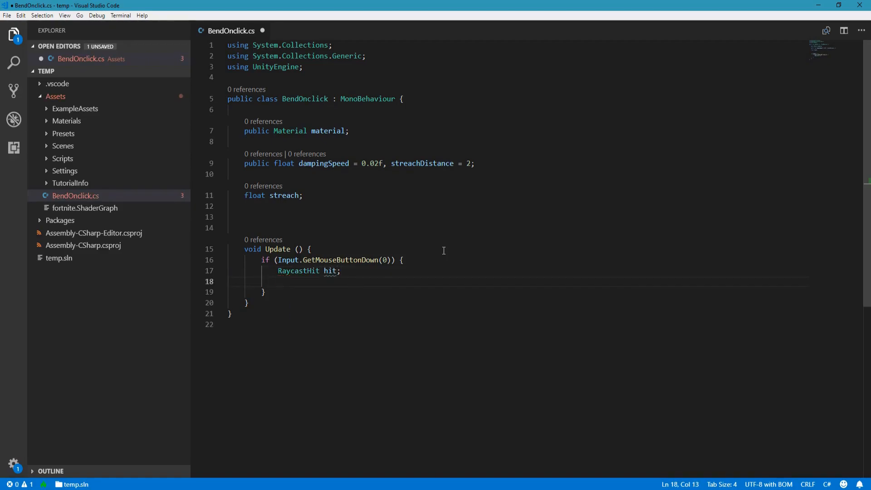
text(Ray ray =)
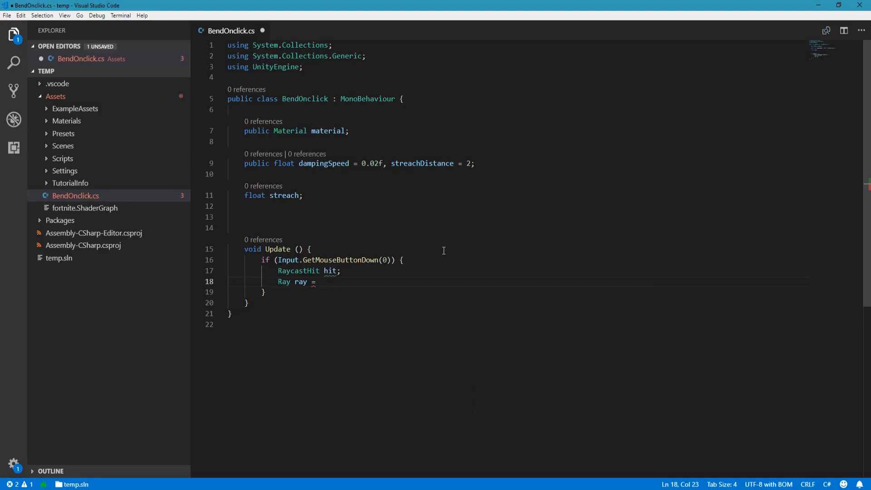
text(Camer)
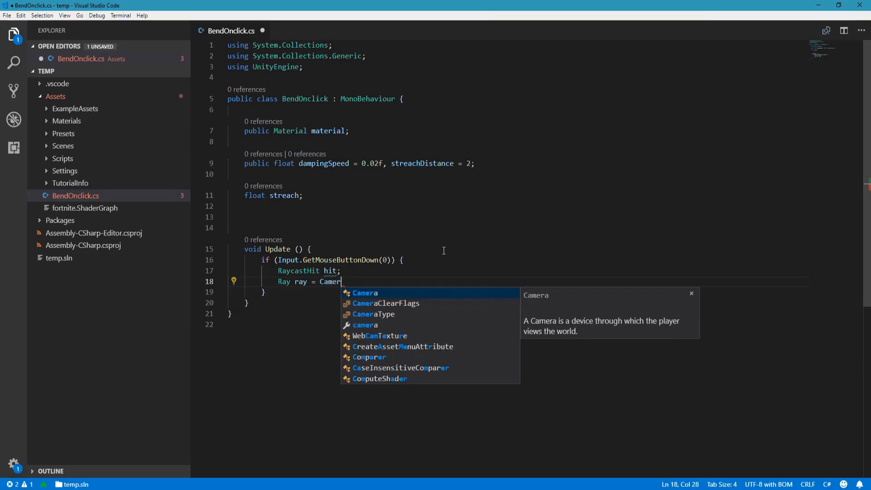
text(.main)
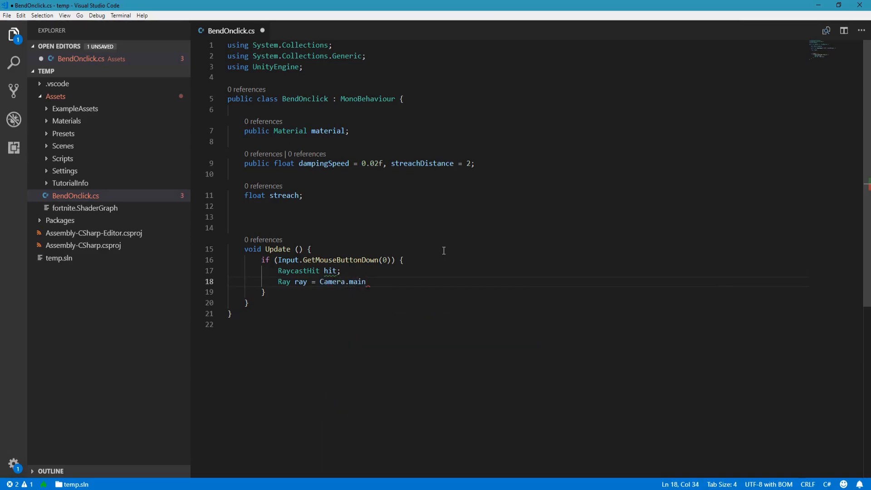
text(.ScreenPointToRay)
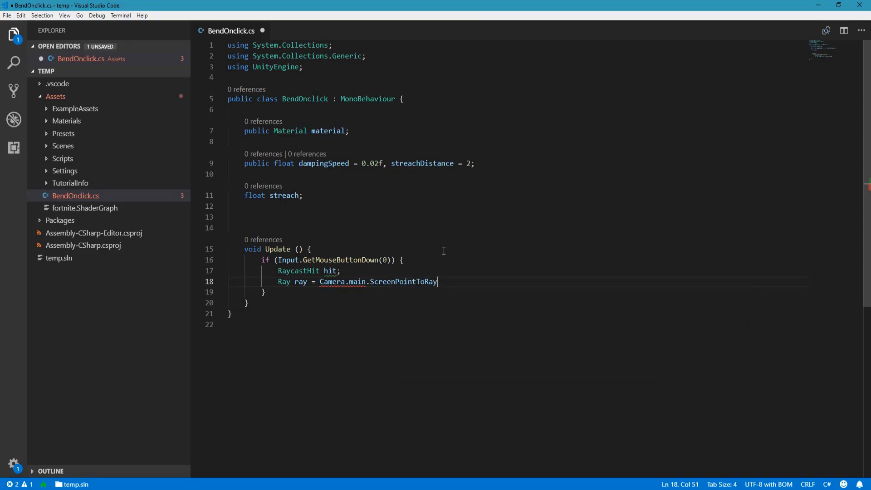
text(()
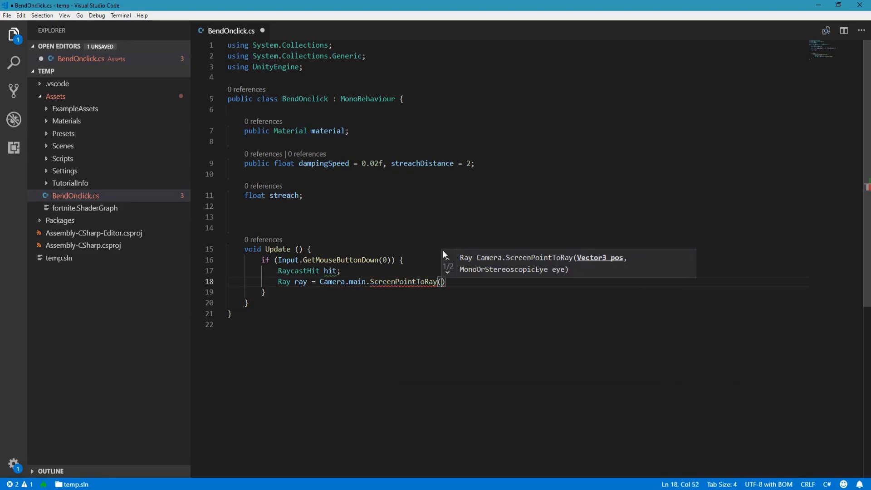
text(Input)
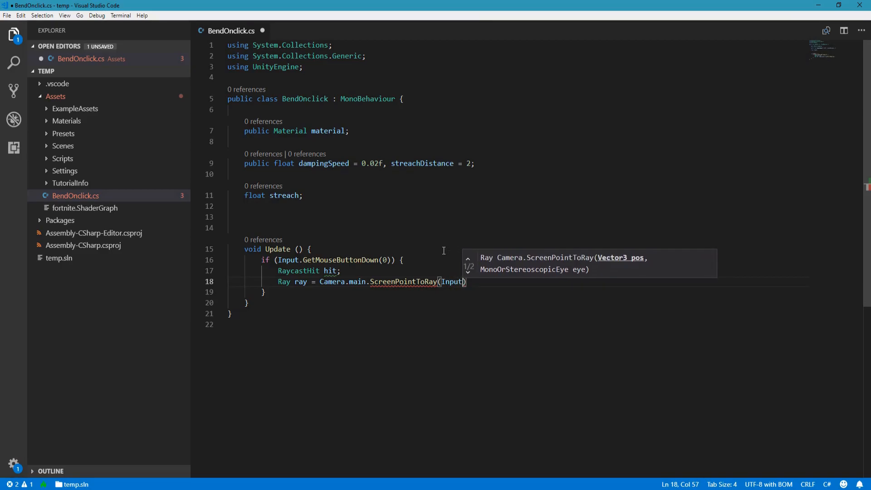
text(.mousePosition)
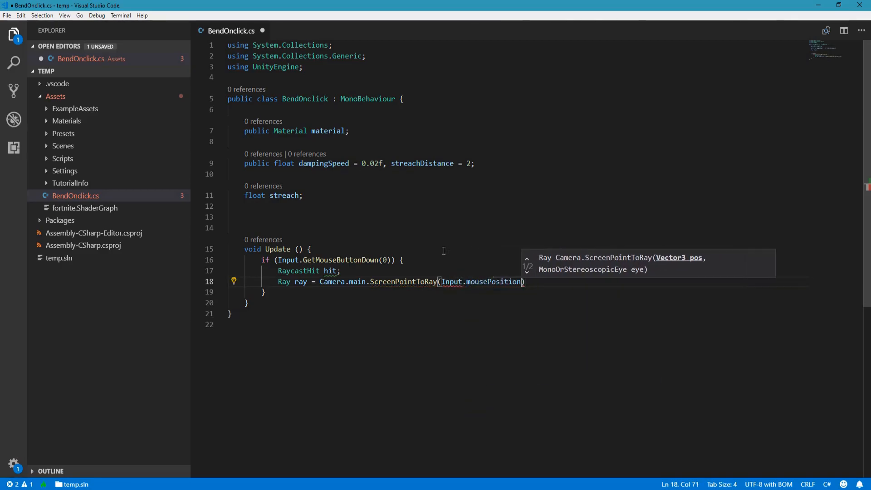
text(;)
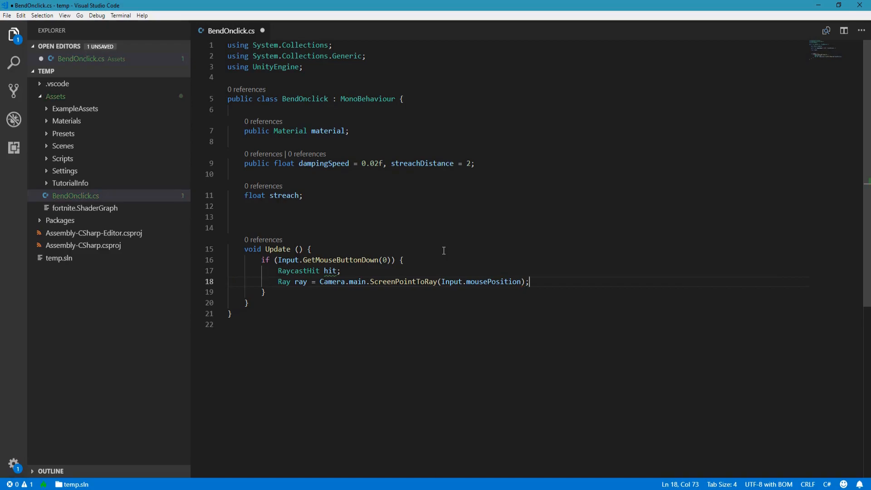
text(if (P)
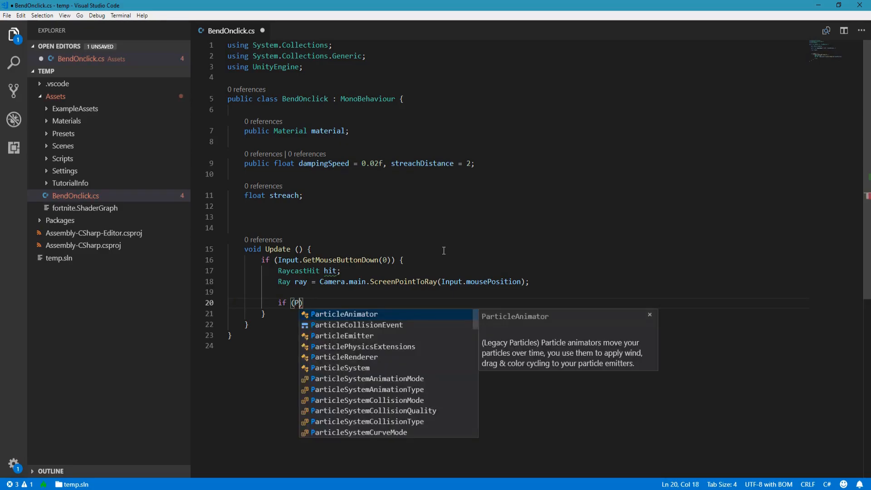
- Inside if (Physics.Raycast(ray, out hit)), call material.SetVector("_point_of_bend", hit.point)
text(hysics.Raycast(ray, out hit)
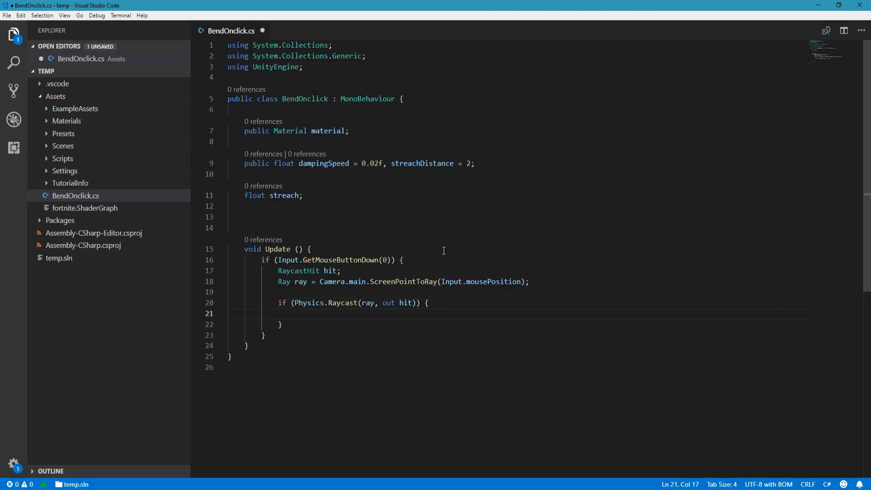
text(mat)
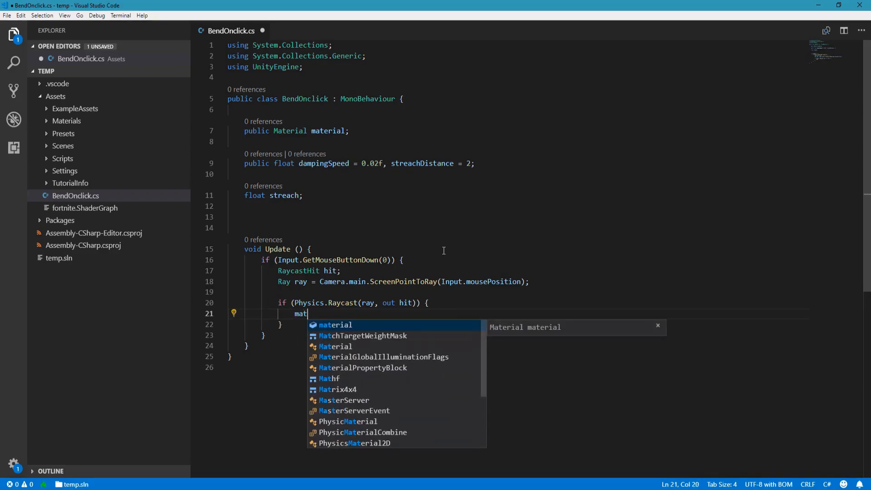
text(erial.Set)
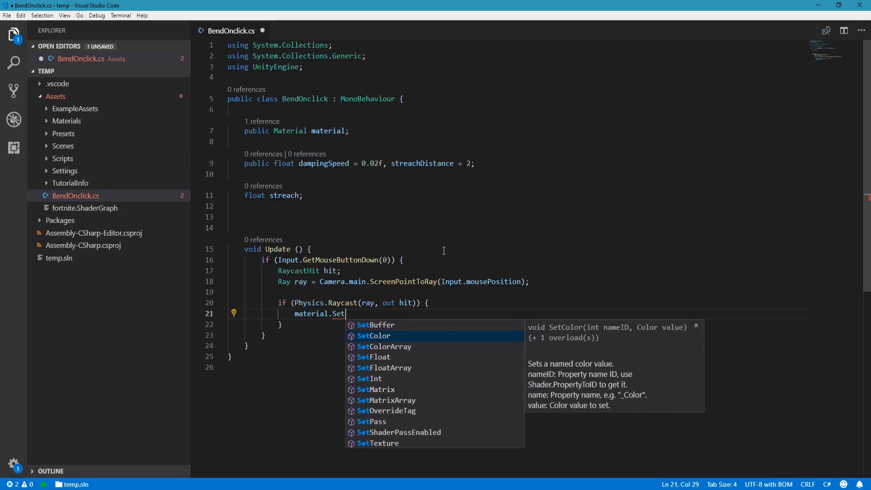
text(Vector)
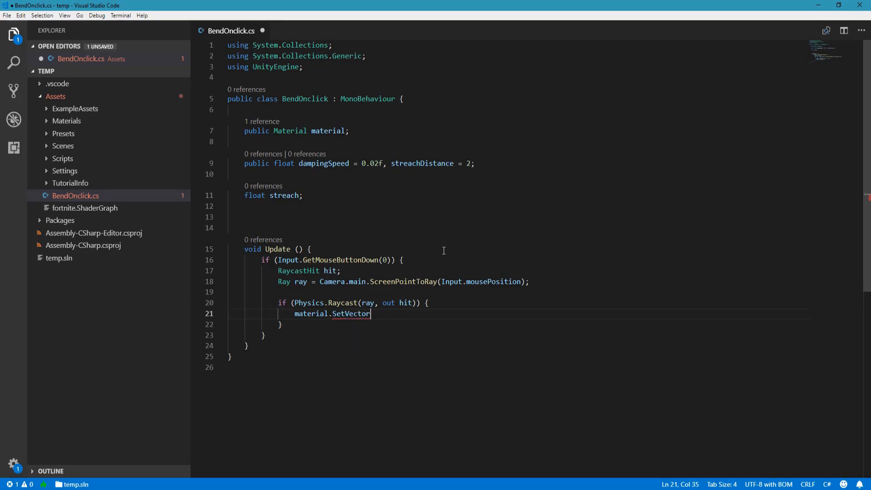
text((""))
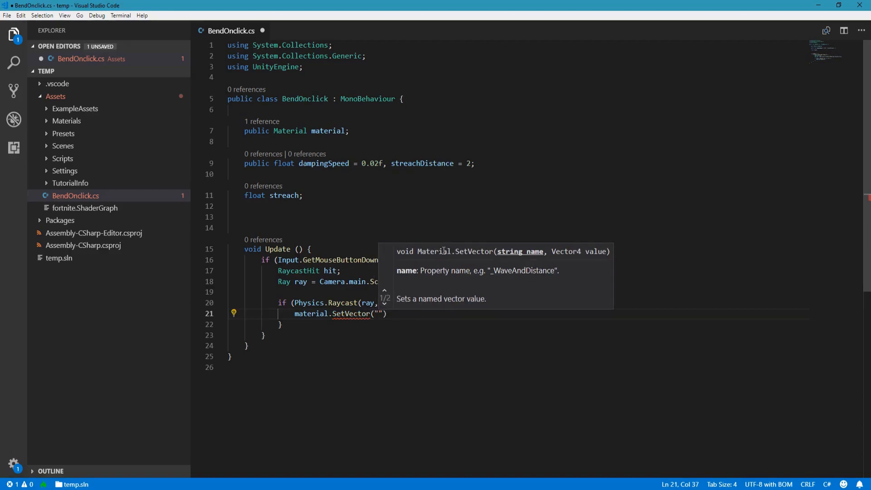
text(_point)
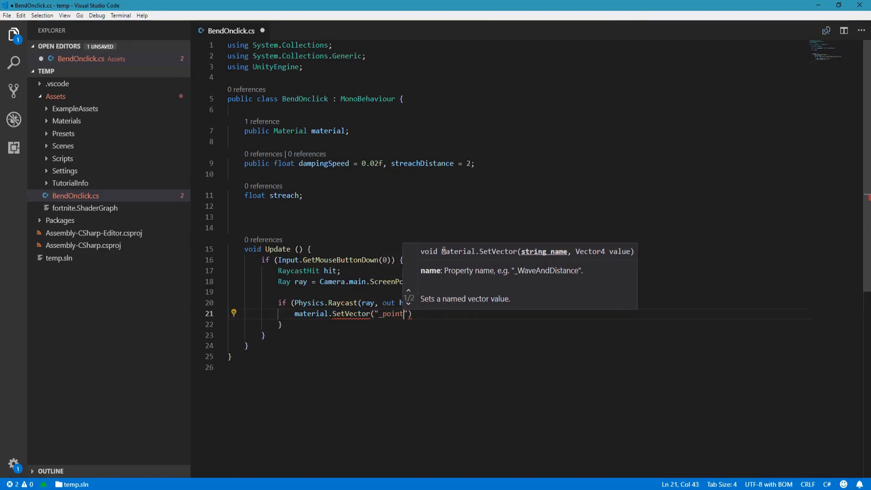
text(_)
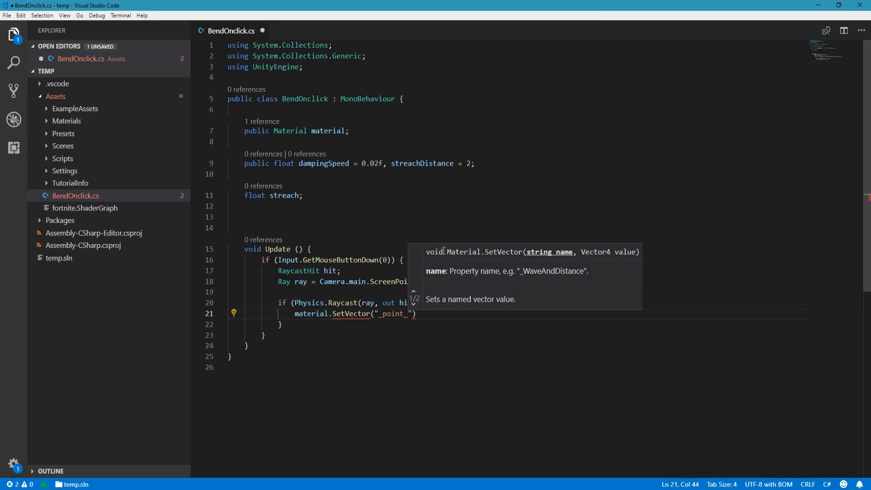
text(of_bend)
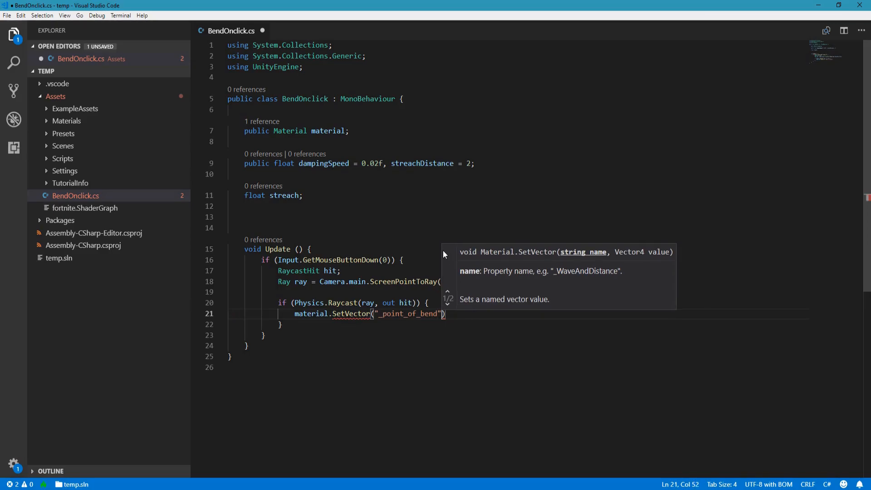
text(, hit.)
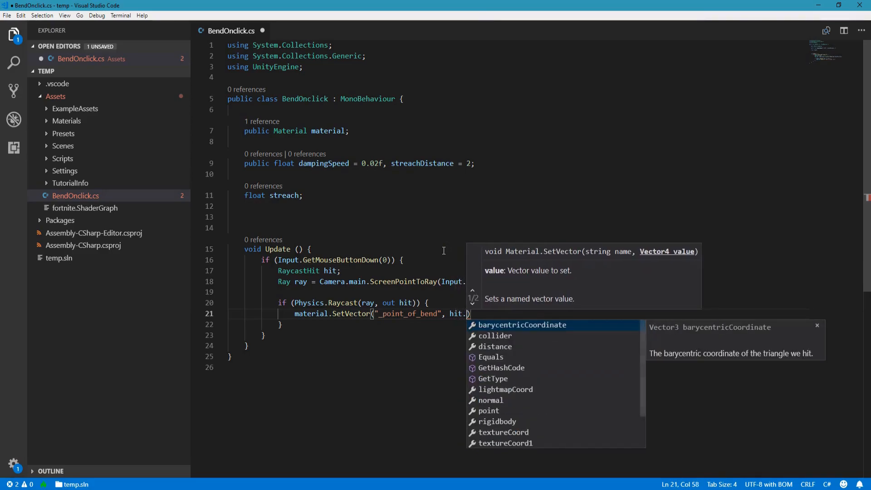
text(point)
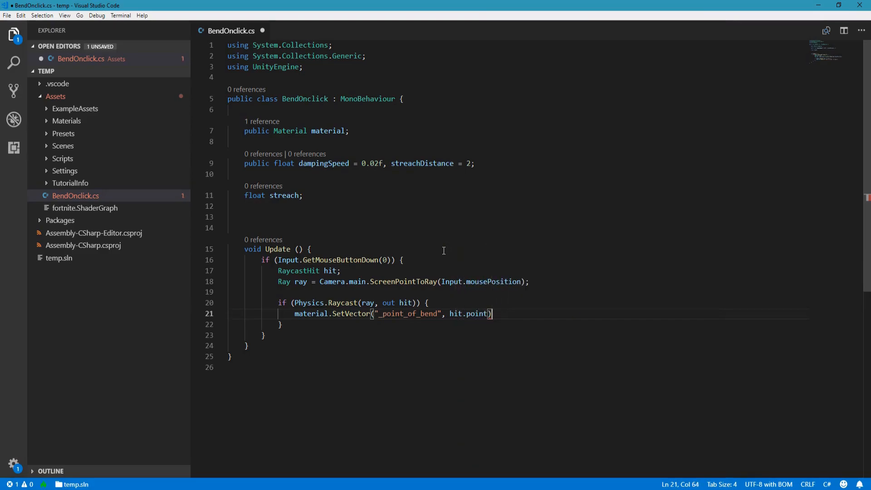
text(;)
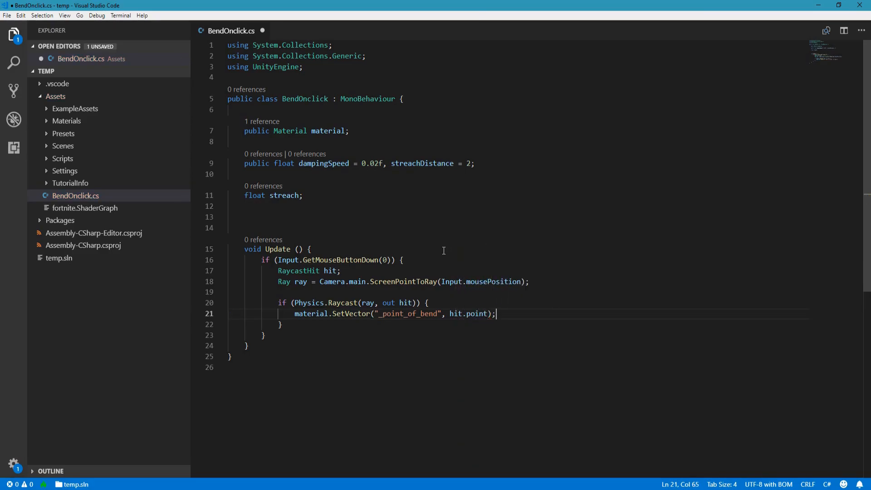
- Assign streach = streachDistance after the hit point is sent
text(streach)
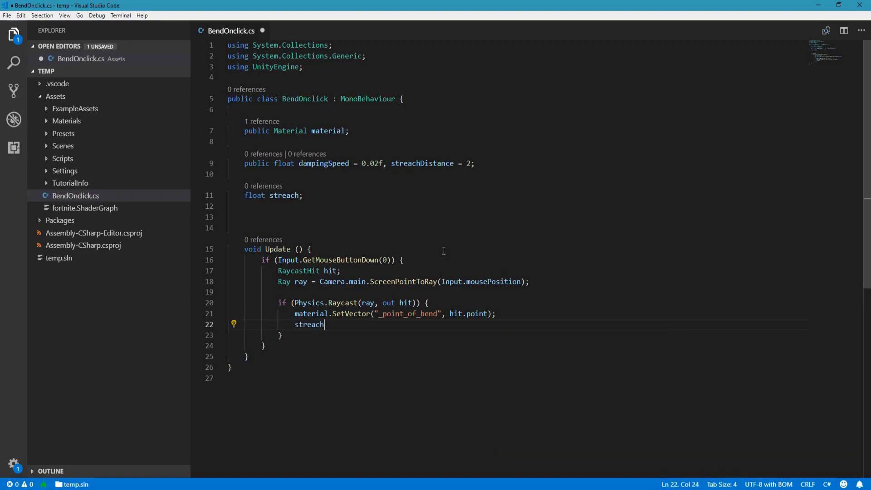
text(= str)
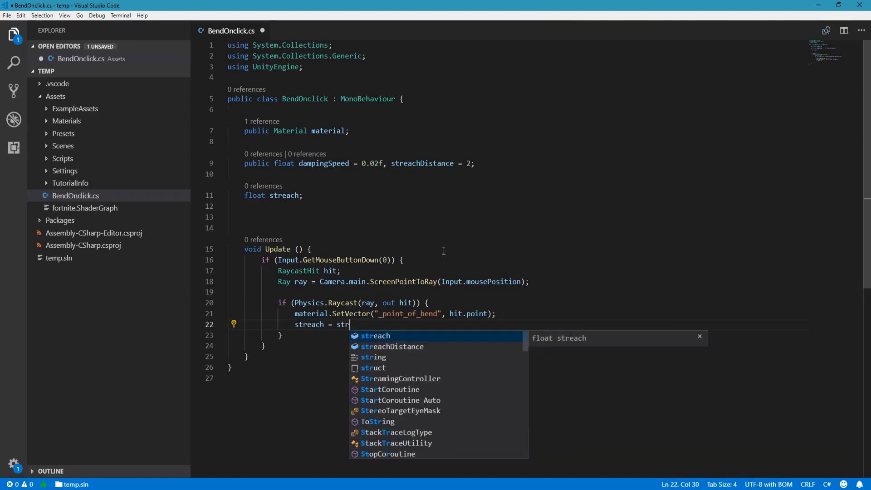
text(eachDistance)
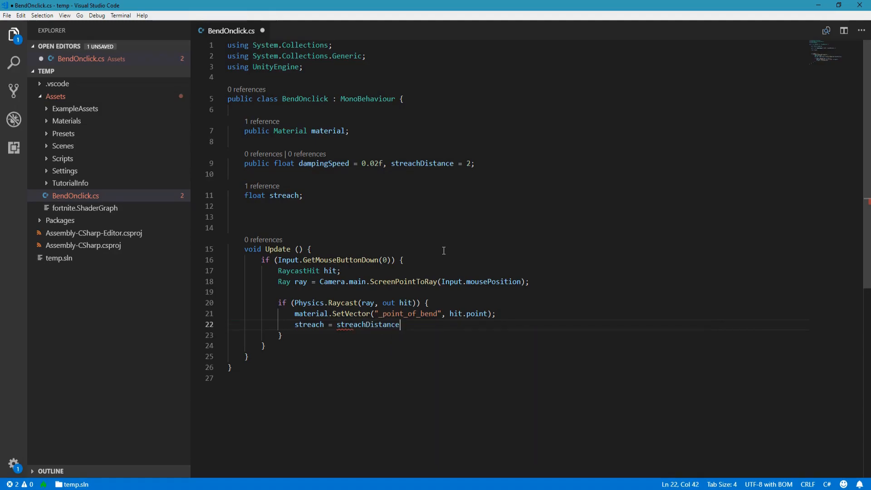
text(;)
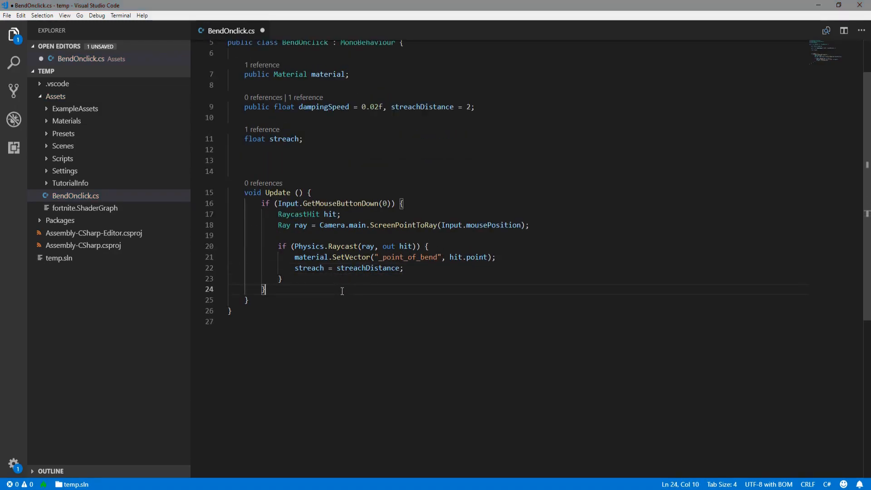
- Write streach = Mathf.Clamp(...) reducing streach each frame, clamped between 0 and 20
key(Enter)
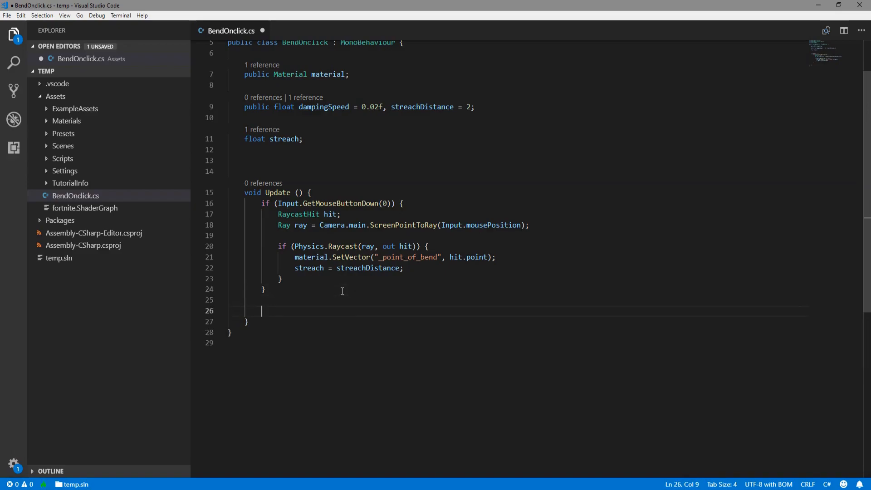
text(strea)
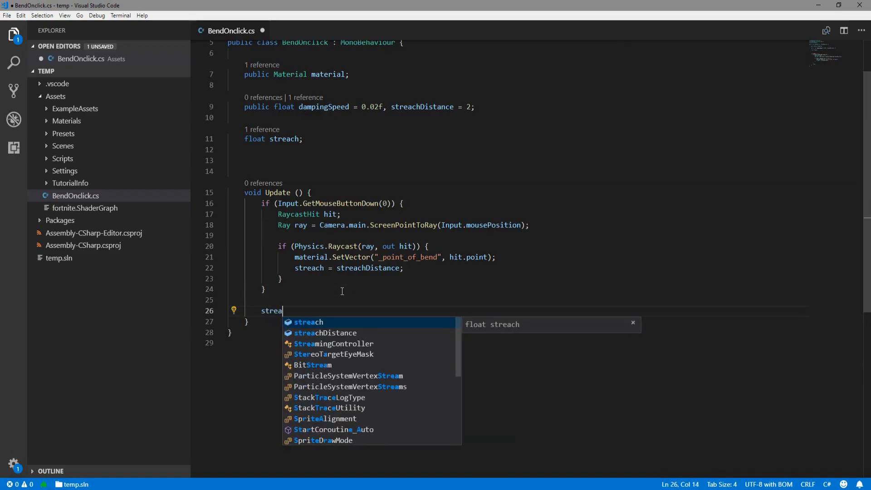
key(Tab)
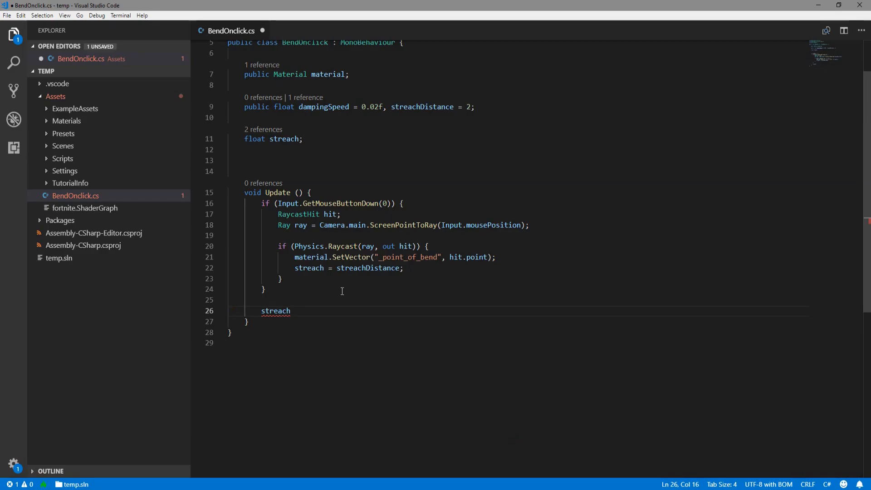
text(= M)
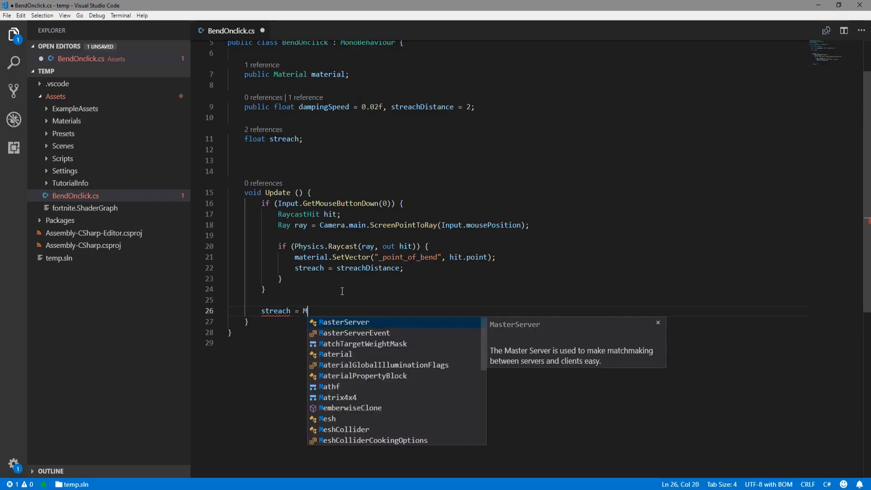
text(athf)
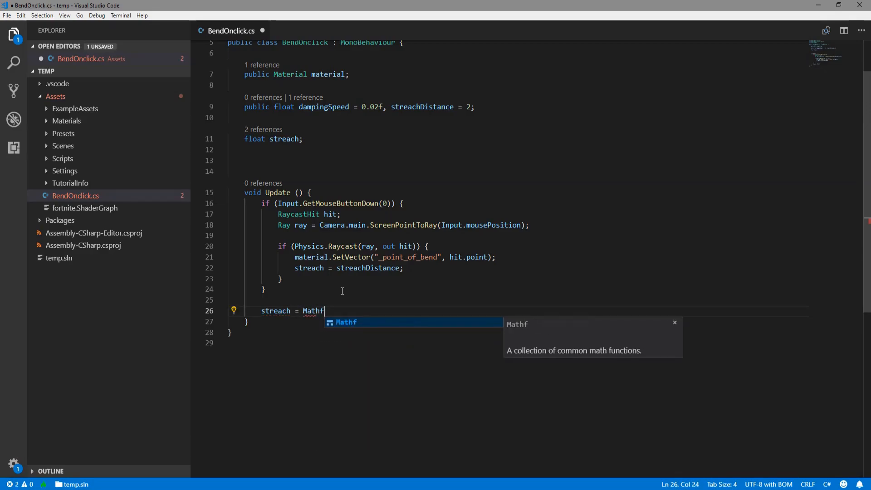
text(.cla)
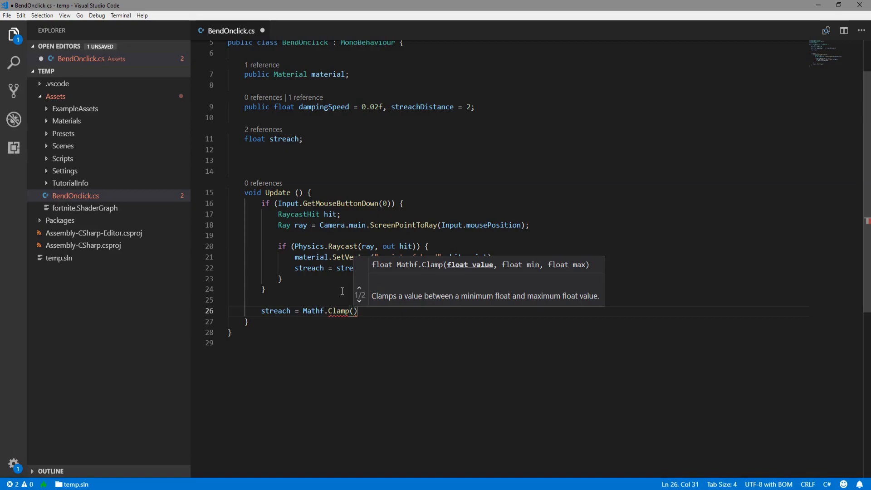
text(streach,)
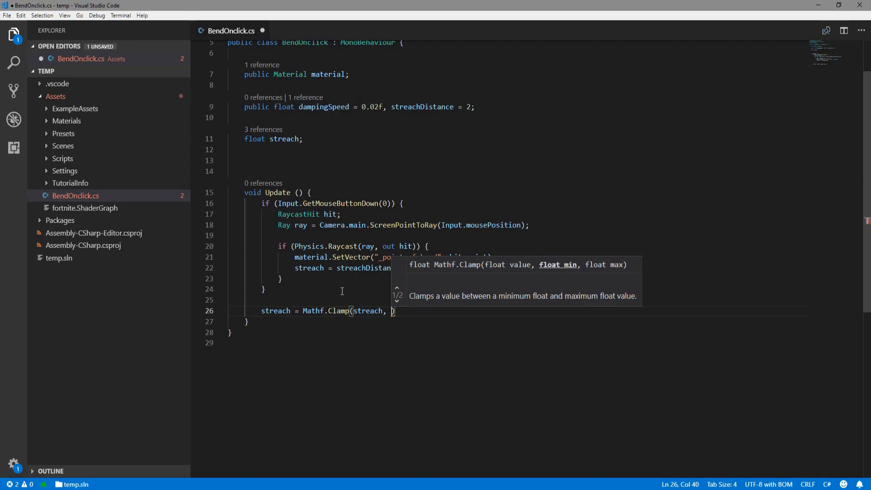
text(0)
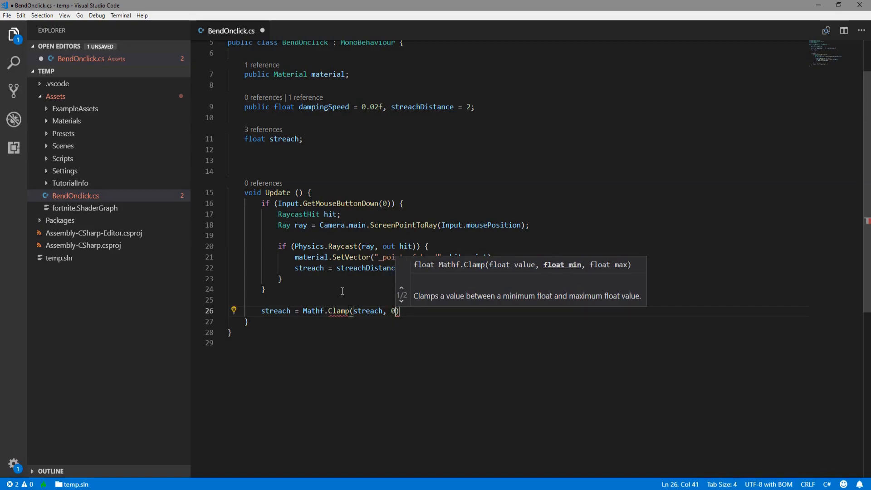
text(", ")
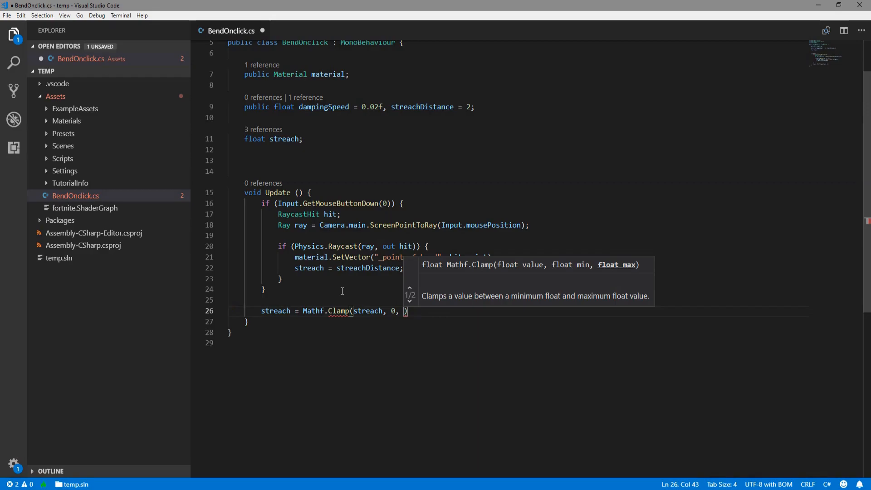
text(20)
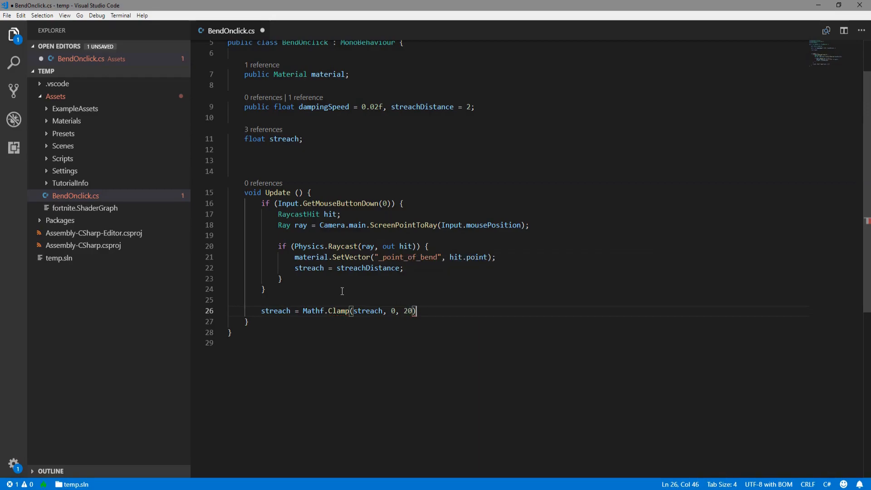
text(;)
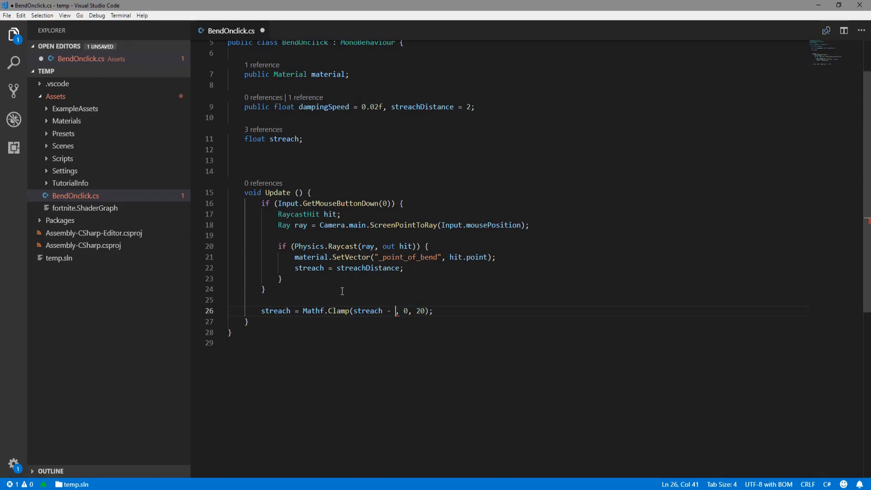
- Replace the fixed decrement inside Mathf.Clamp with dampingSpeed
key(Backspace)
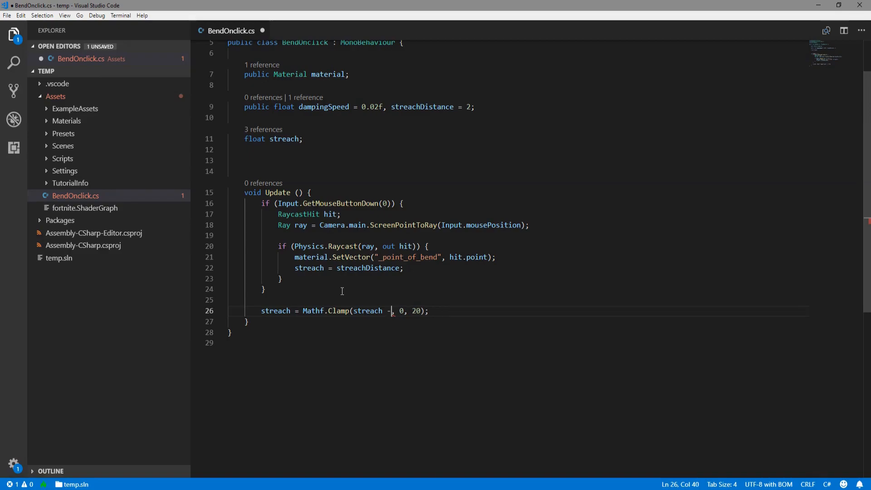
key(Backspace)
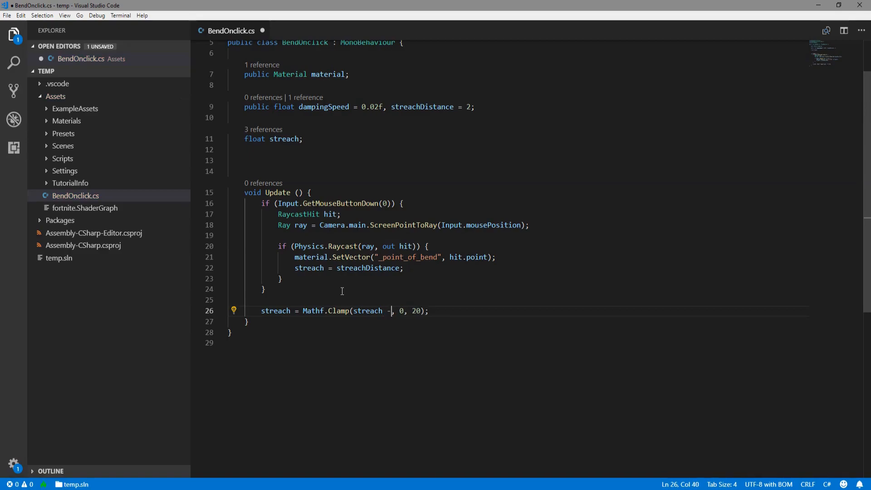
text(dampingSpeed)
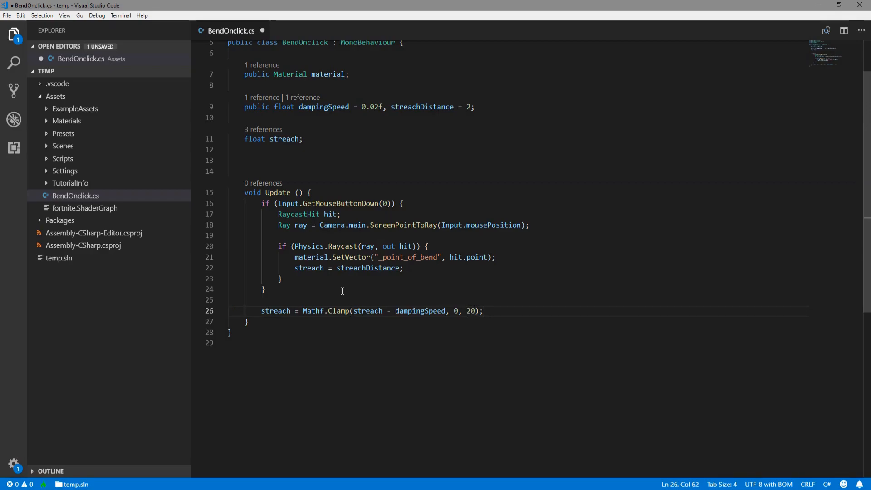
- Add material.SetFloat("_streach", streach); in Update and save the script
text(mat)
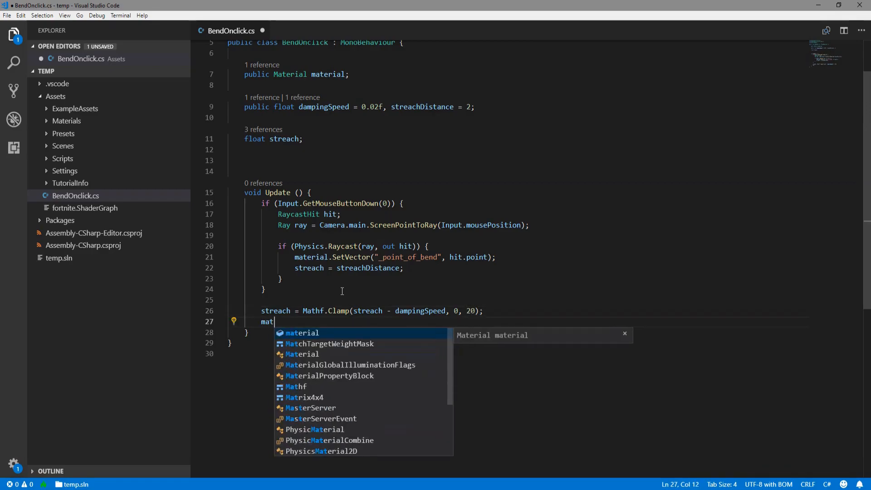
text(erial.setFloat)
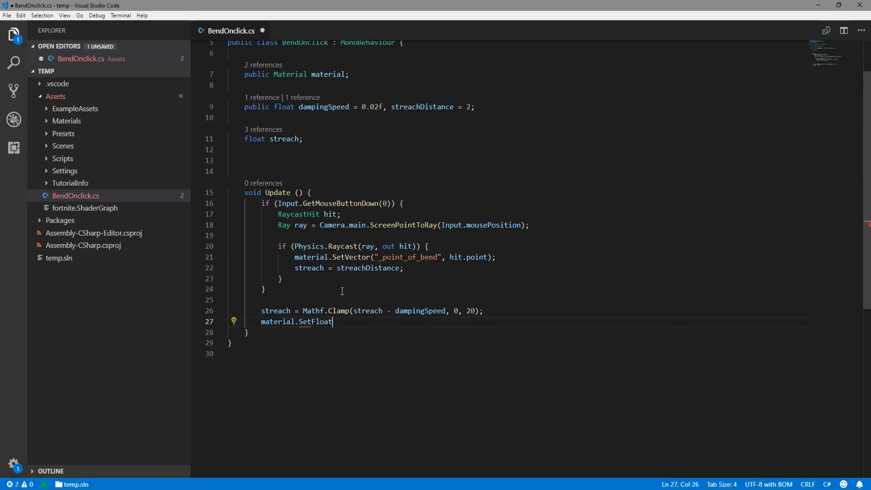
text((""))
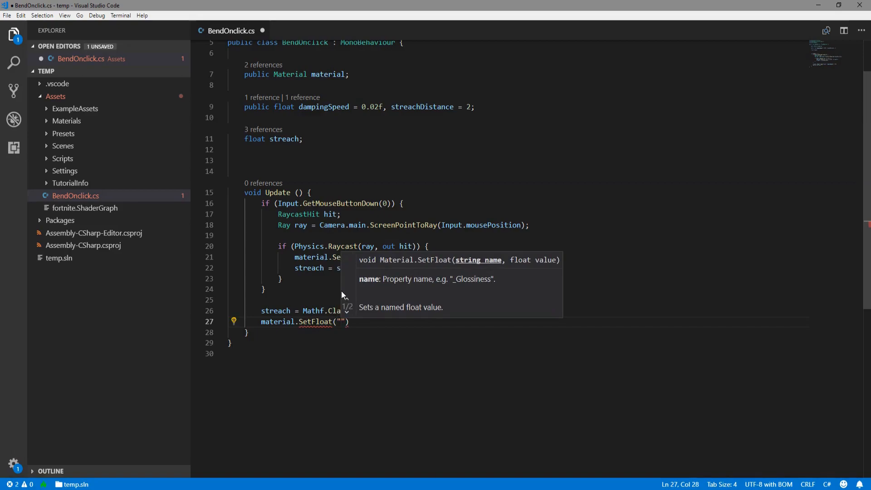
text(_streach)
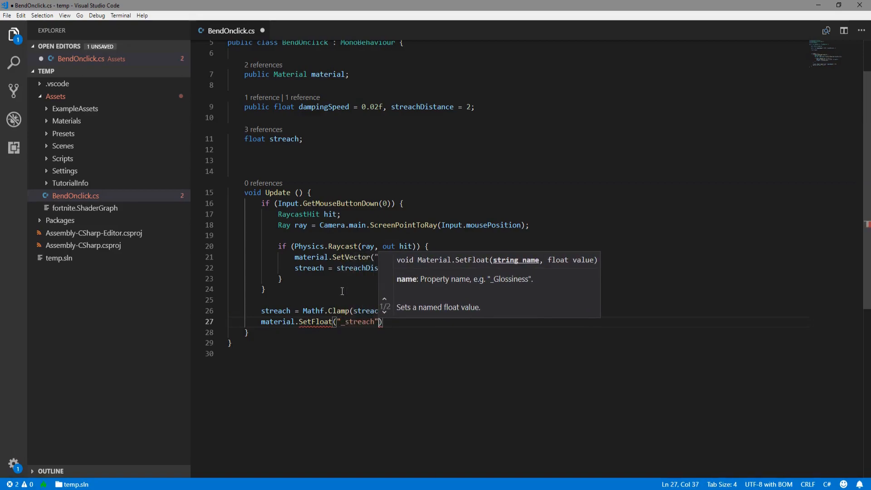
text(, streach)
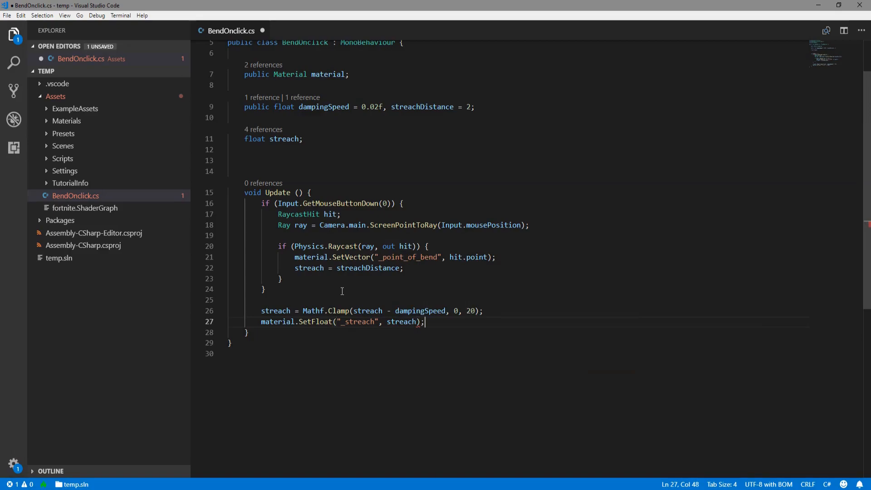
key(ctrl+s)
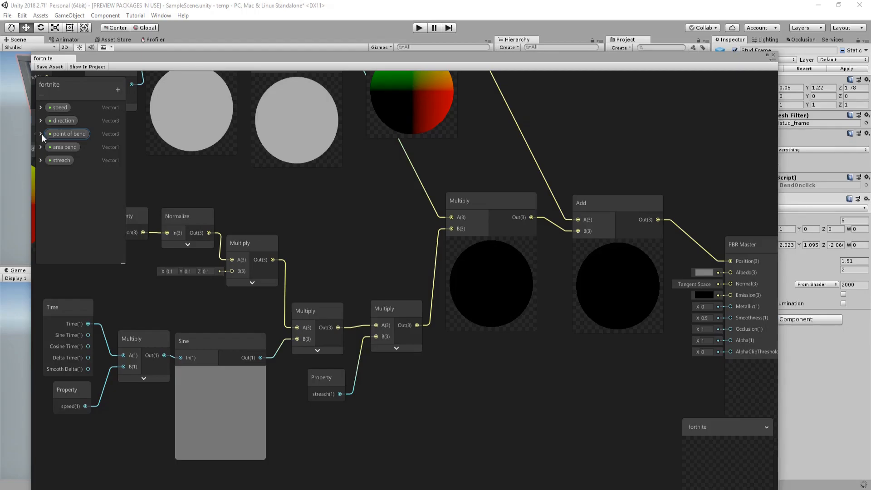
- Give the point of bend and streach properties the references _point_of_bend and _streach
click(40, 134)
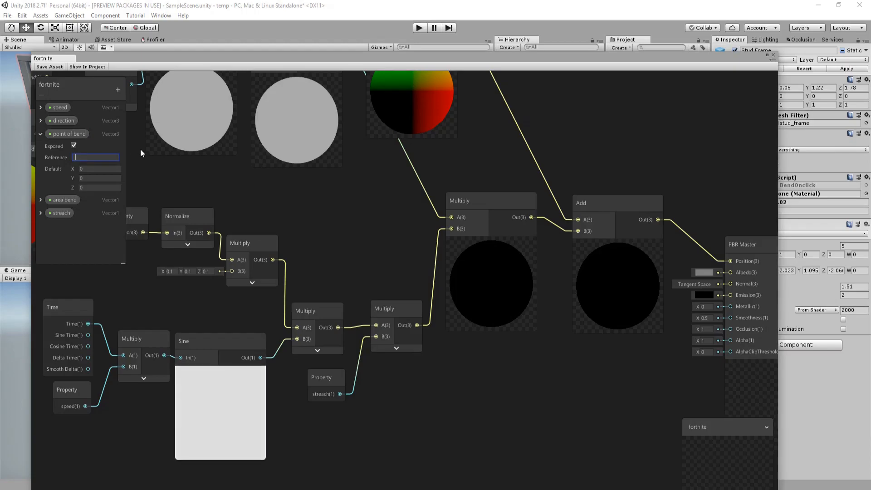
text(_point_of_bend)
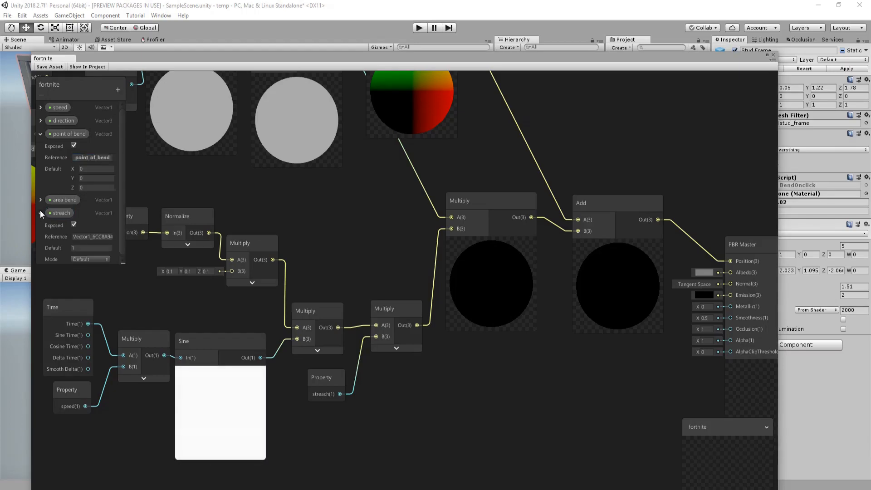
click(92, 236)
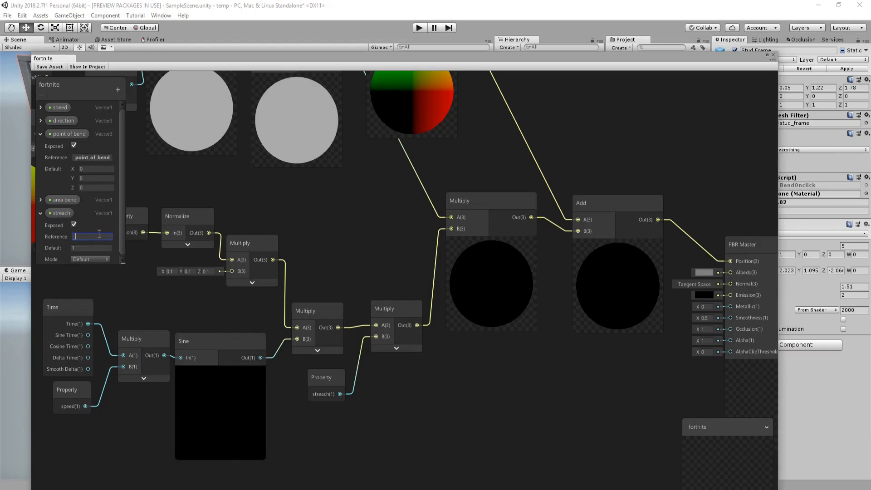
text(_streach)
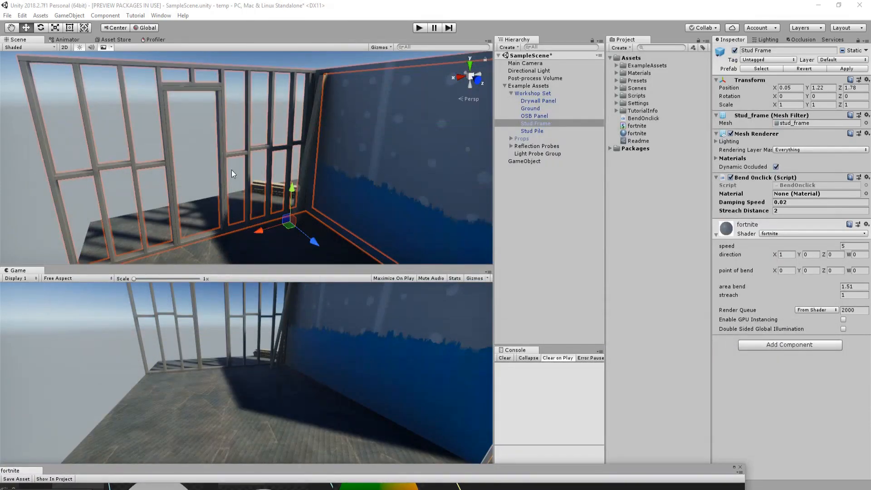
mouse_move(441, 217)
text(b)
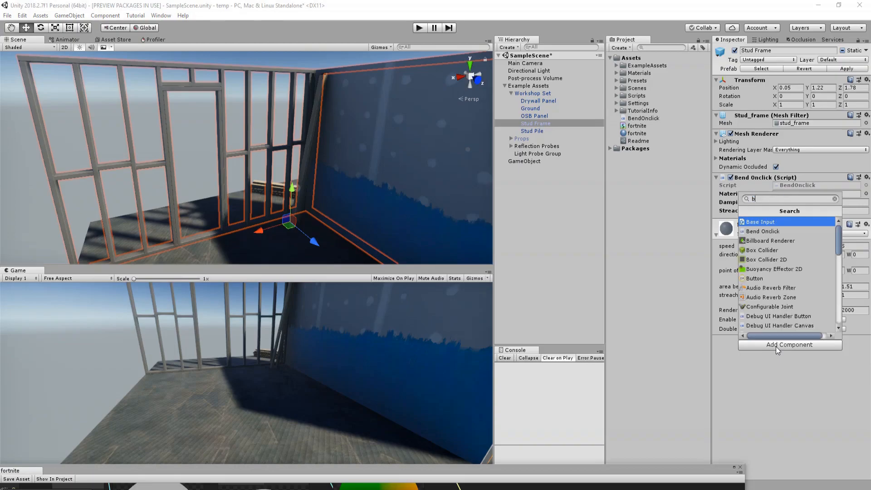
- Add a Box Collider to Stud Frame and assign the fortnite material to Bend Onclick
click(763, 251)
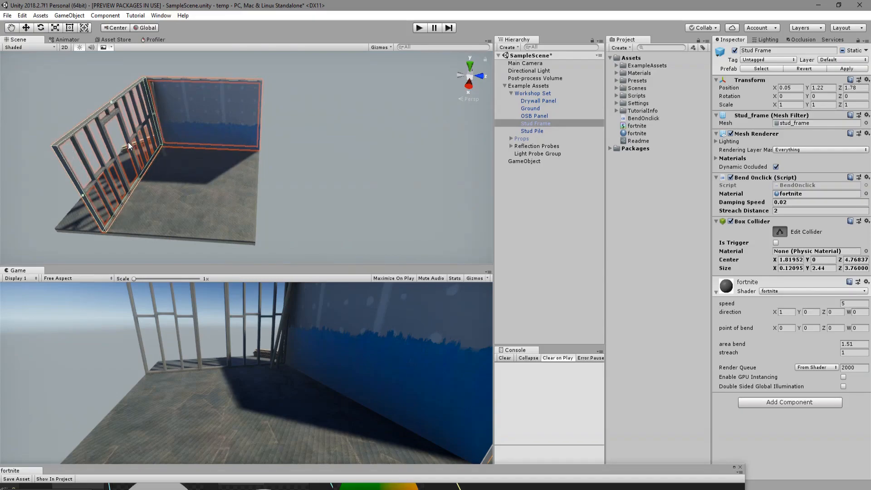
click(524, 62)
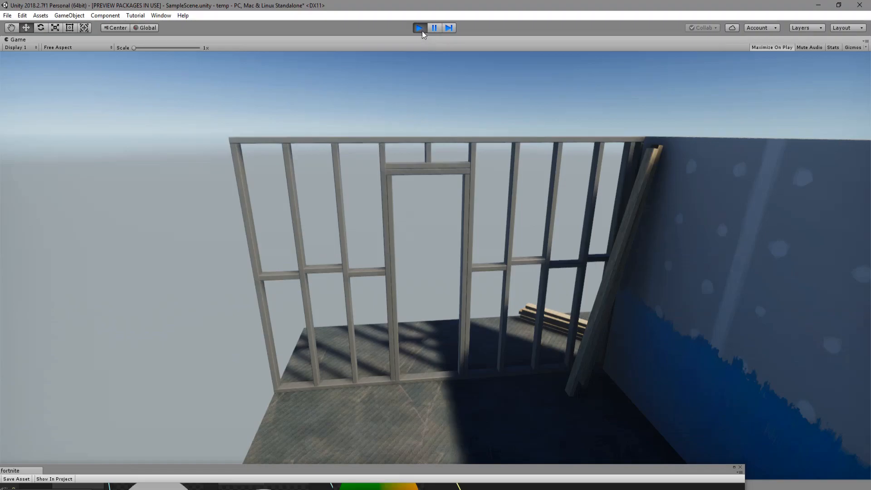
- Stop the Play mode test of the wall frame's click-to-bend behaviour
click(419, 28)
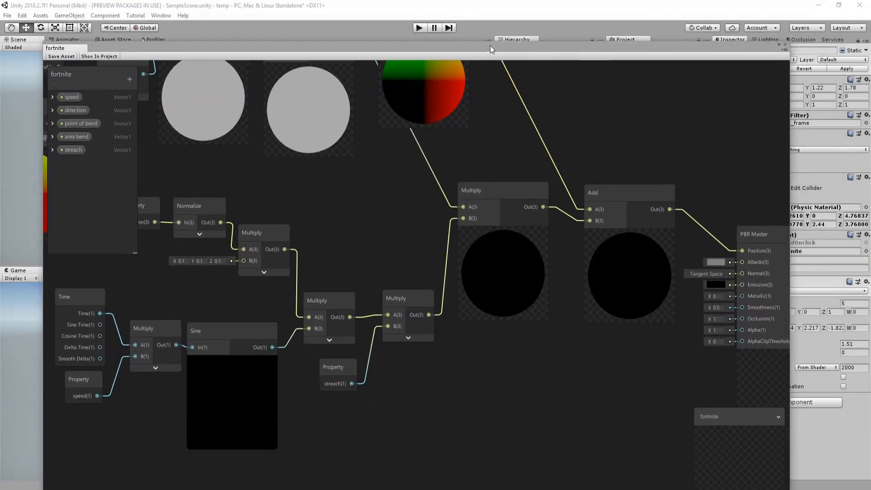
- Add a Texture2D property to fortnite and place a Sample Texture 2D LOD node on the graph
click(129, 75)
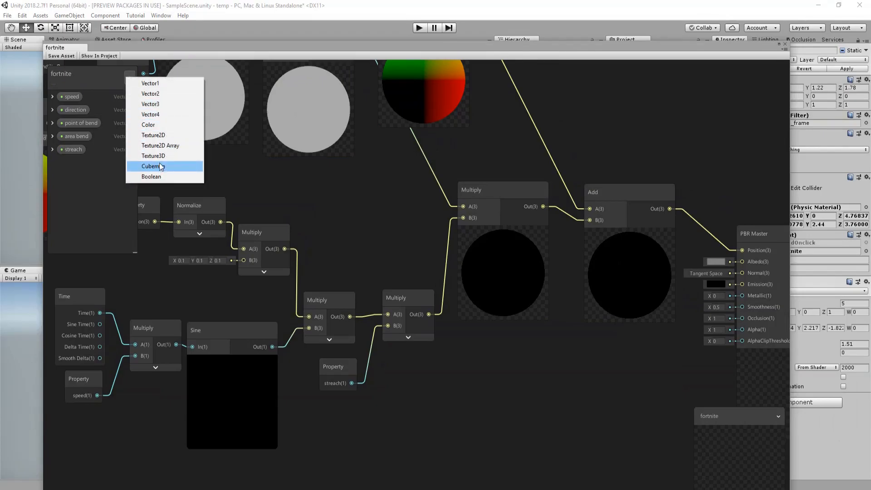
click(153, 136)
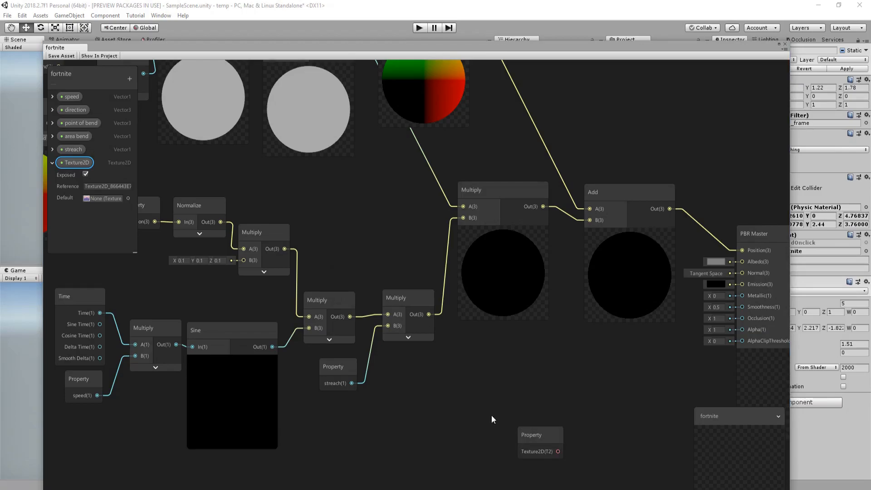
click(491, 419)
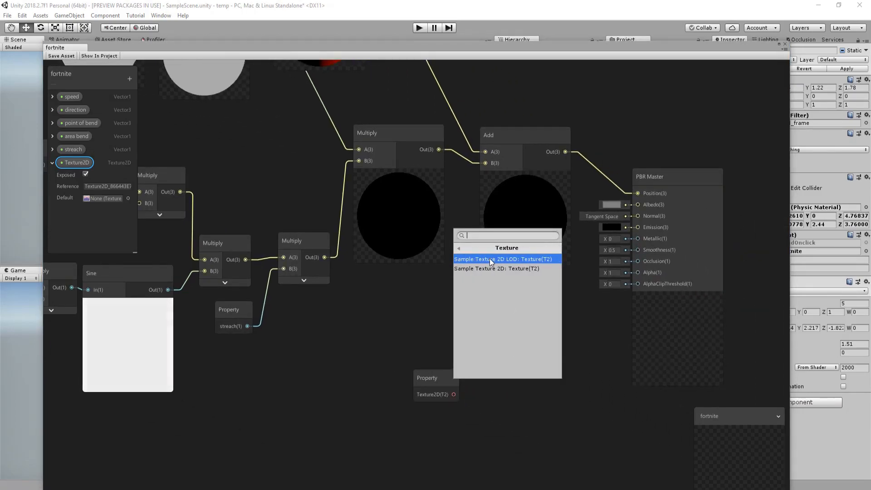
click(505, 259)
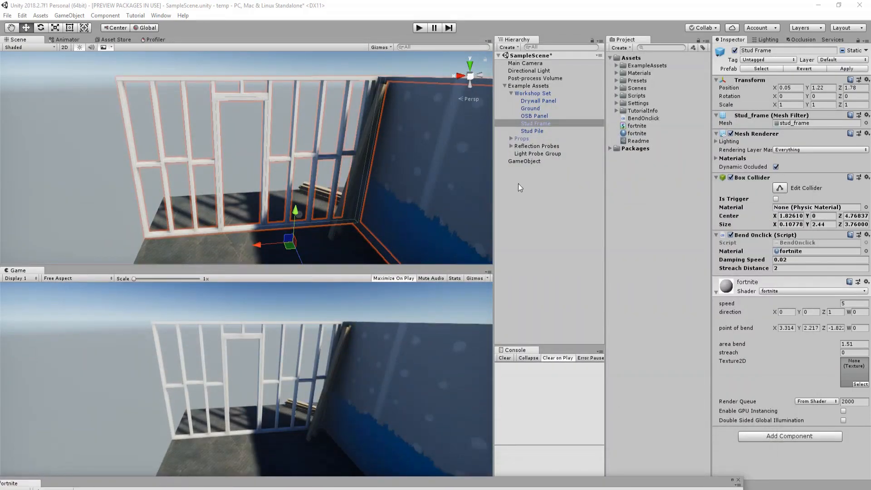
mouse_move(521, 184)
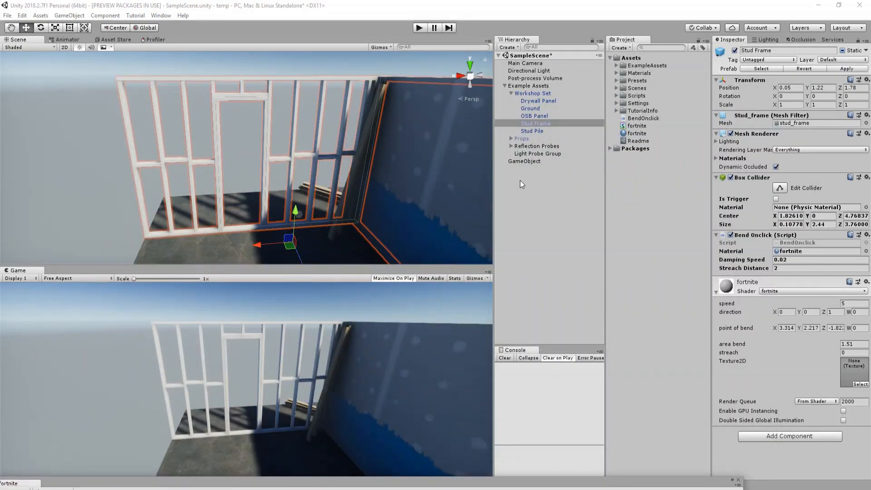